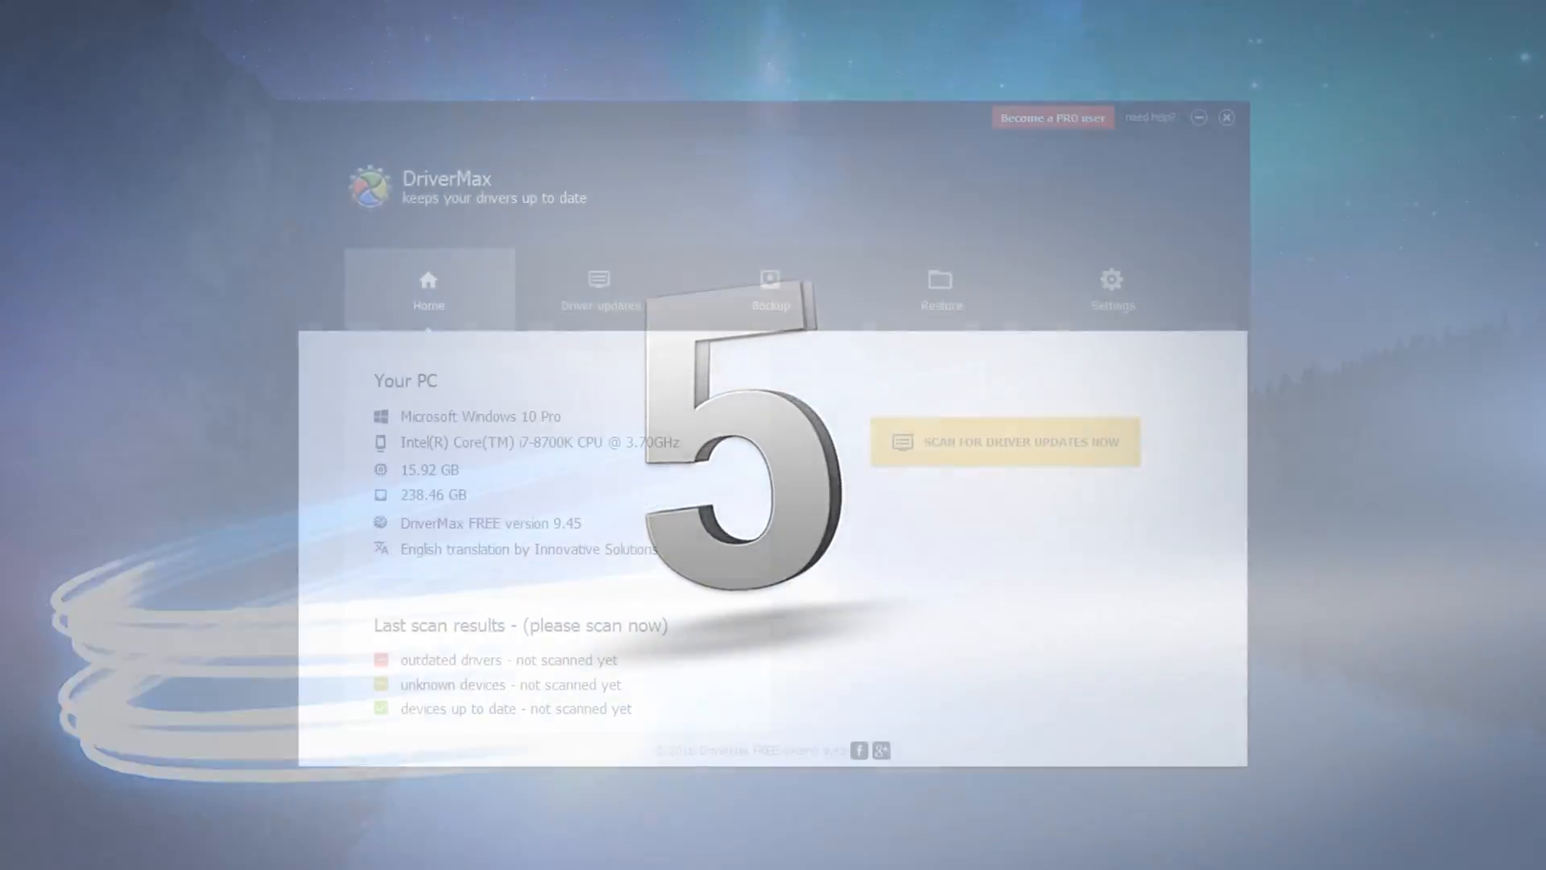
Step: Look through DriverMax's updates, backup, restore and settings pages, returning to the PC overview
click(610, 296)
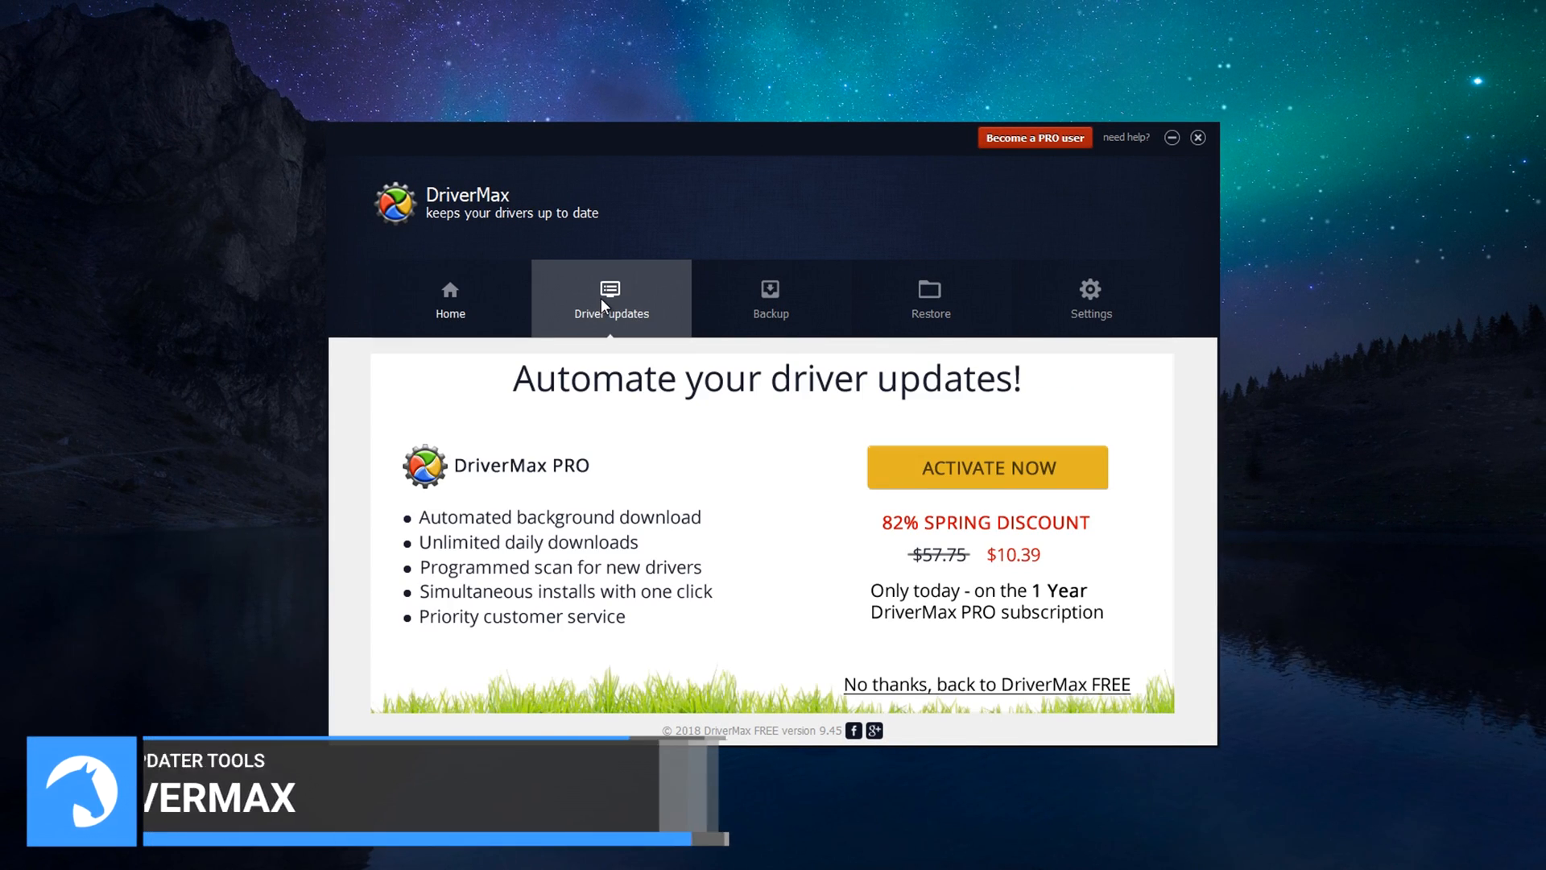
click(770, 298)
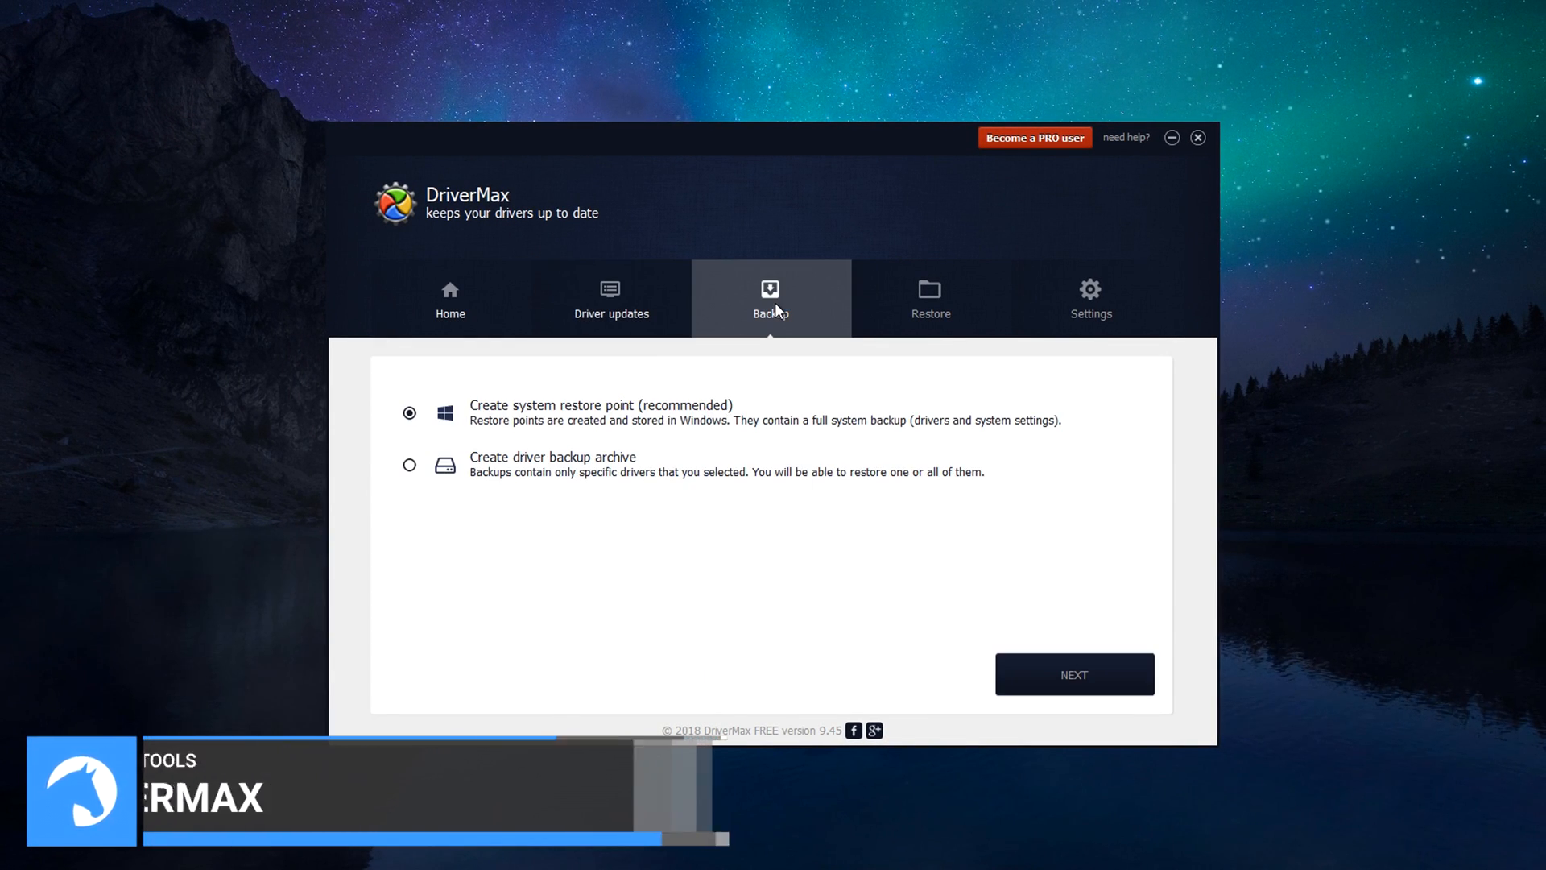
click(929, 297)
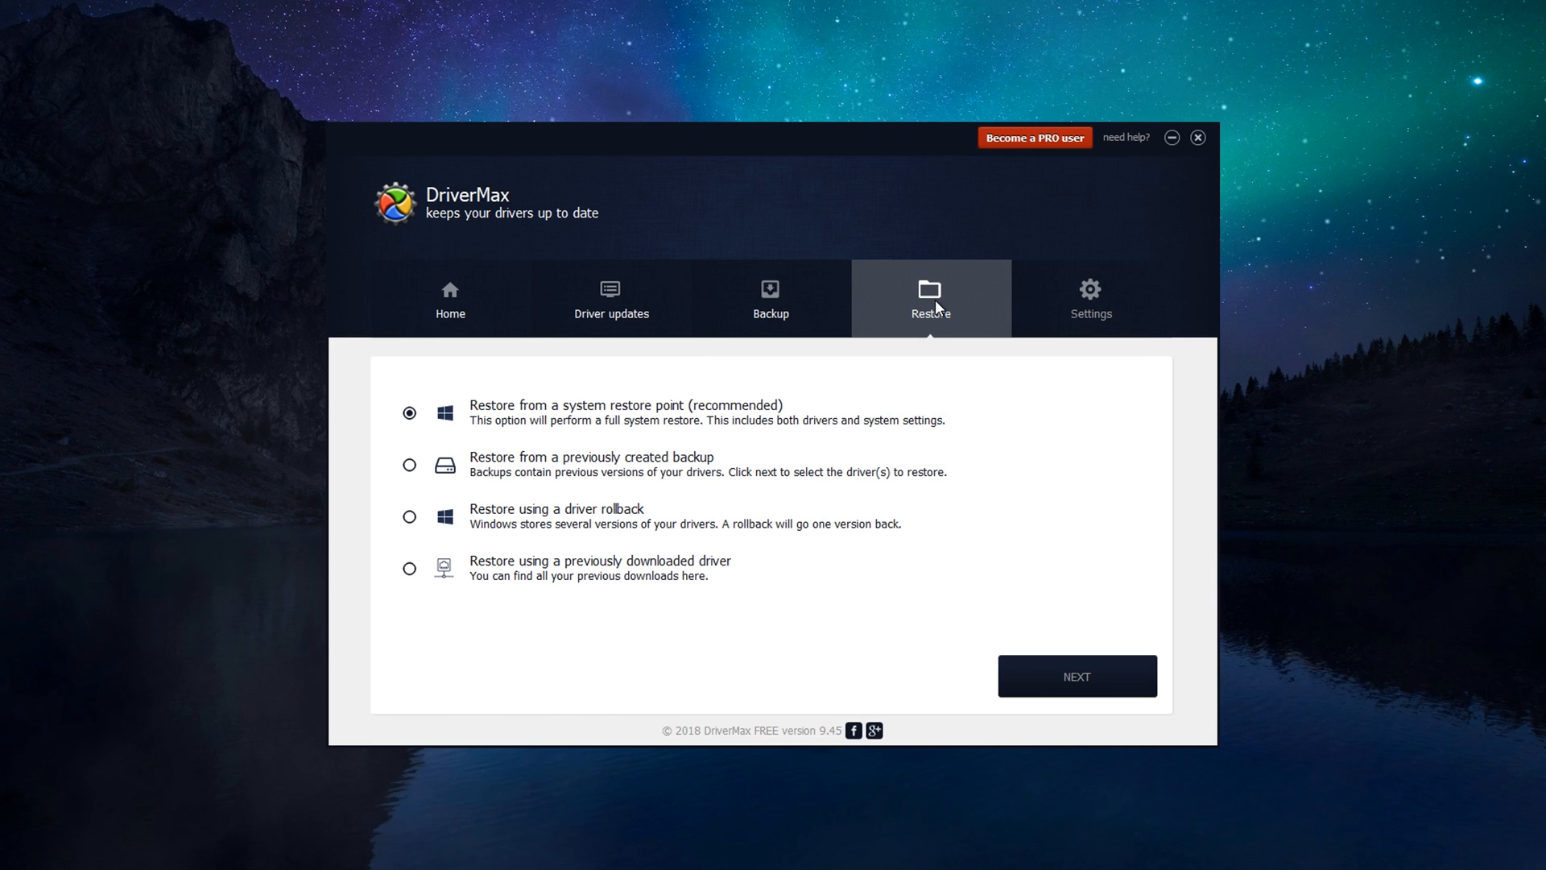
click(1090, 300)
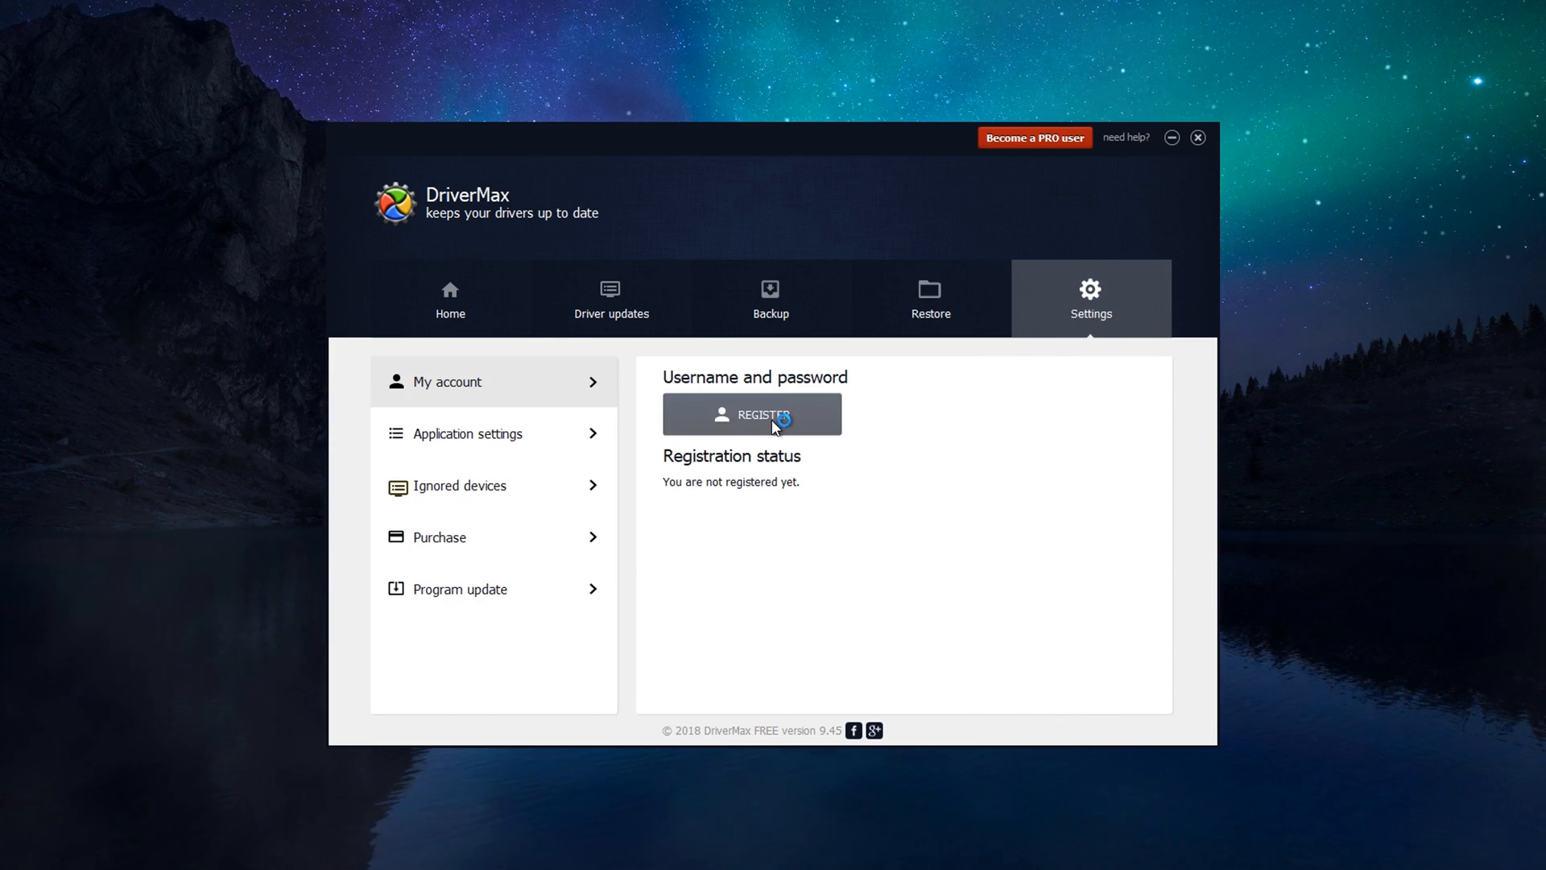
click(450, 300)
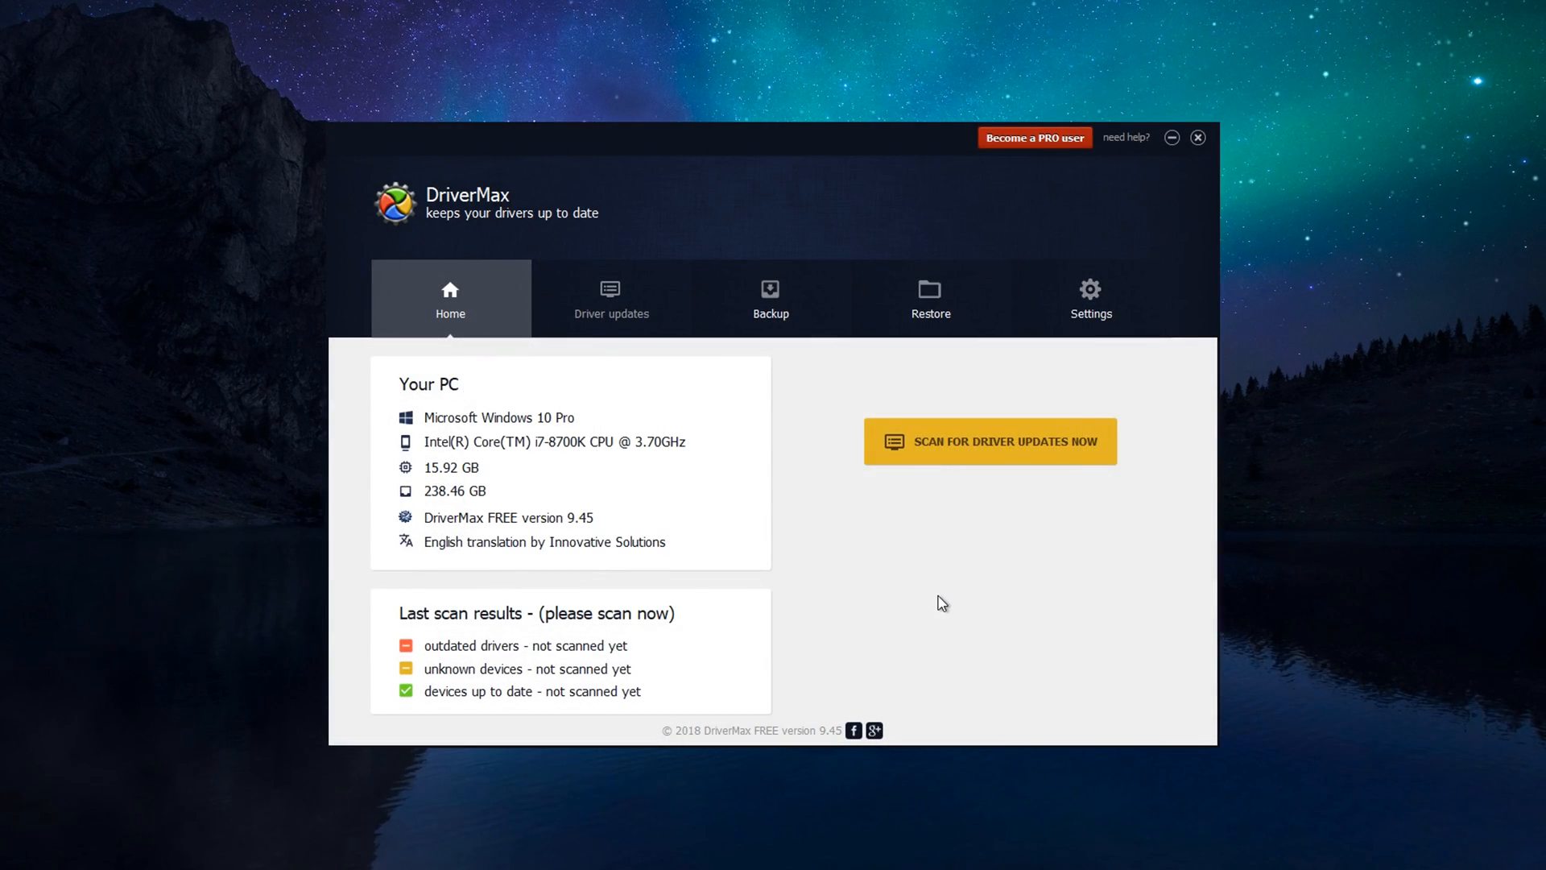
mouse_move(1060, 456)
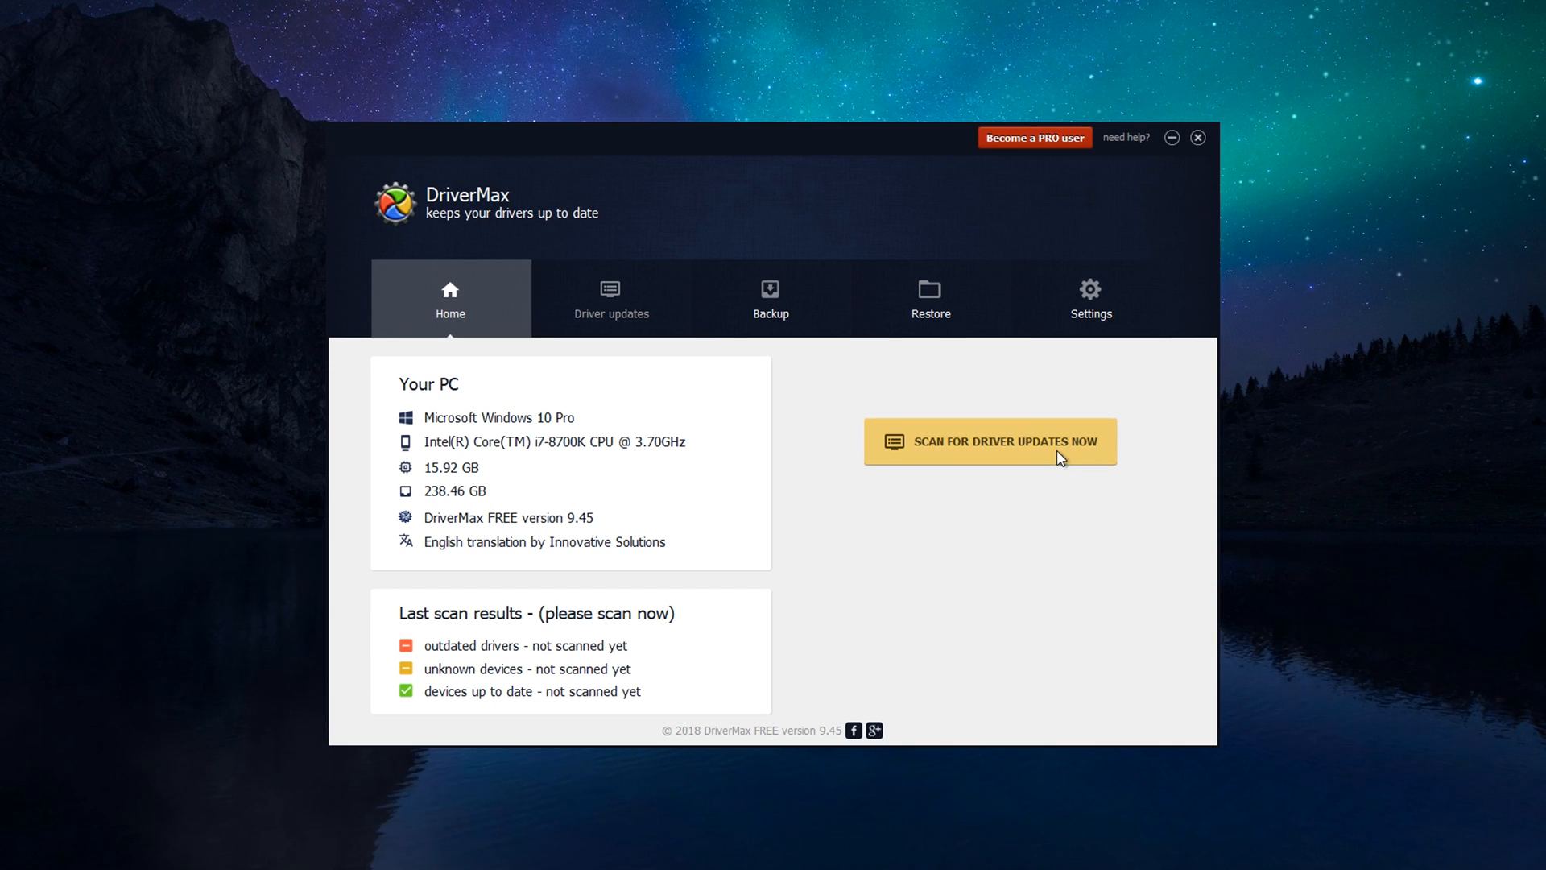
Step: Scan for driver updates, select all 14 found drivers and continue past the PRO upgrade prompt
click(988, 441)
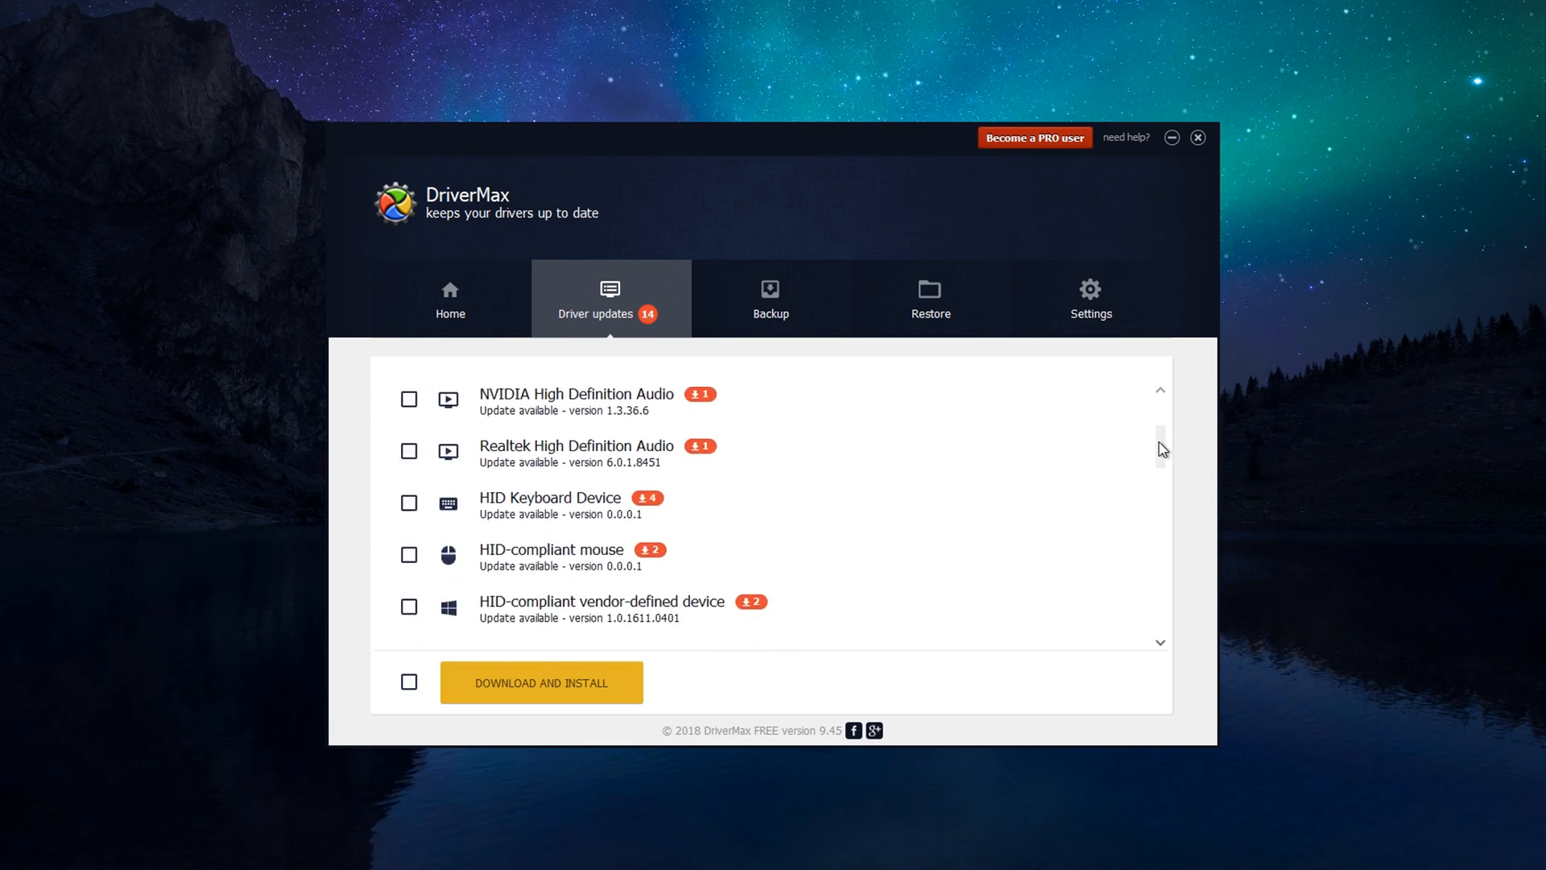
scroll(down, 3)
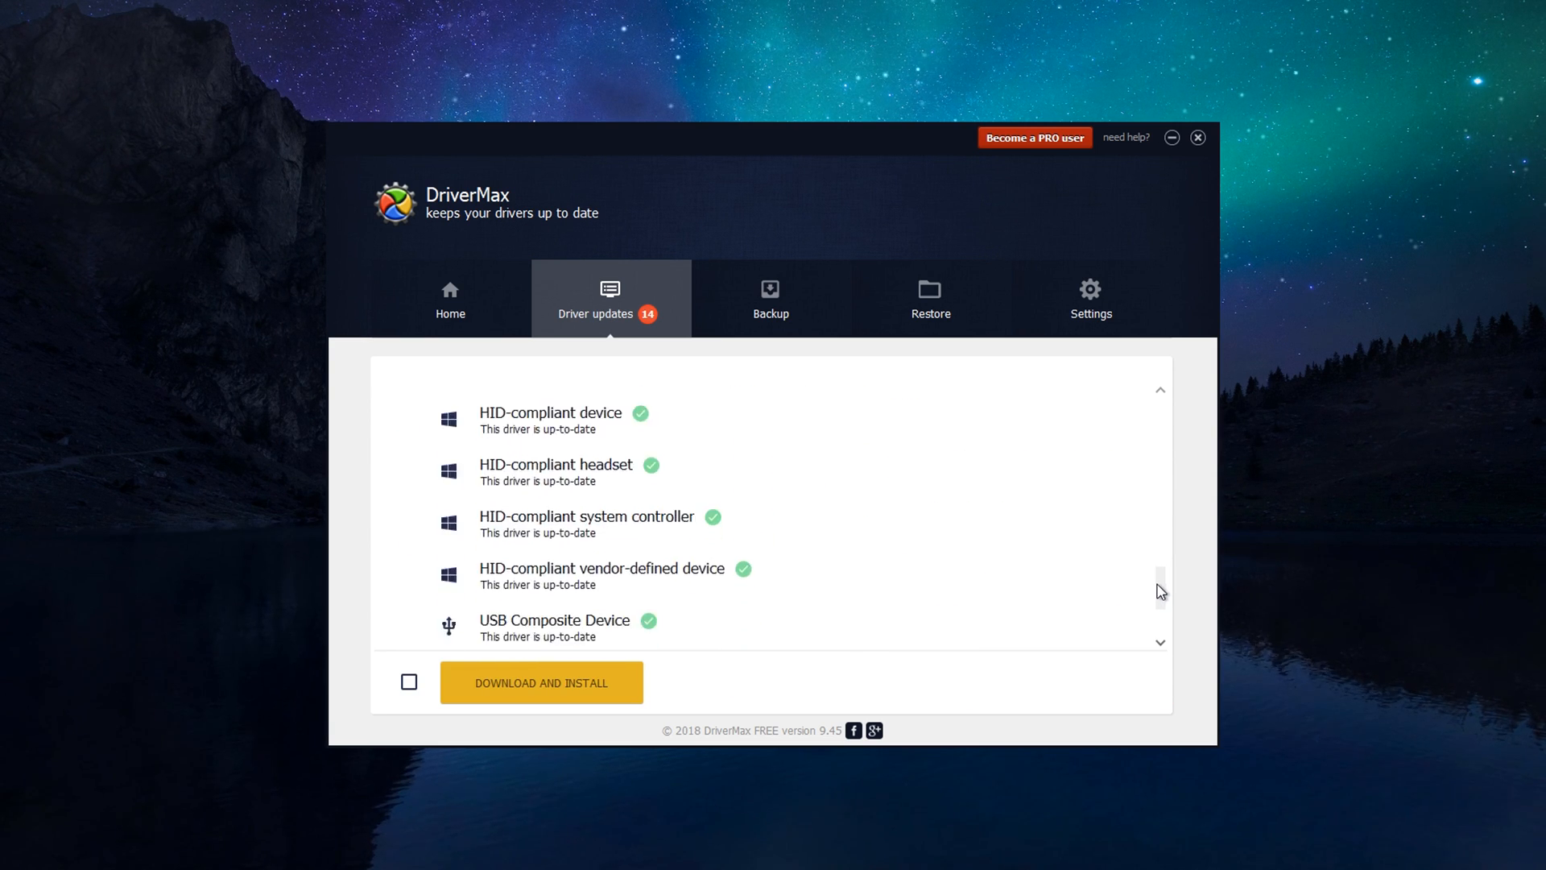
scroll(down, 3)
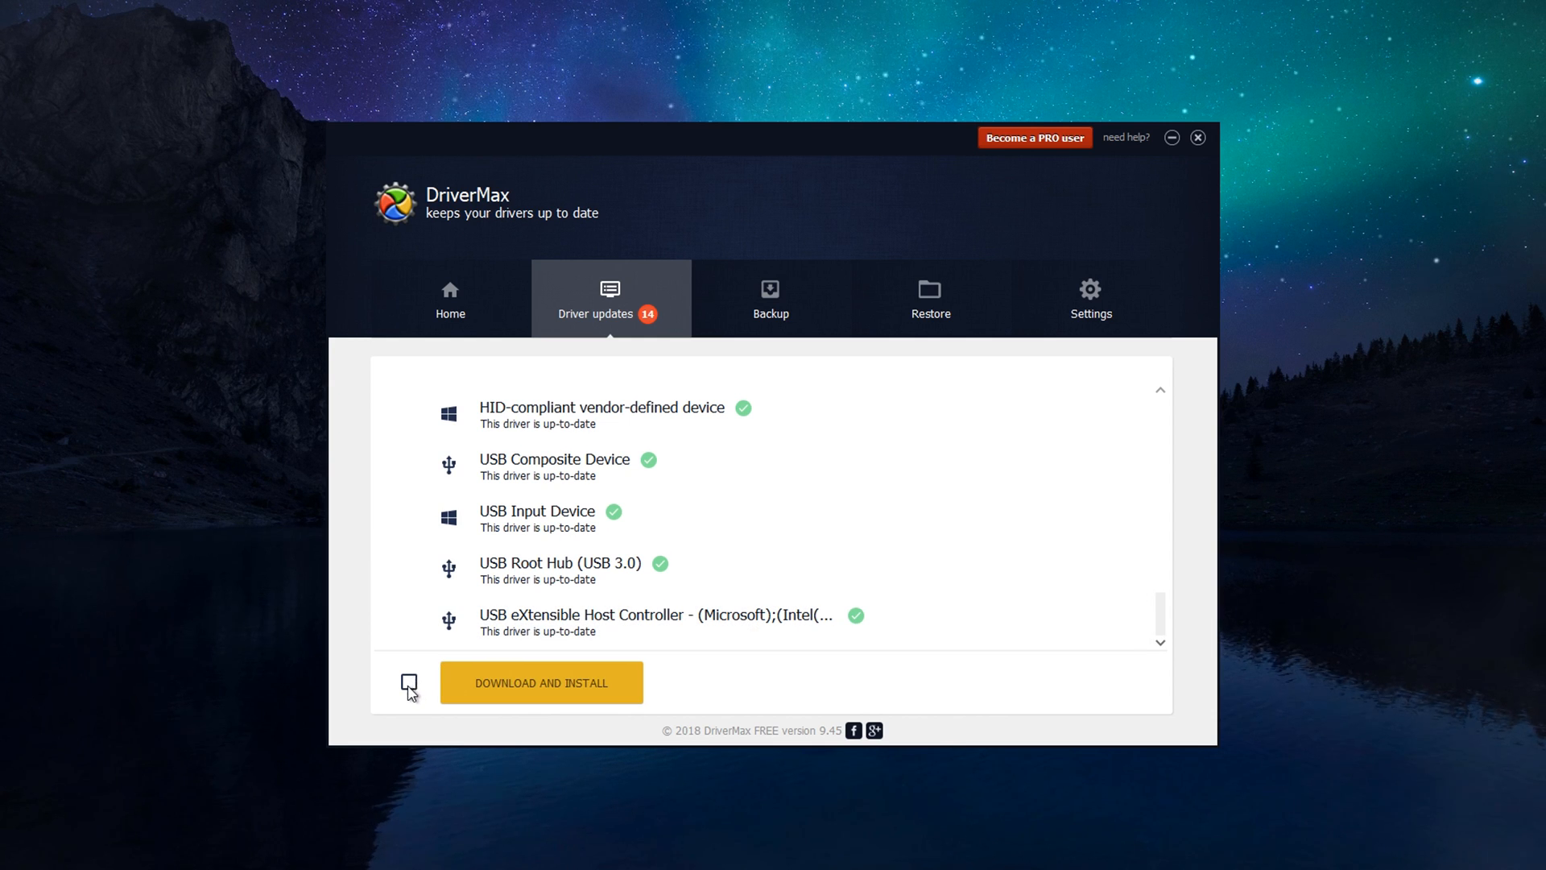
click(542, 682)
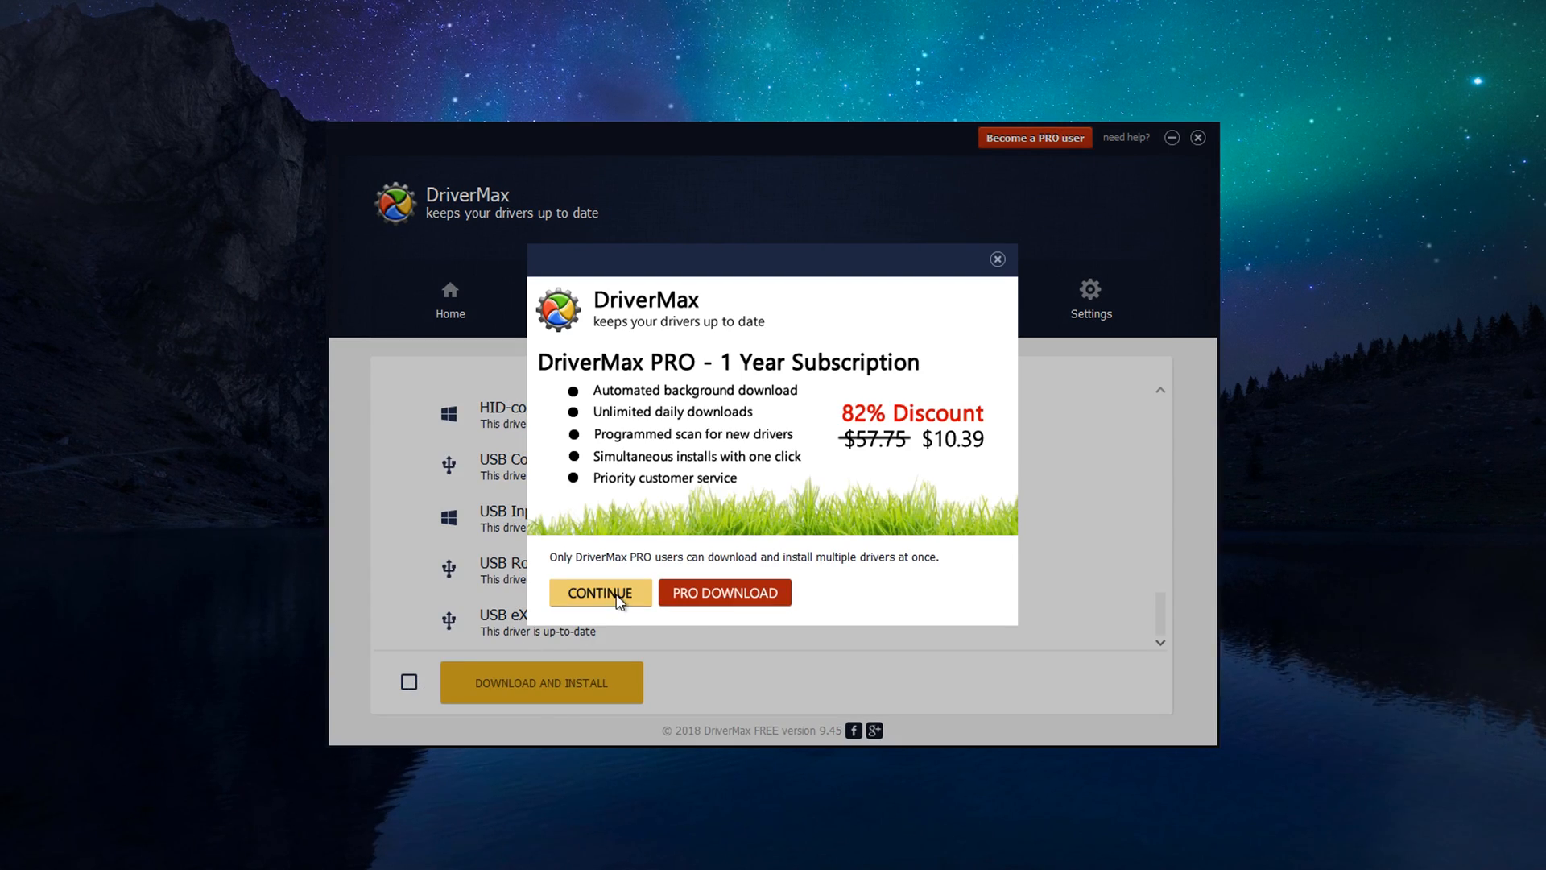
click(599, 593)
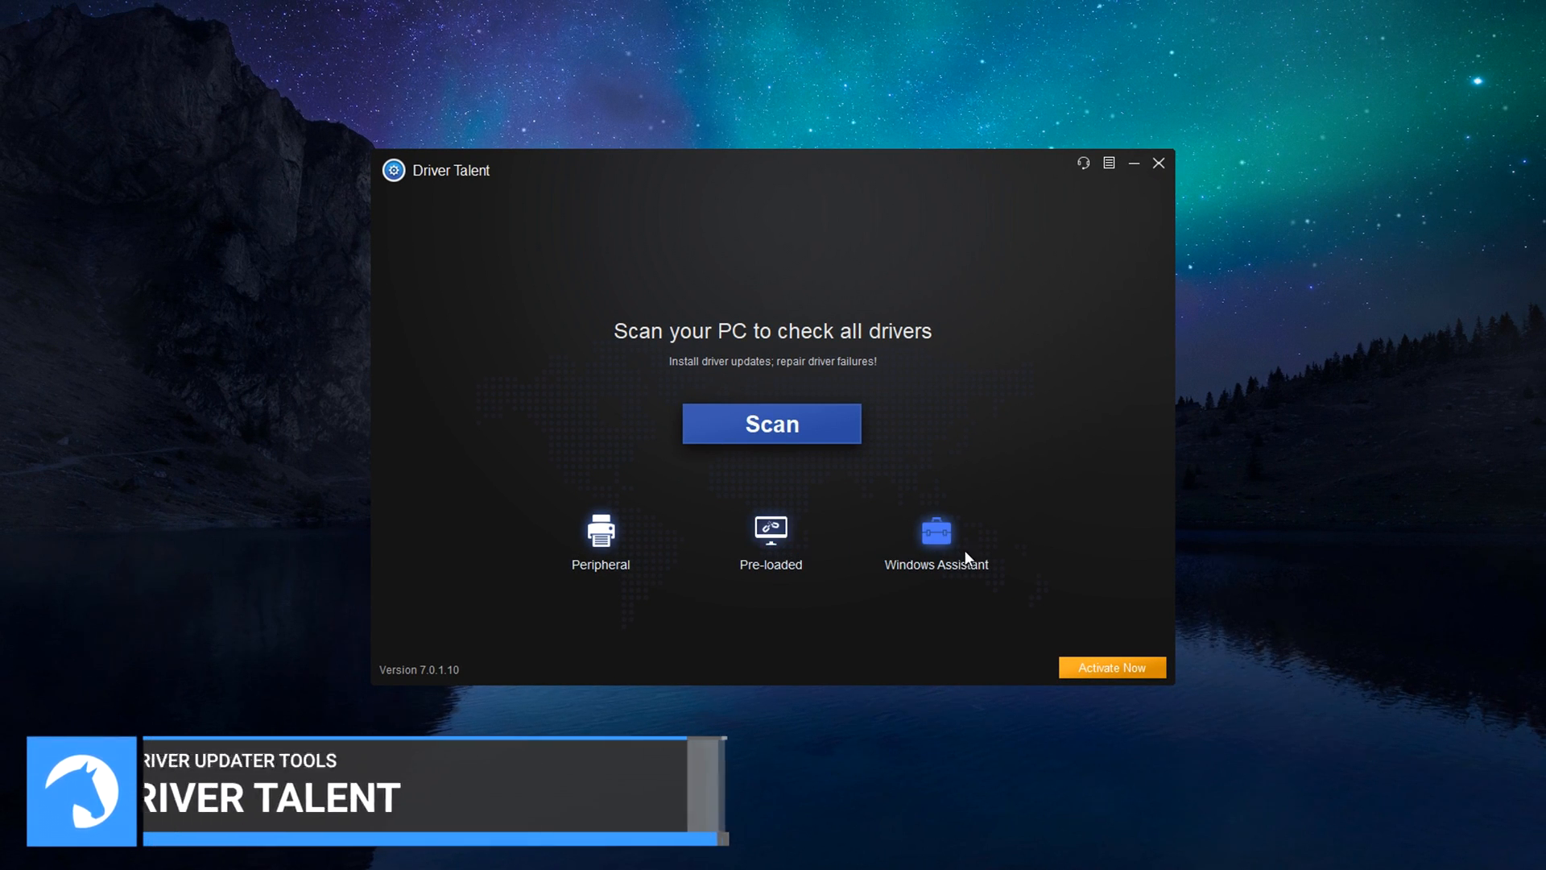
Step: Scan the PC in Driver Talent and review the results: one audio driver update plus game components
click(770, 424)
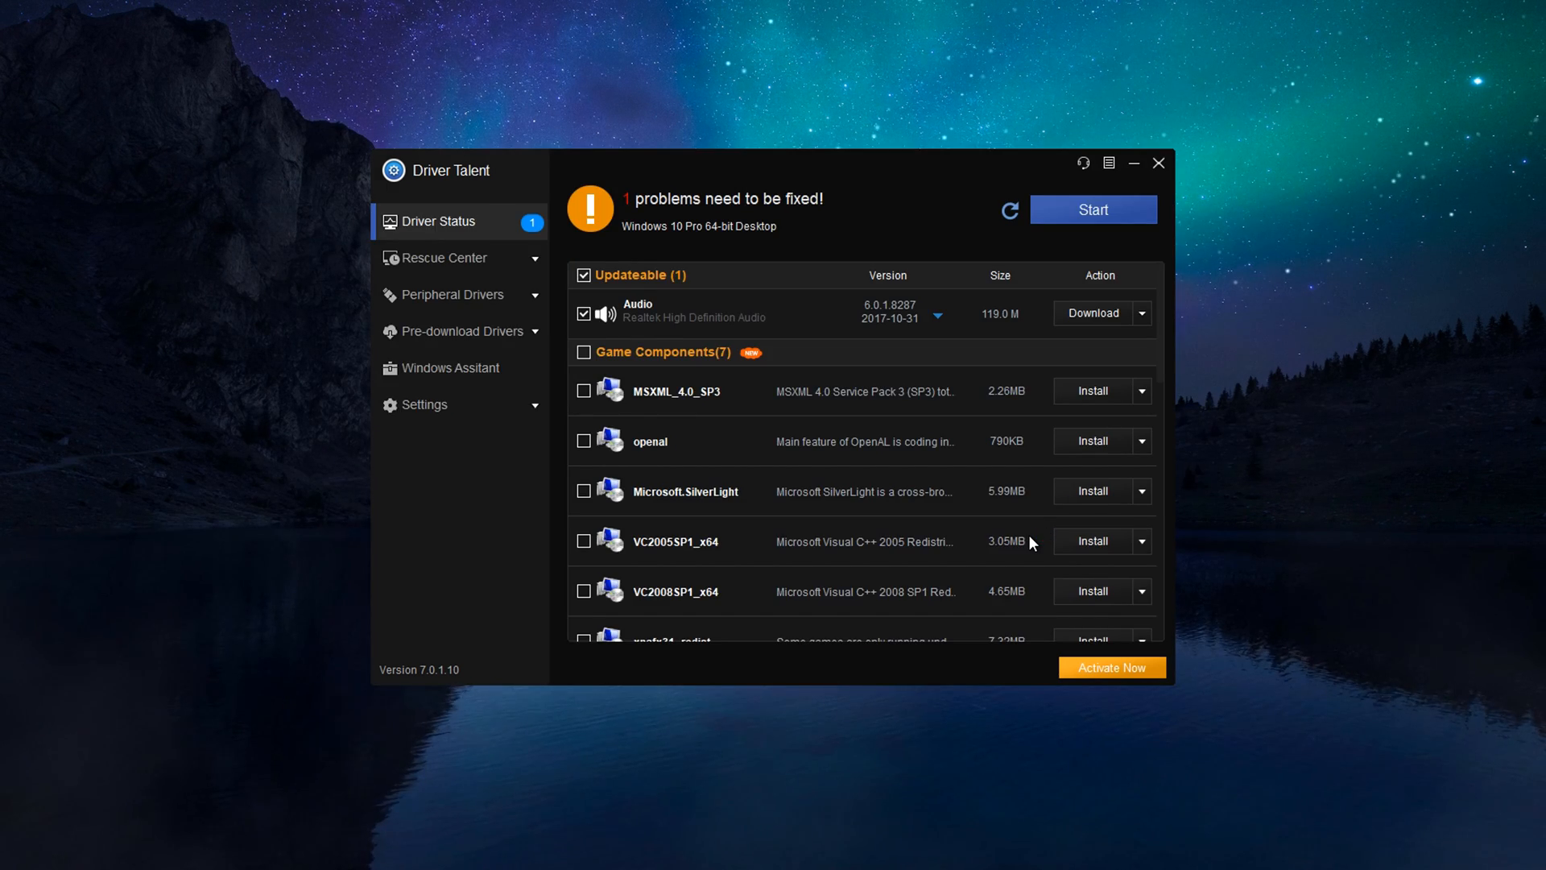
mouse_move(924, 464)
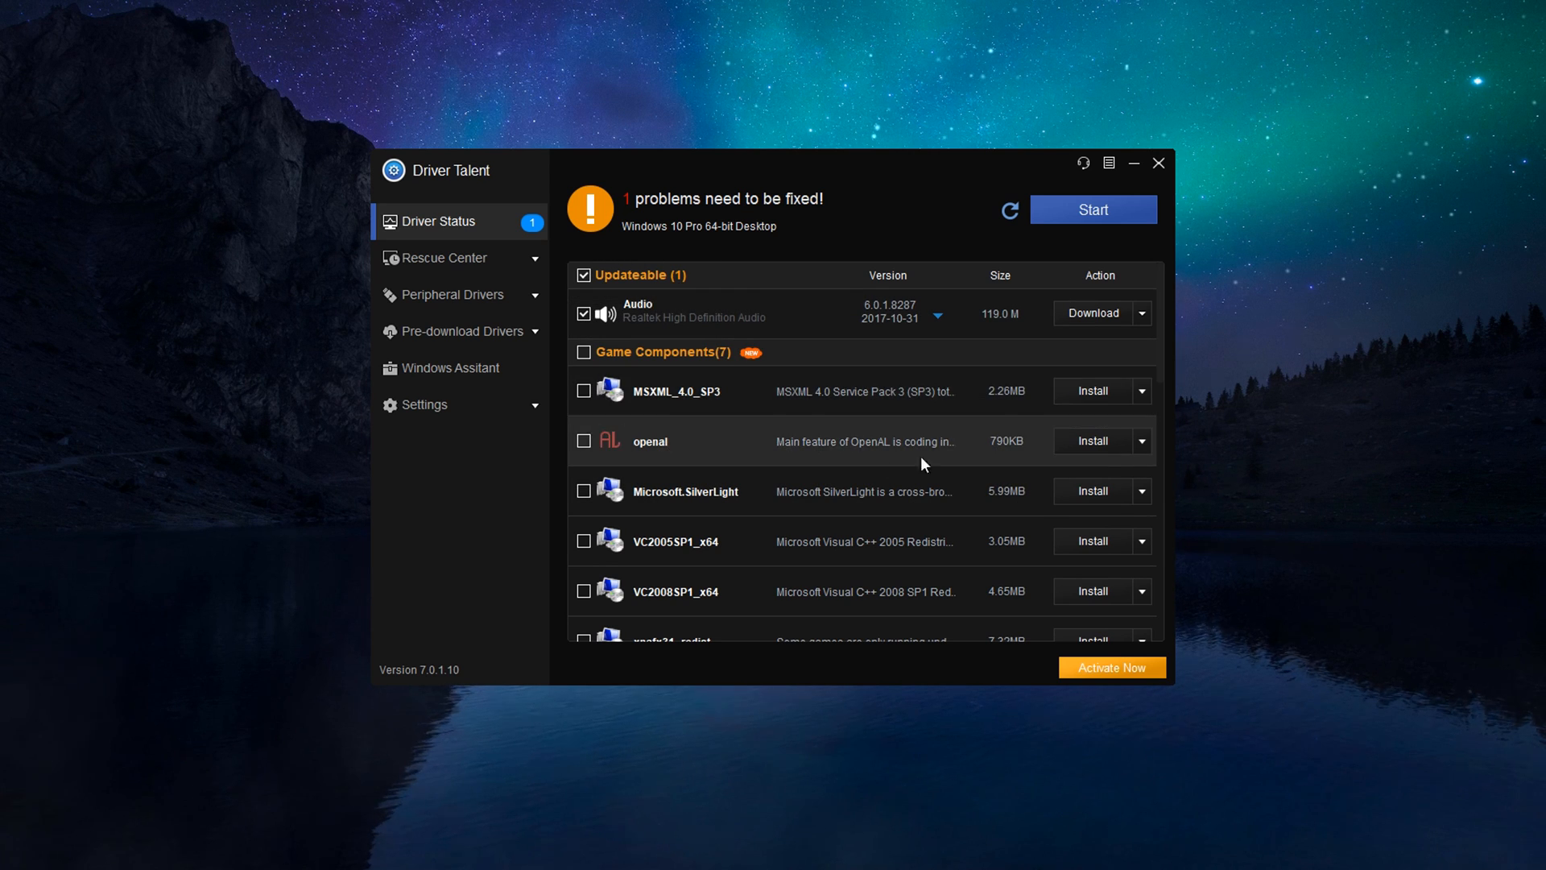
scroll(down, 3)
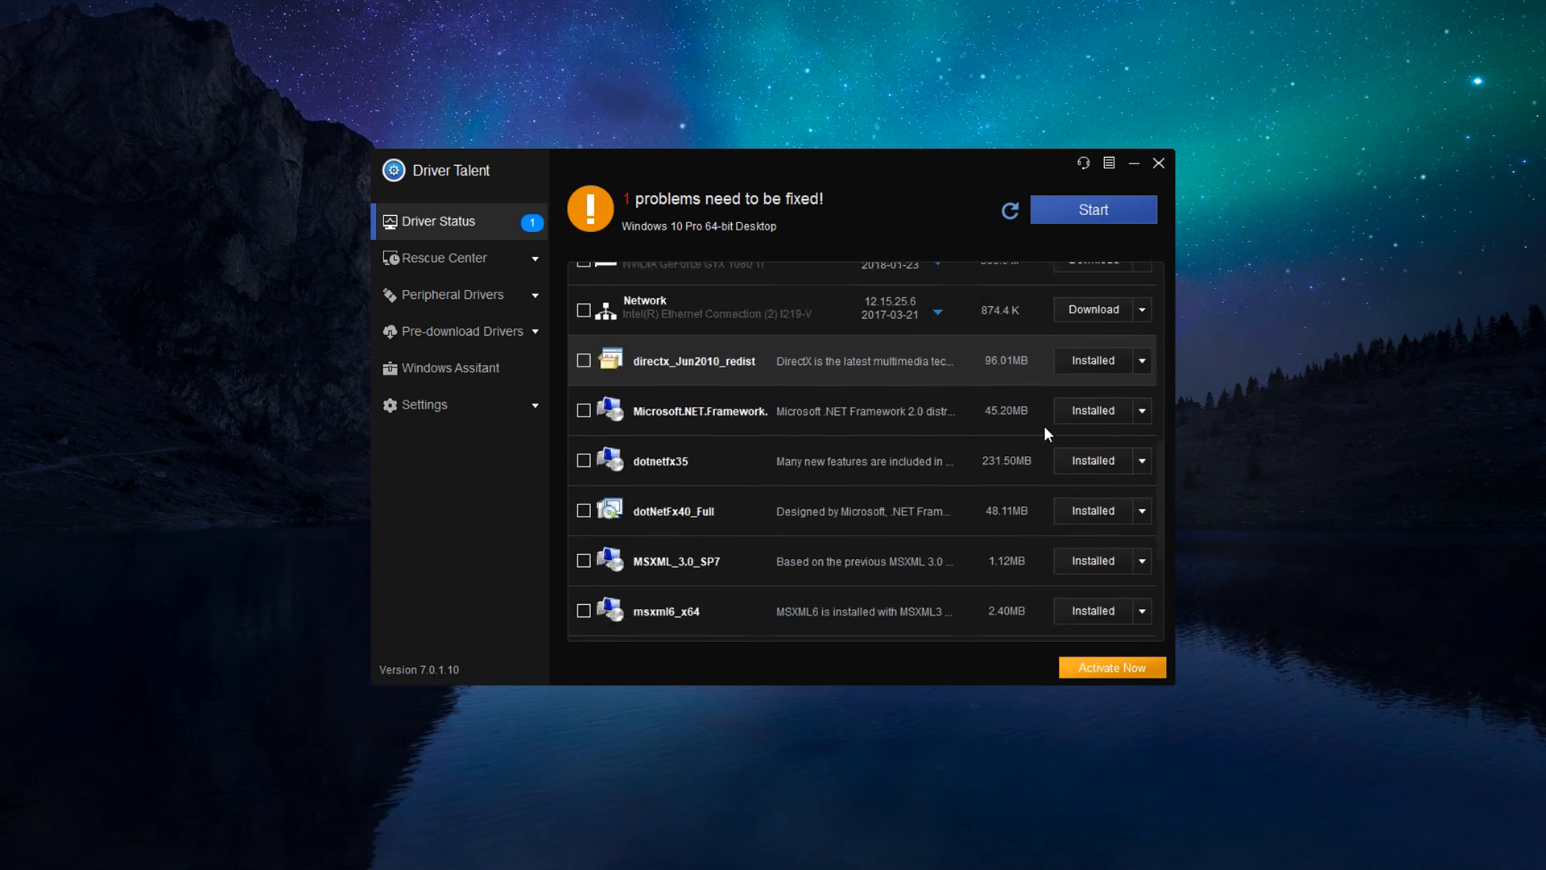
scroll(down, 3)
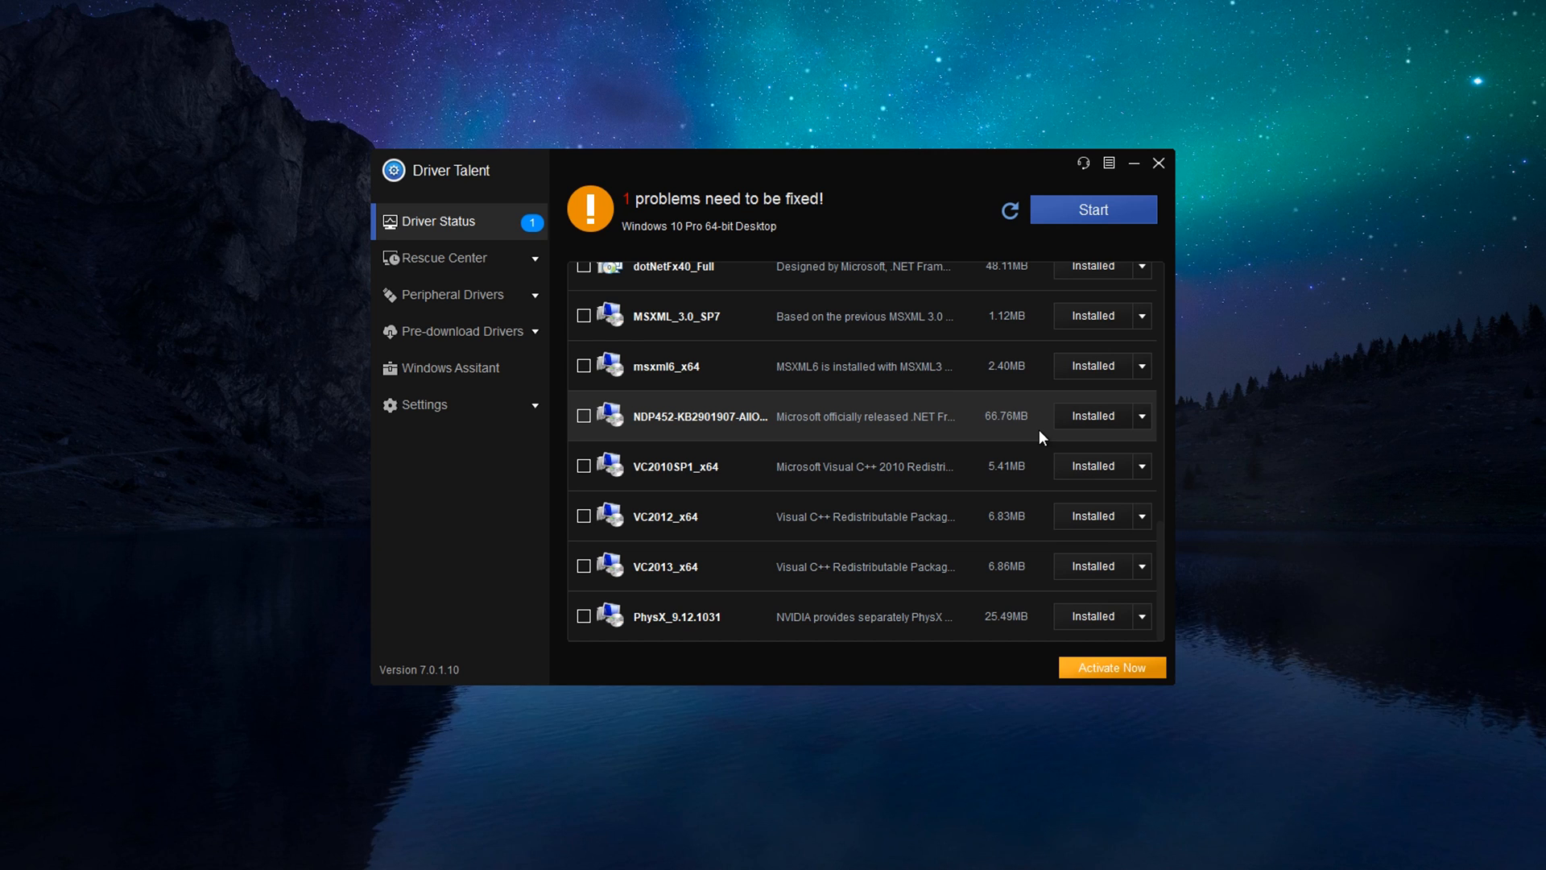
Step: View the Rescue Center's driver backup, restore and uninstall pages
click(446, 258)
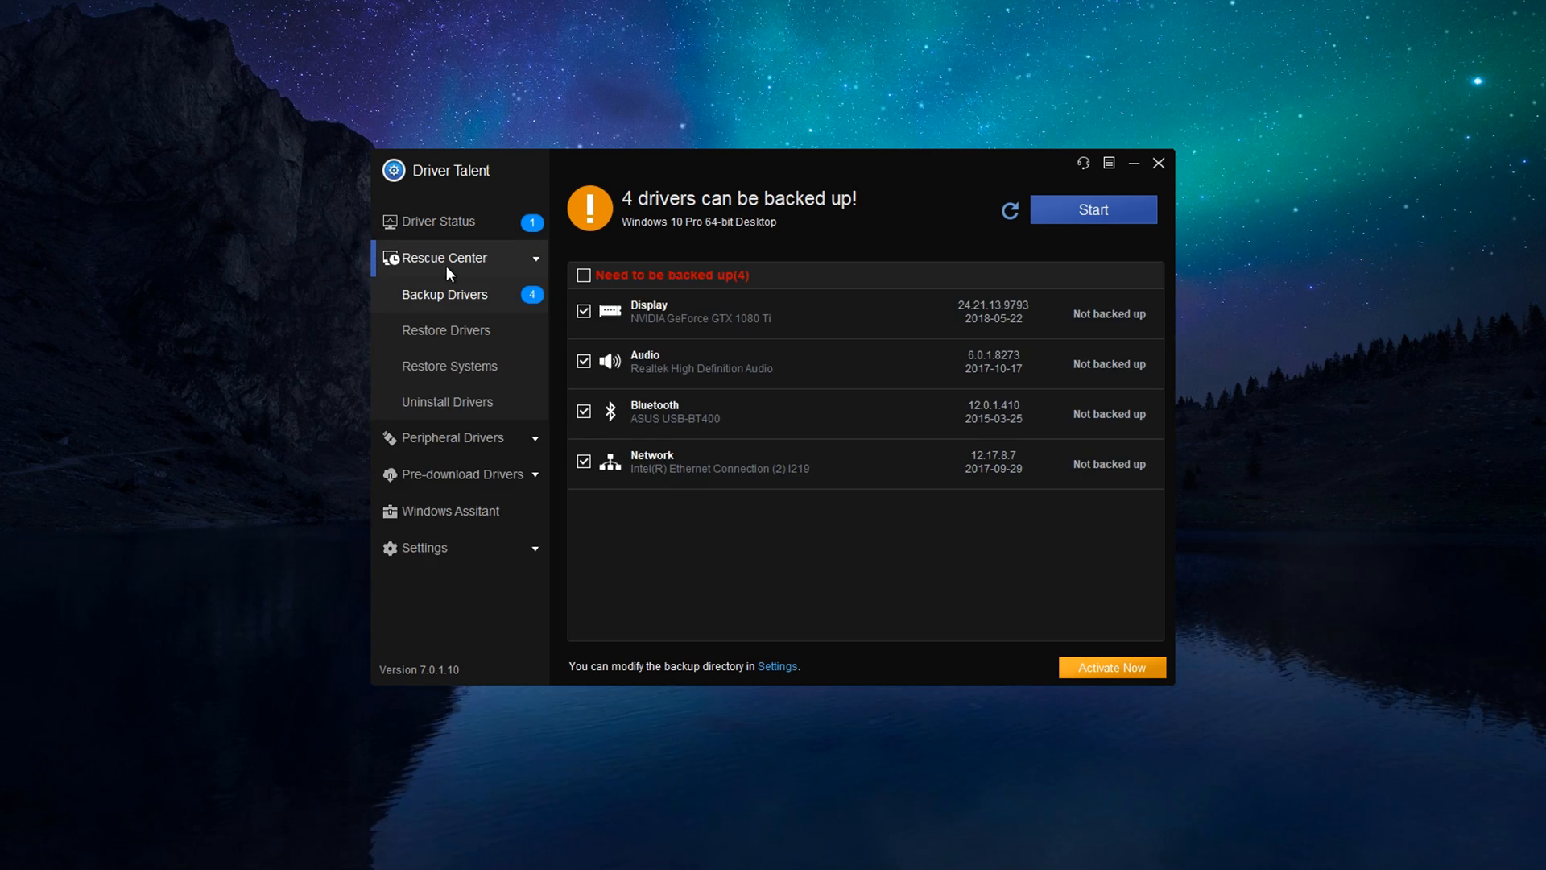
click(446, 330)
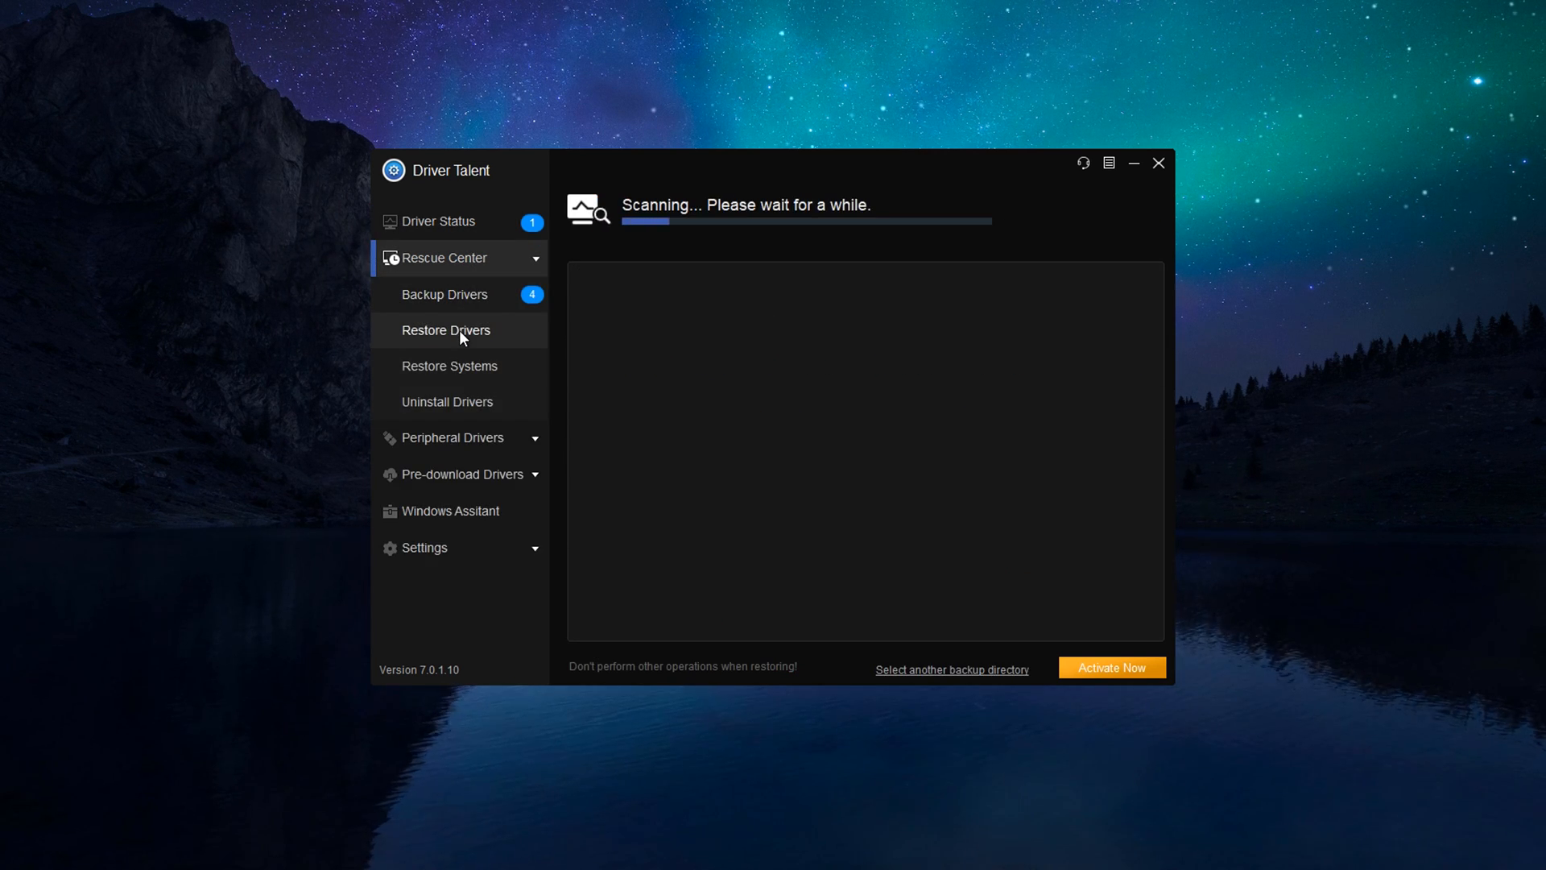
click(446, 404)
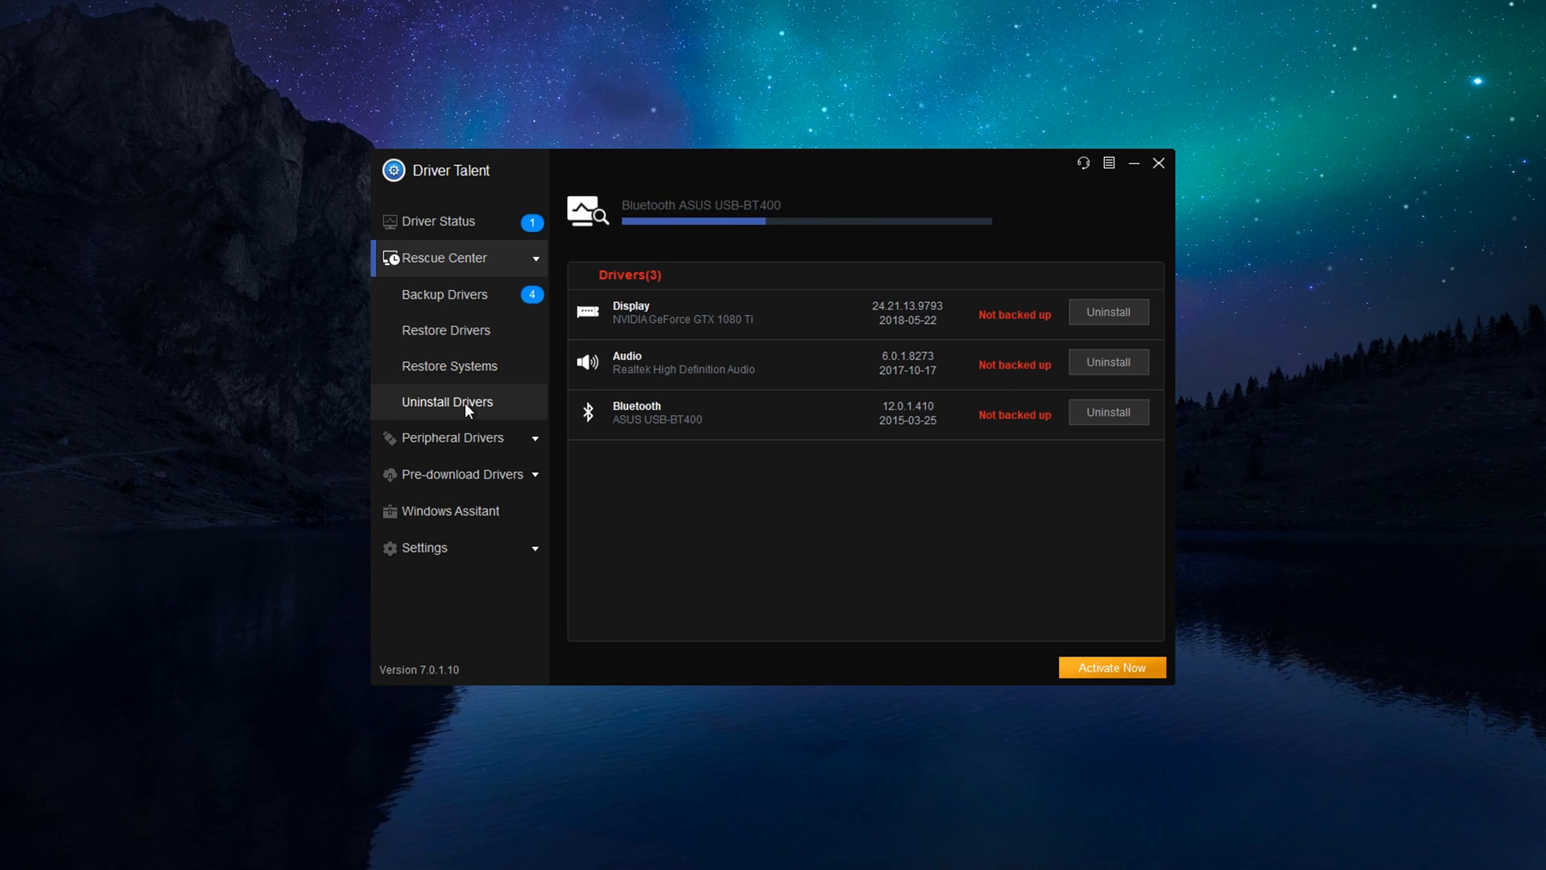
Step: View the printer driver search, pre-download drivers and Windows Assistant system tools
click(453, 438)
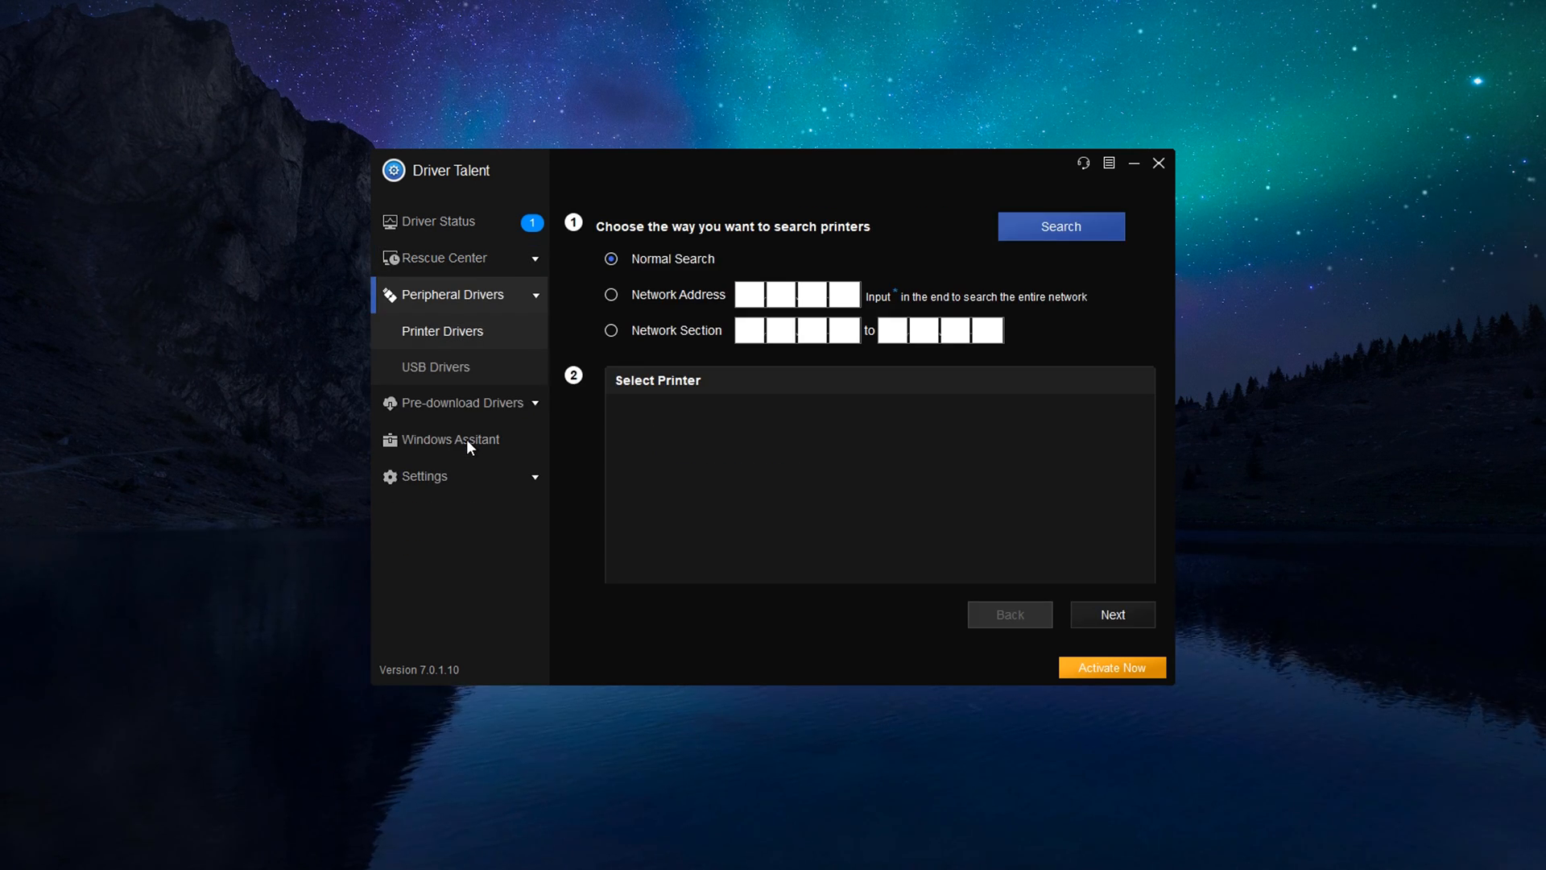
click(463, 403)
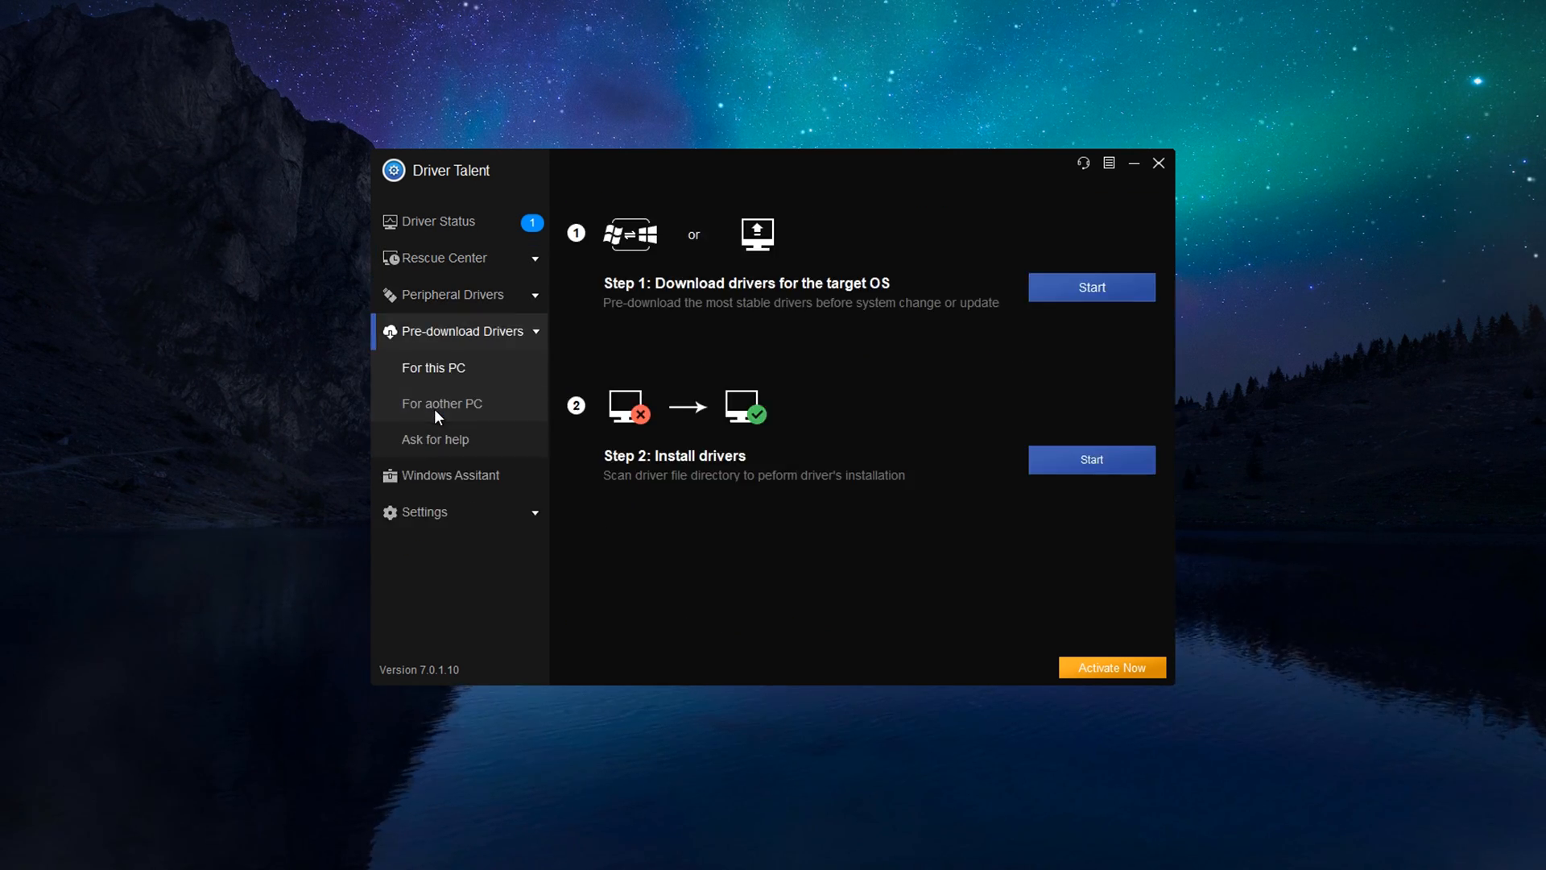
click(449, 474)
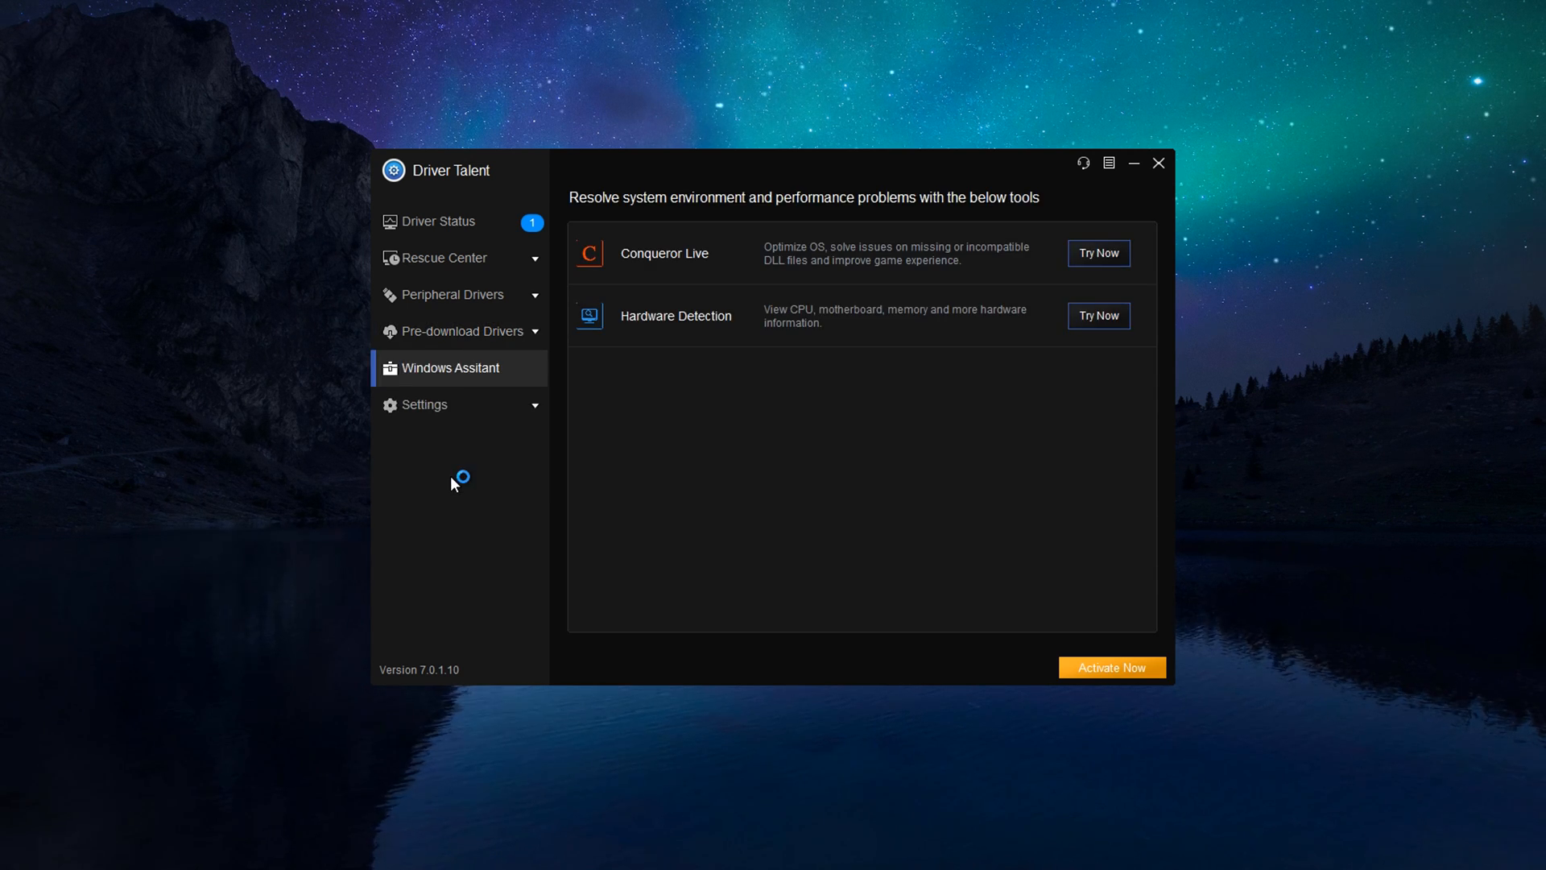
click(423, 404)
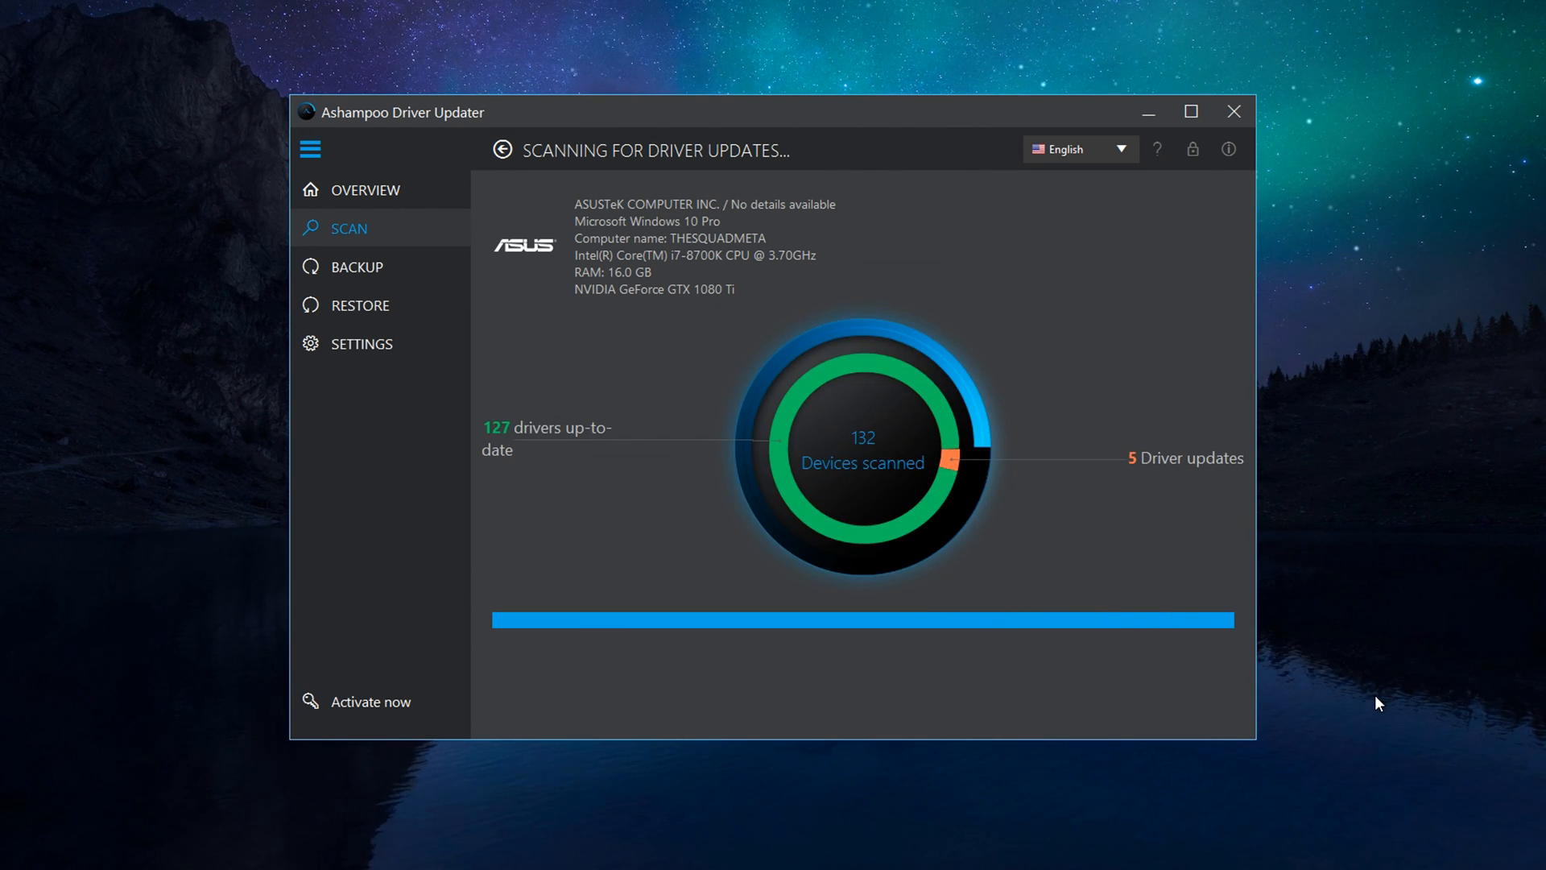
mouse_move(349, 260)
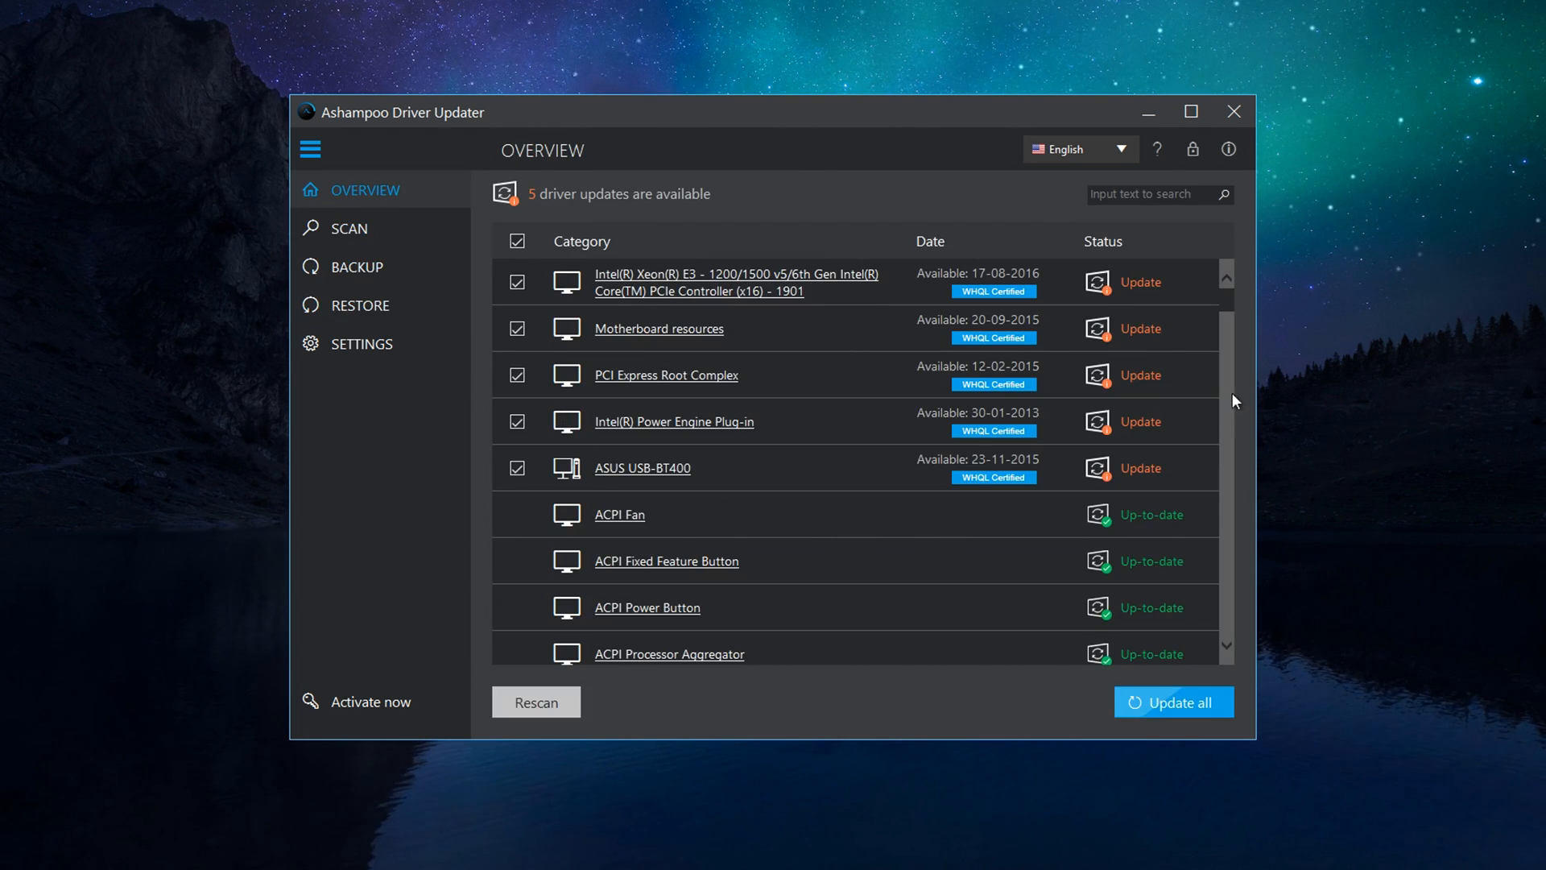
Step: Review Ashampoo's scan overview of 5 updates among 132 devices, then go to the driver backup page
scroll(down, 3)
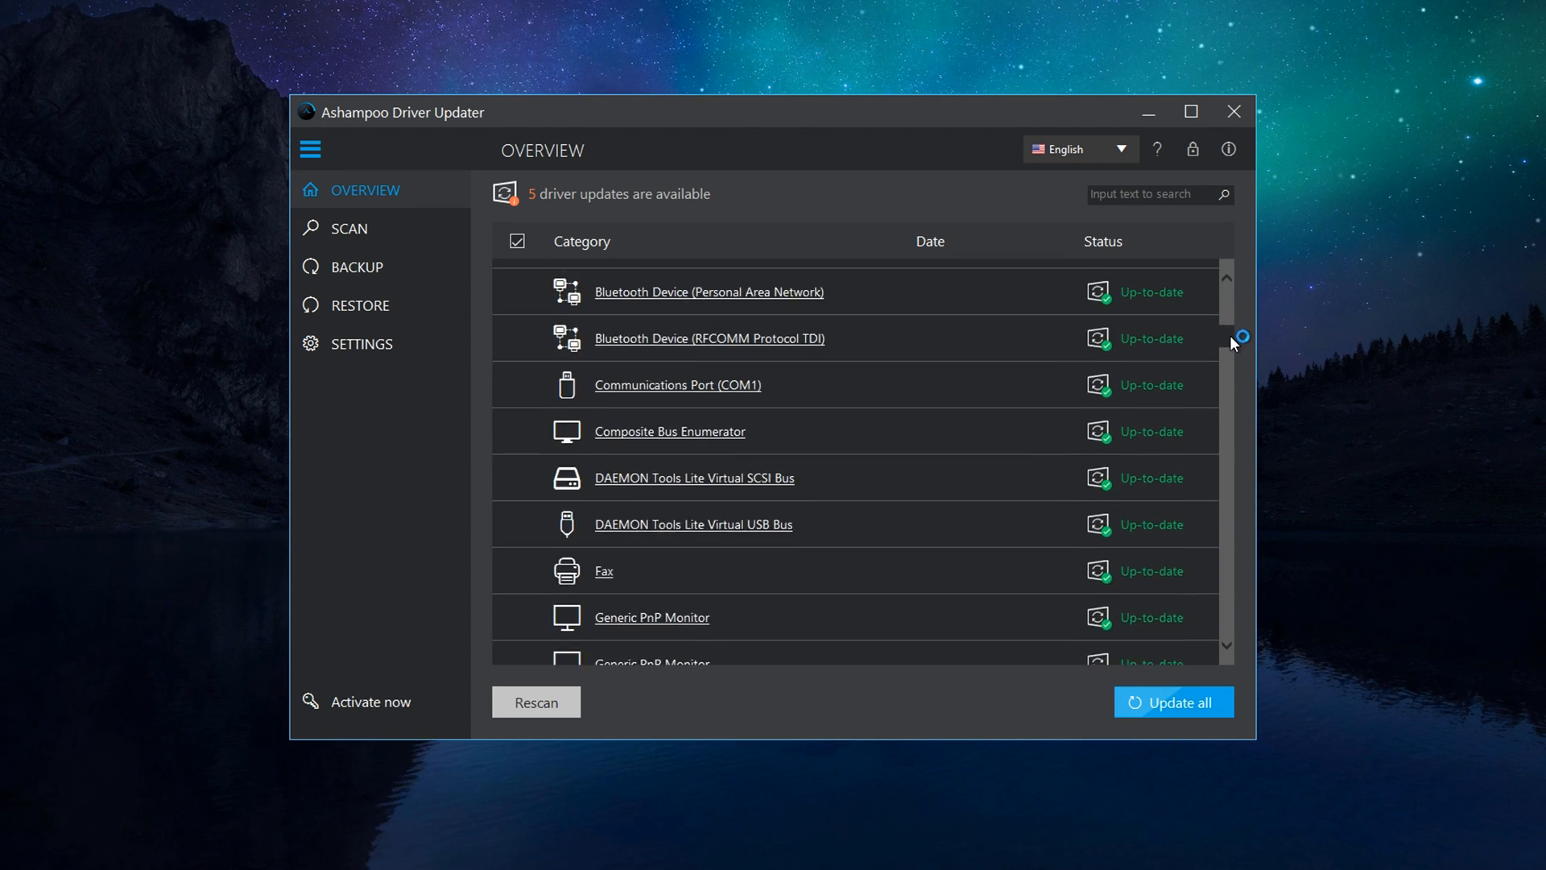
scroll(up, 3)
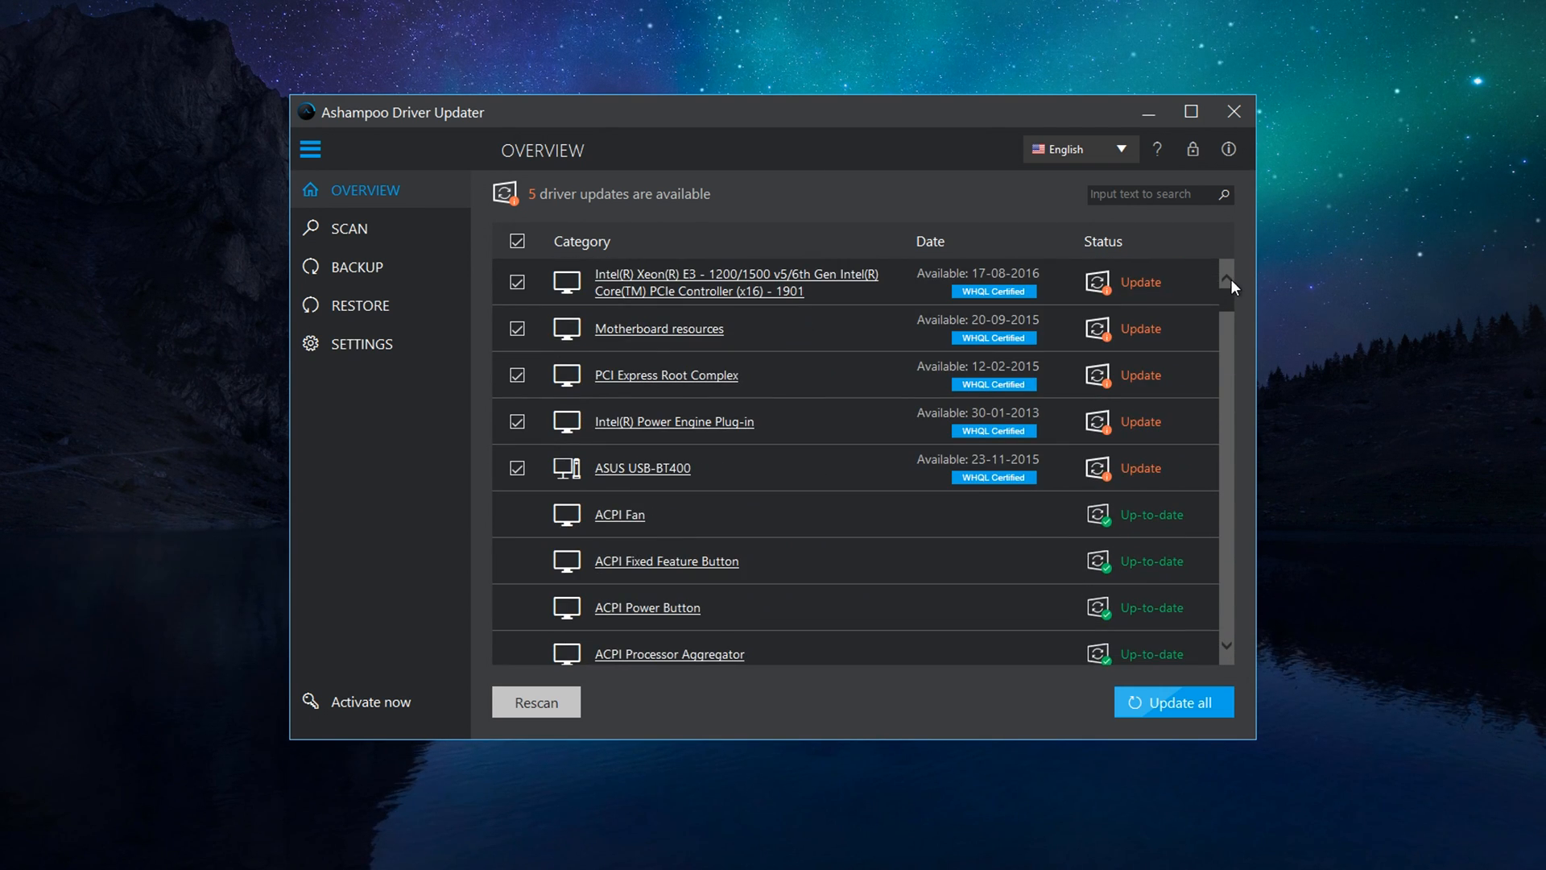
mouse_move(691, 306)
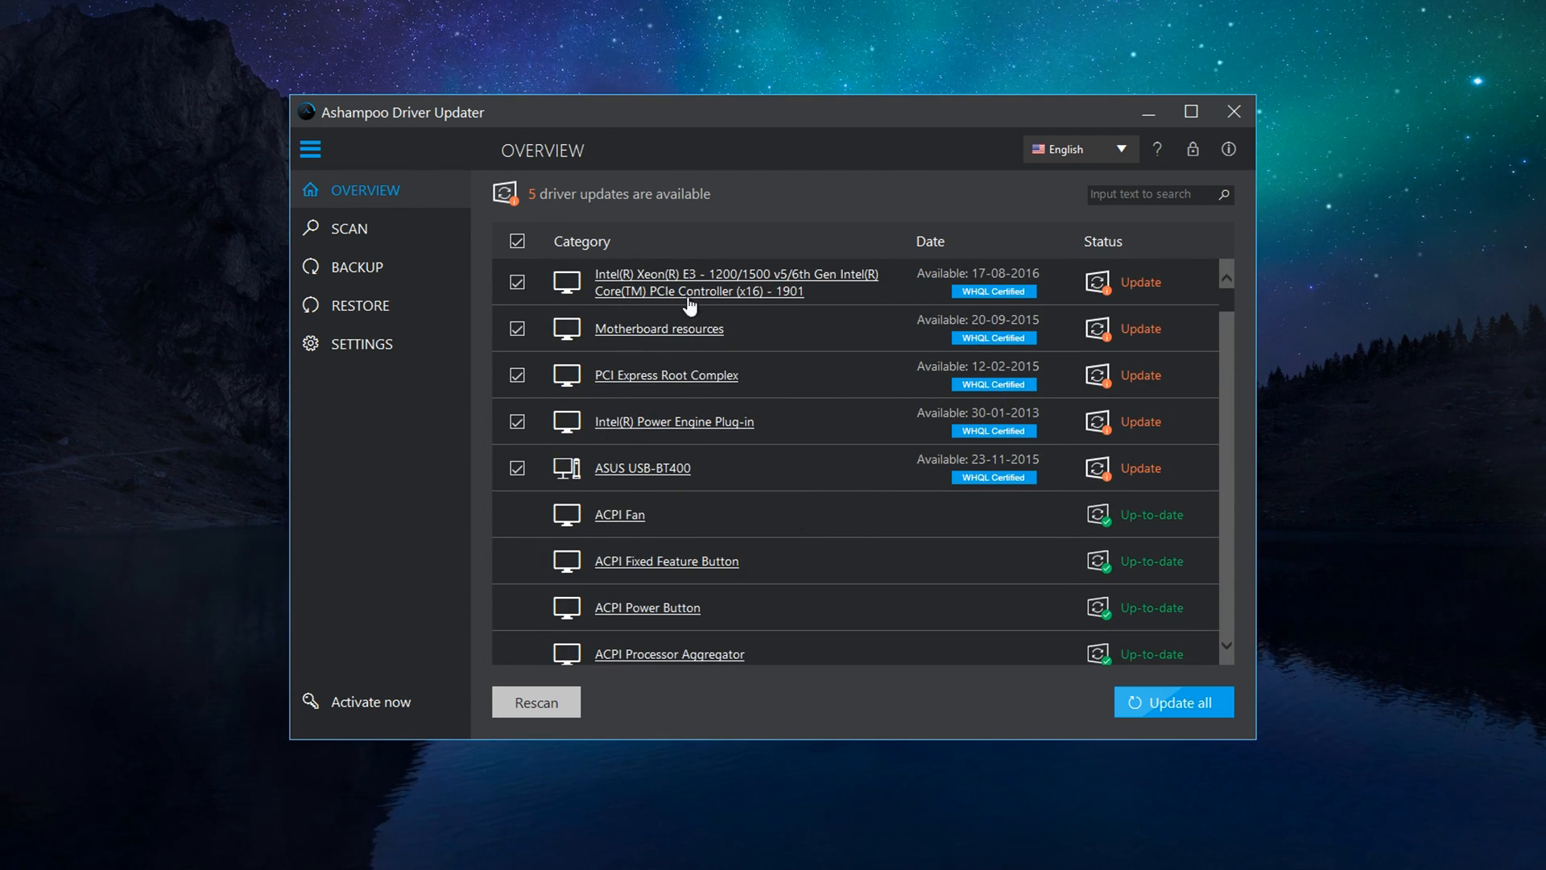
mouse_move(348, 227)
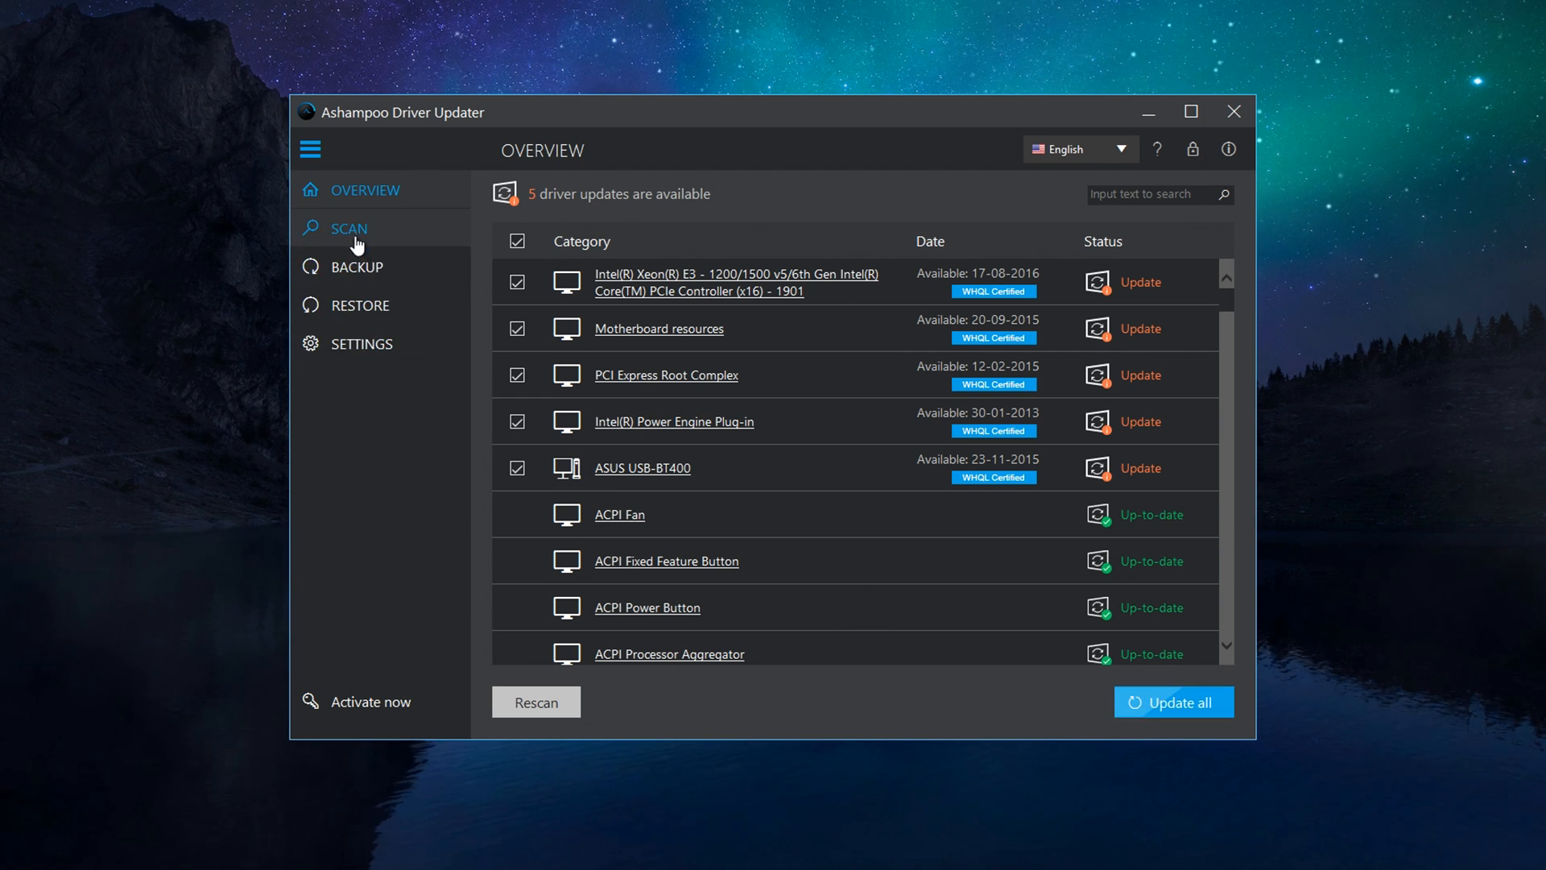
click(358, 265)
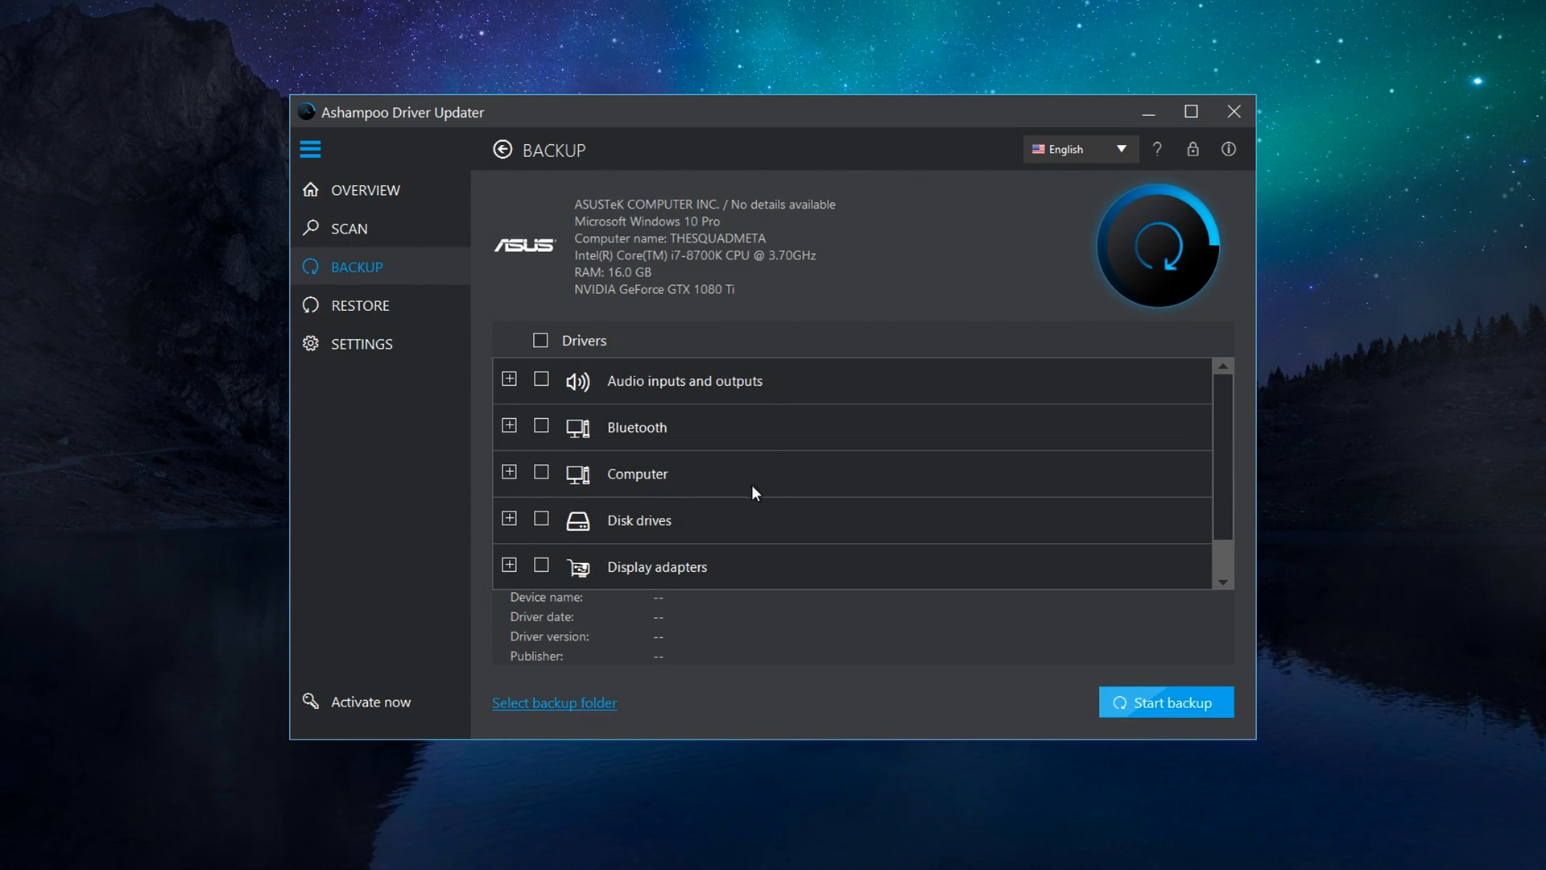
Step: View Ashampoo's restore page and its General, Drivers folder, Ignore list and Scheduler settings
click(359, 304)
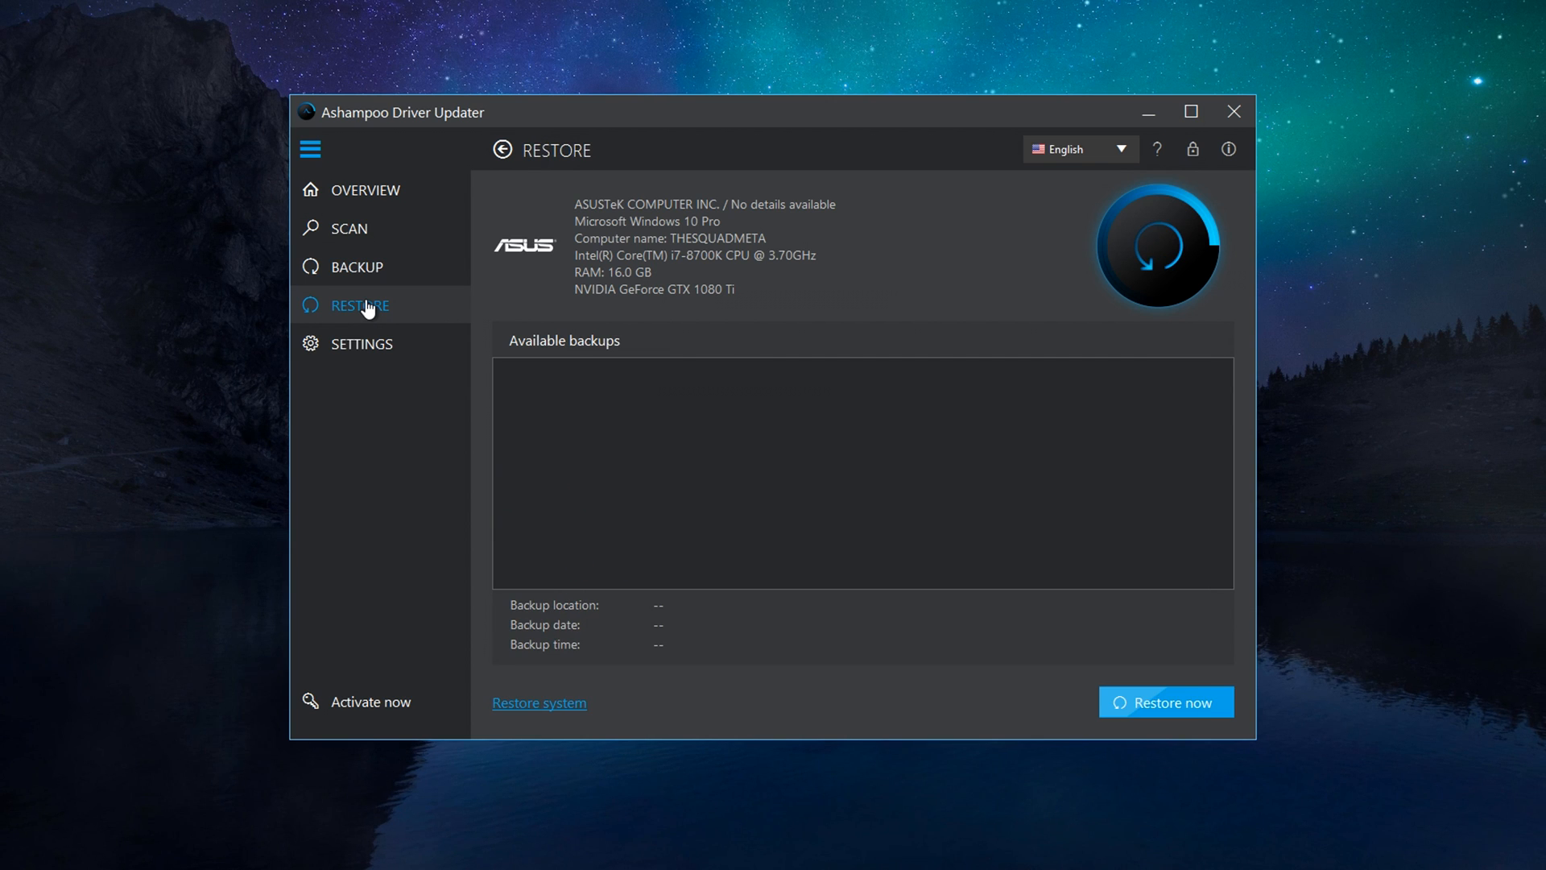
click(361, 343)
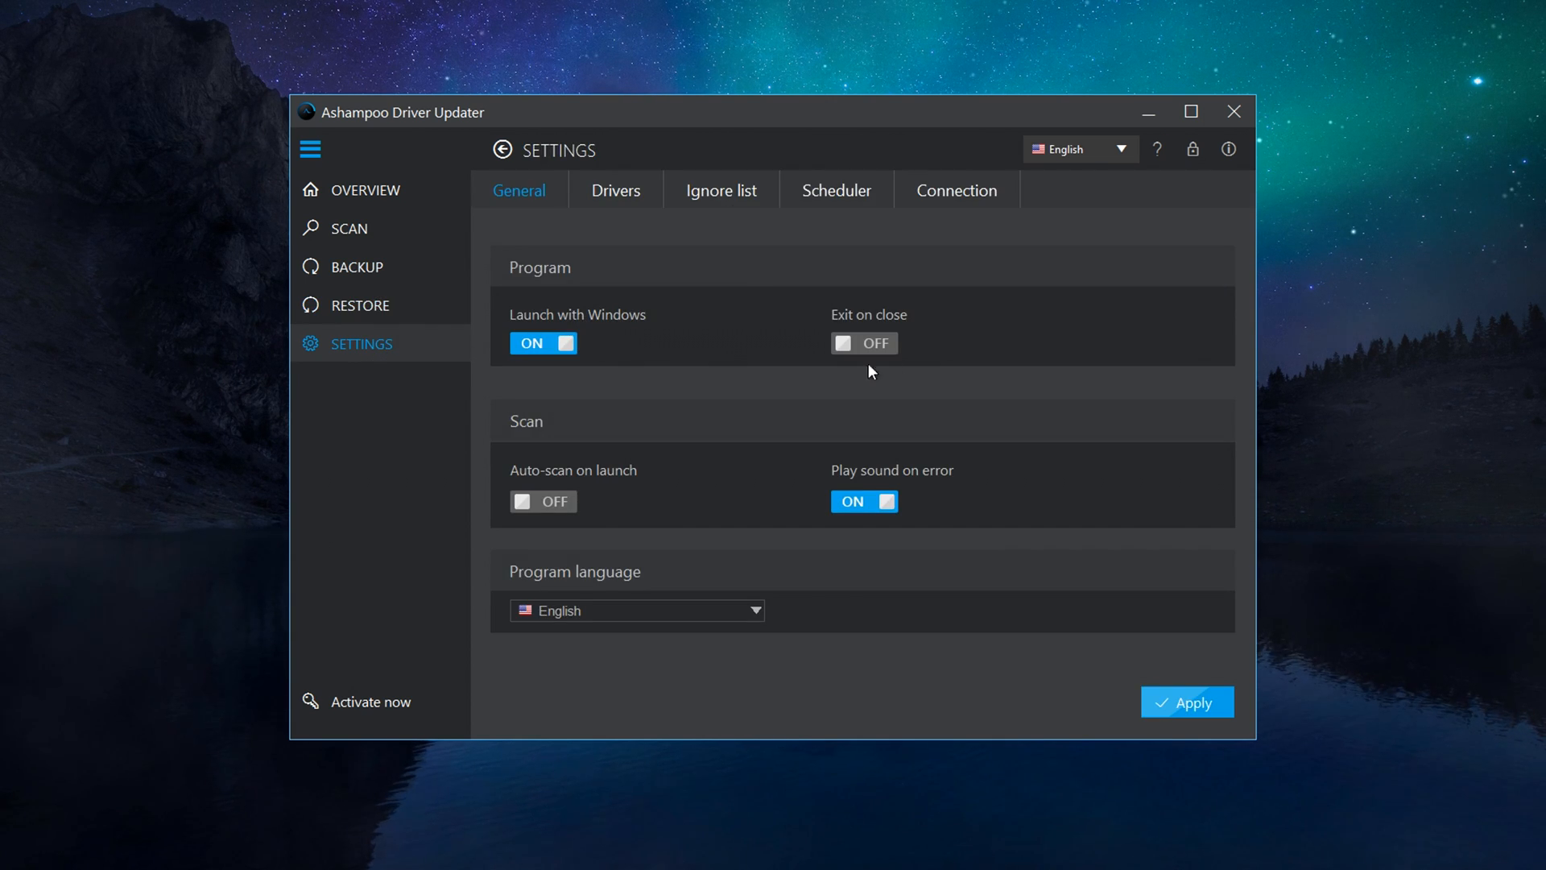
click(615, 190)
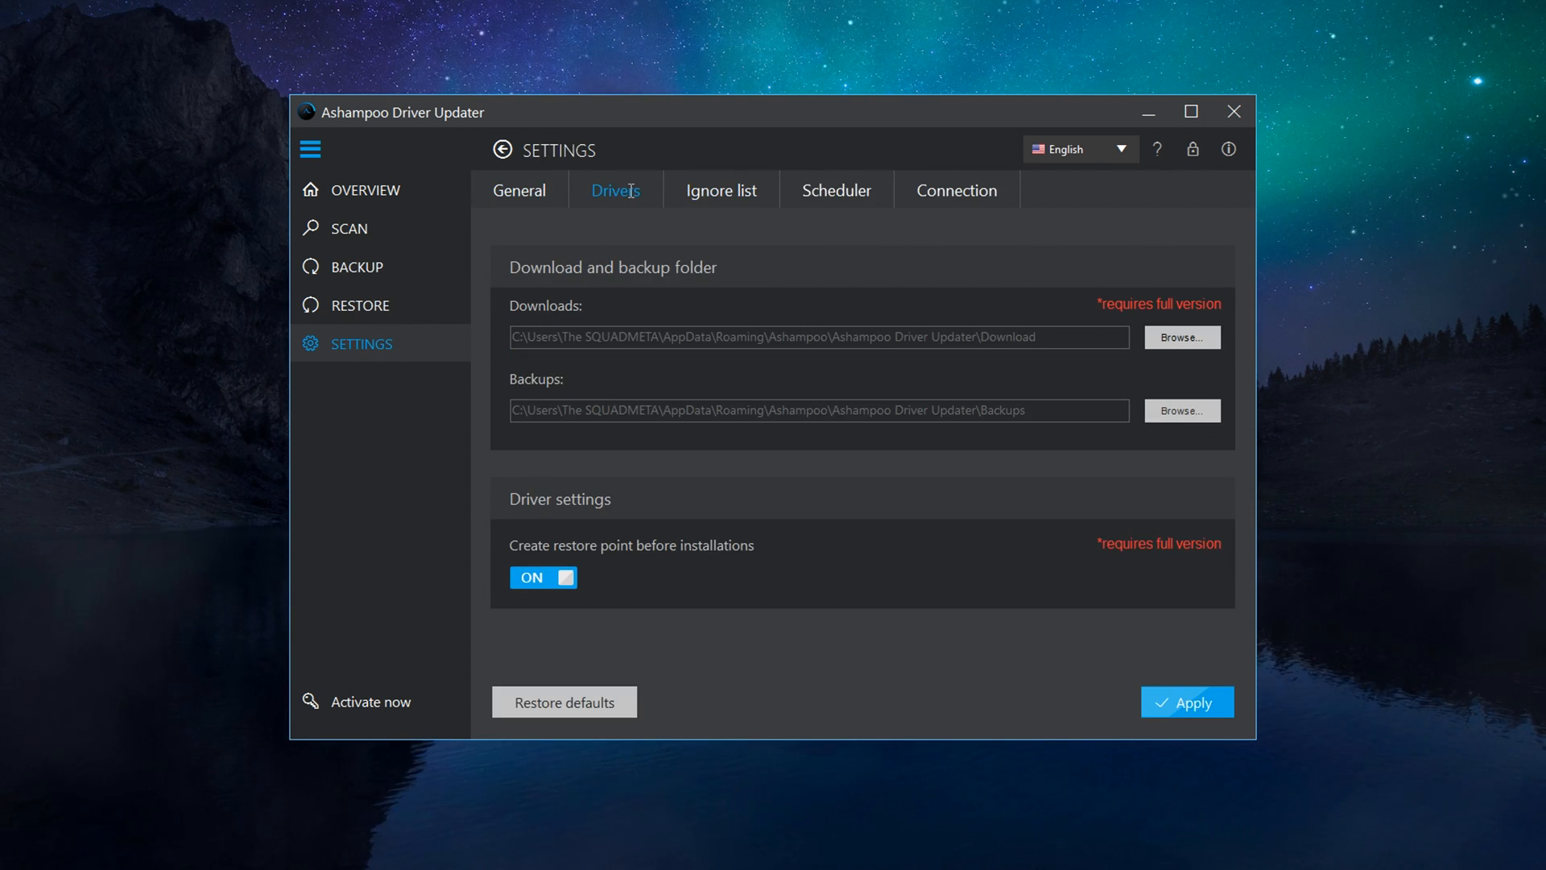
click(722, 190)
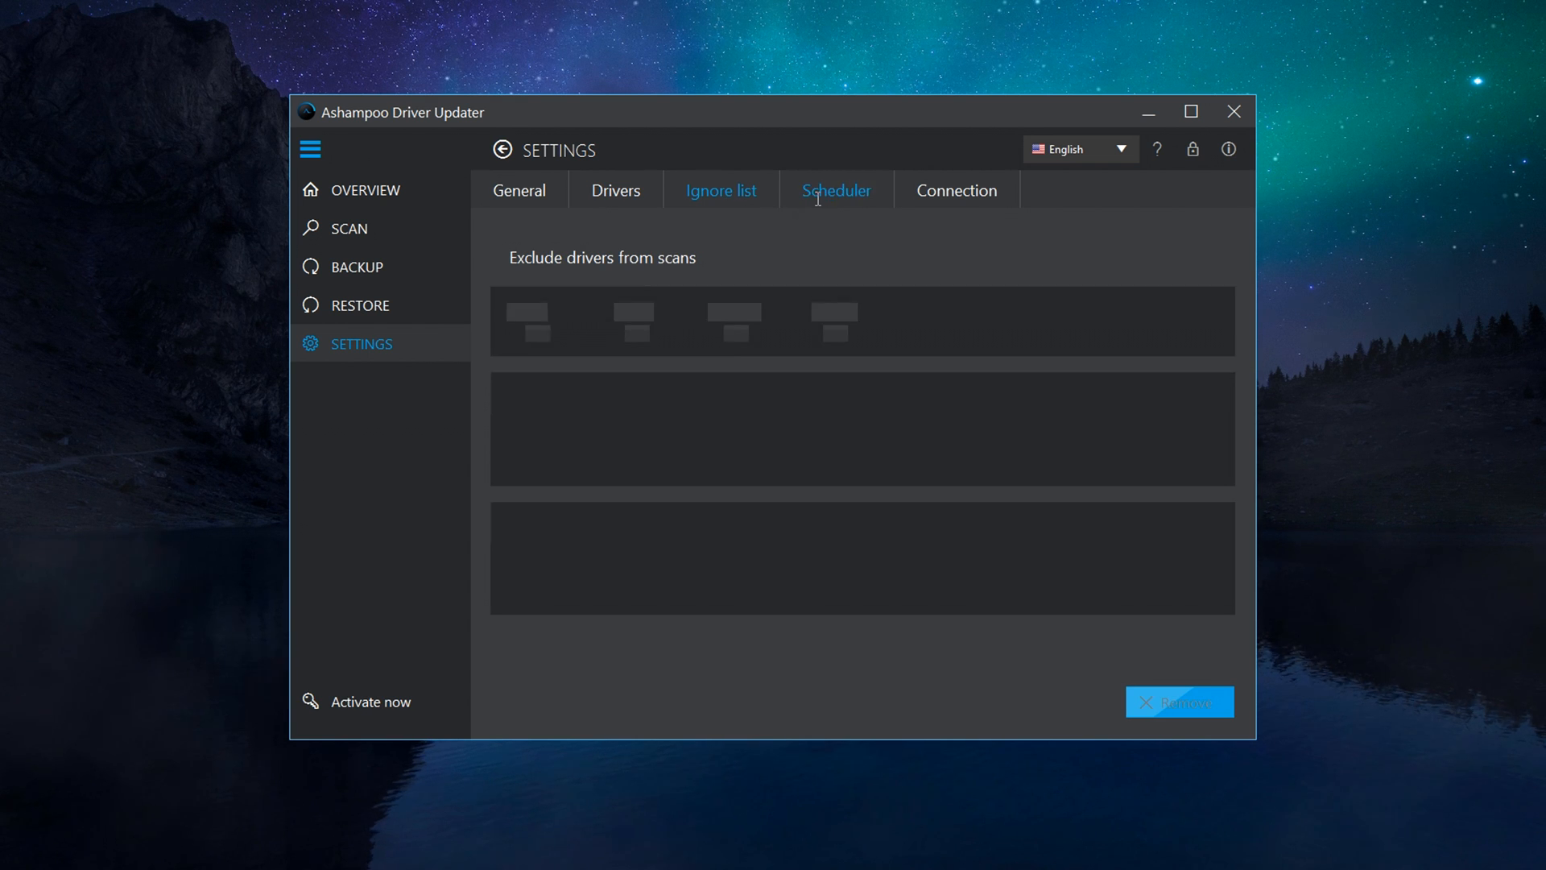
click(955, 190)
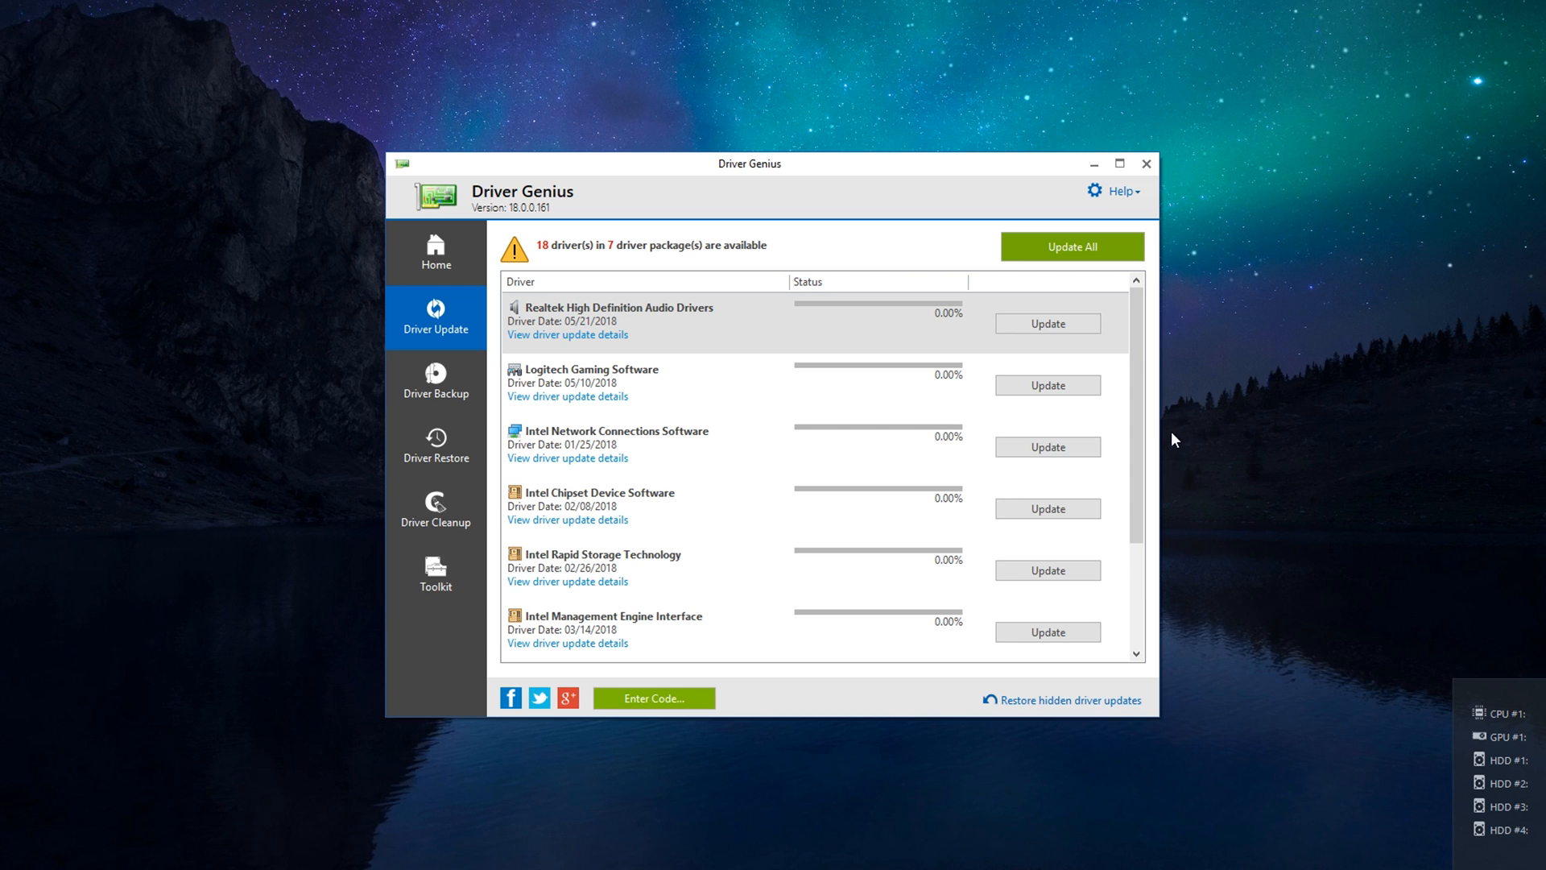
Step: Scroll through Driver Genius's 18 available driver updates, then go to the driver backup selection
scroll(down, 3)
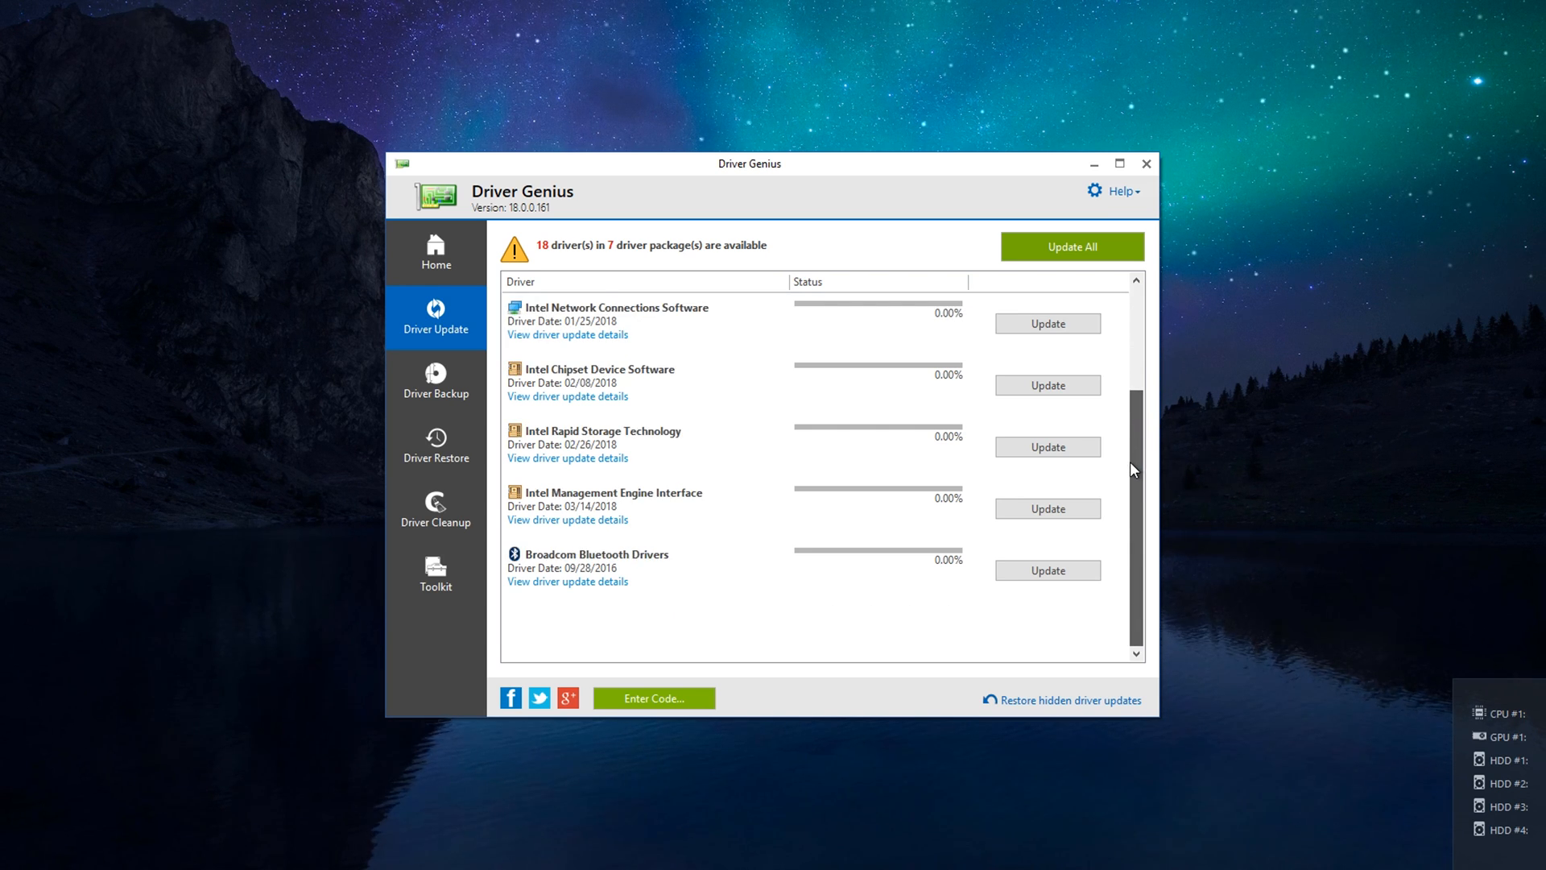
scroll(up, 3)
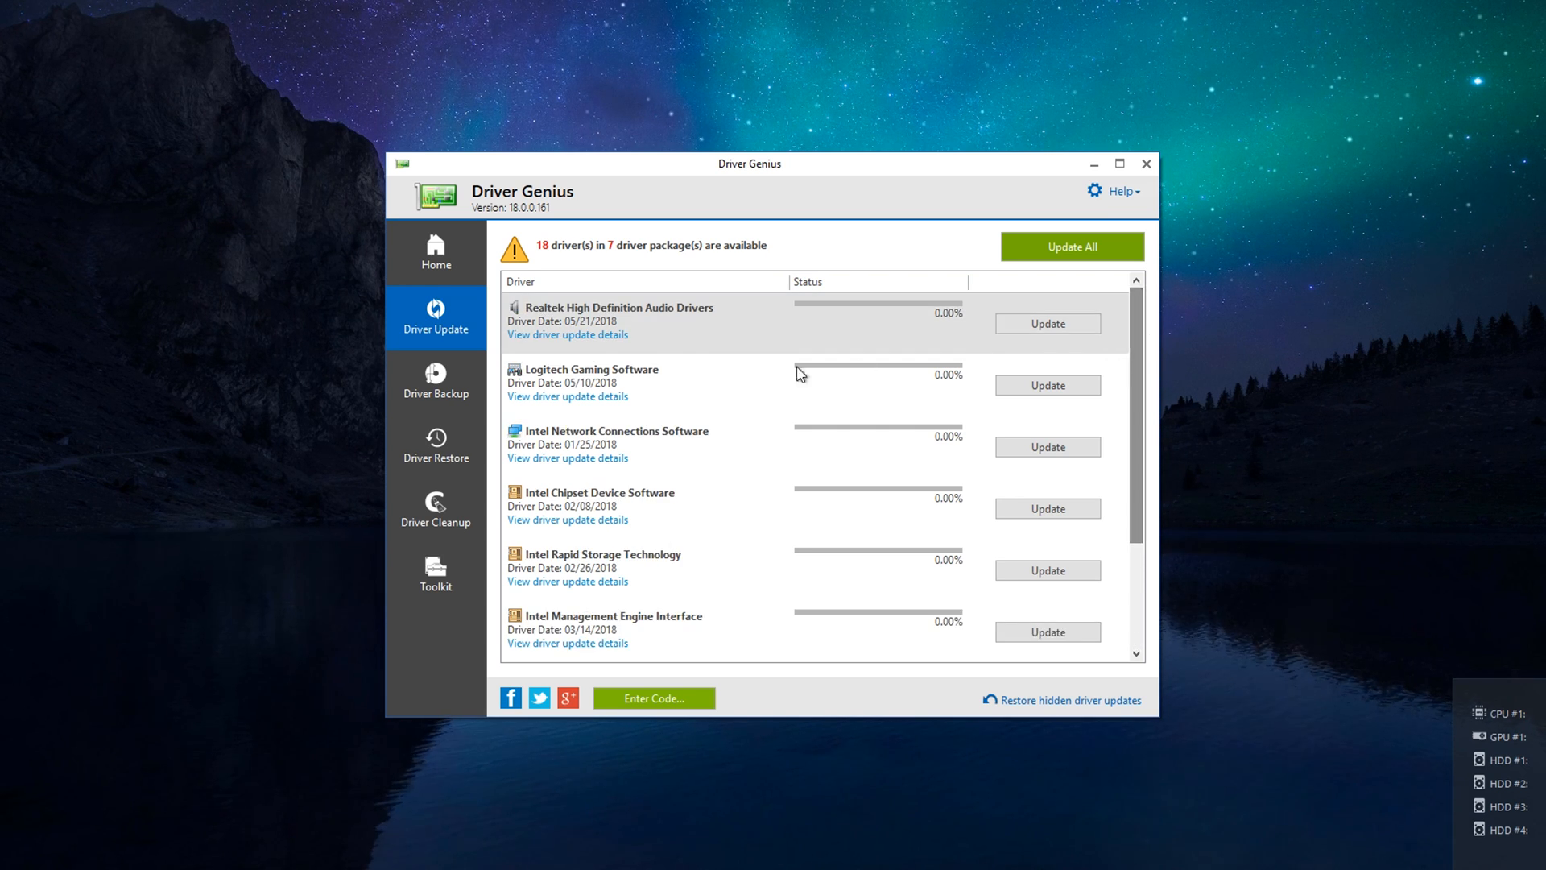
click(434, 383)
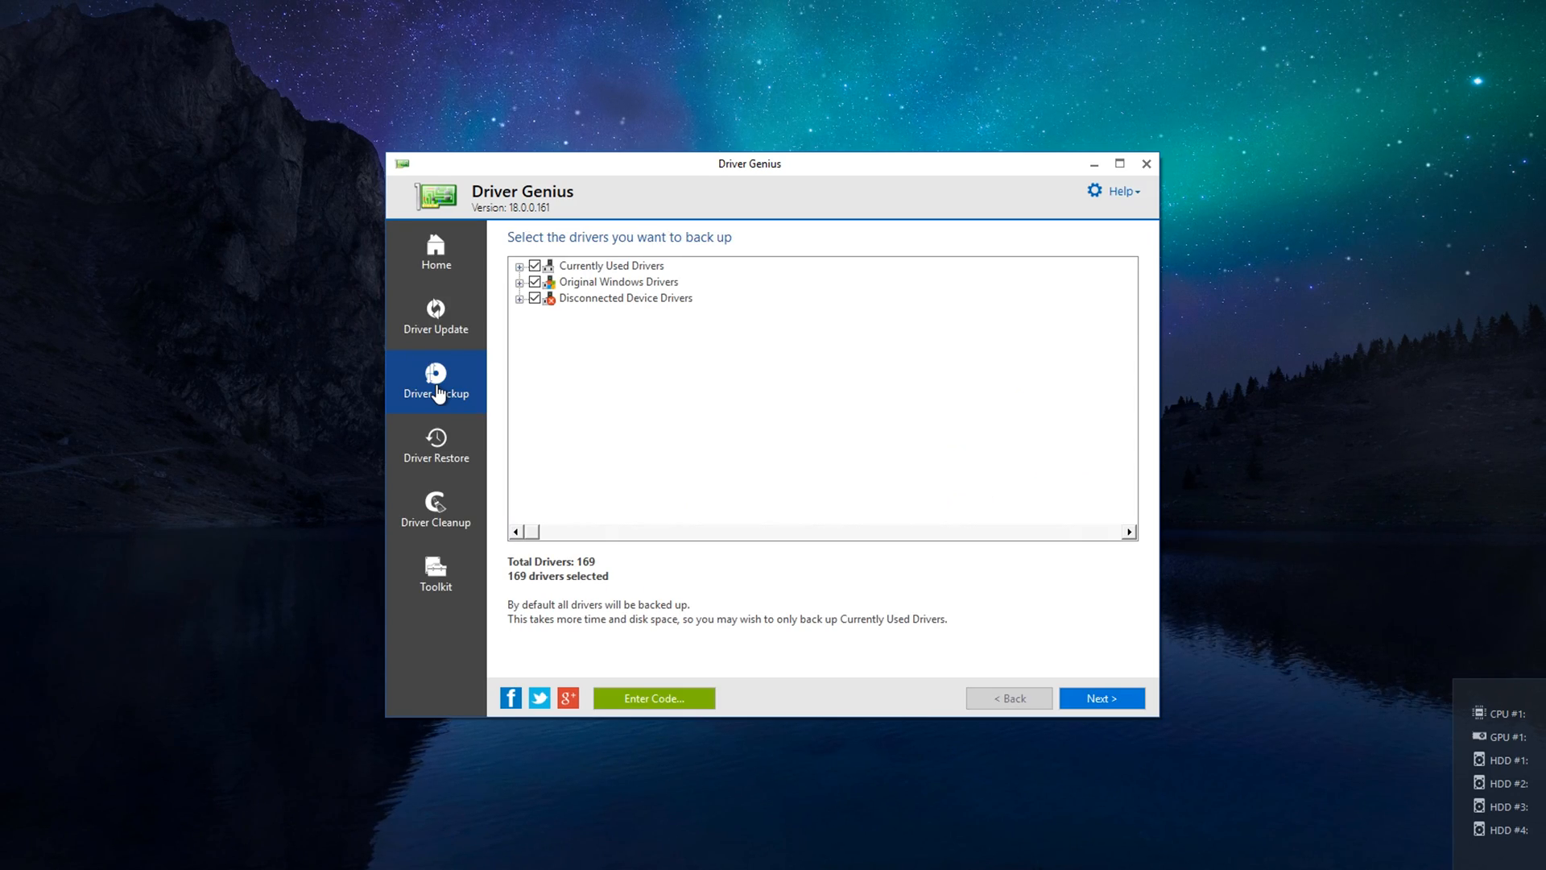
Step: In the Toolkit, view the Hardware Info tool including the graphics card details
click(434, 575)
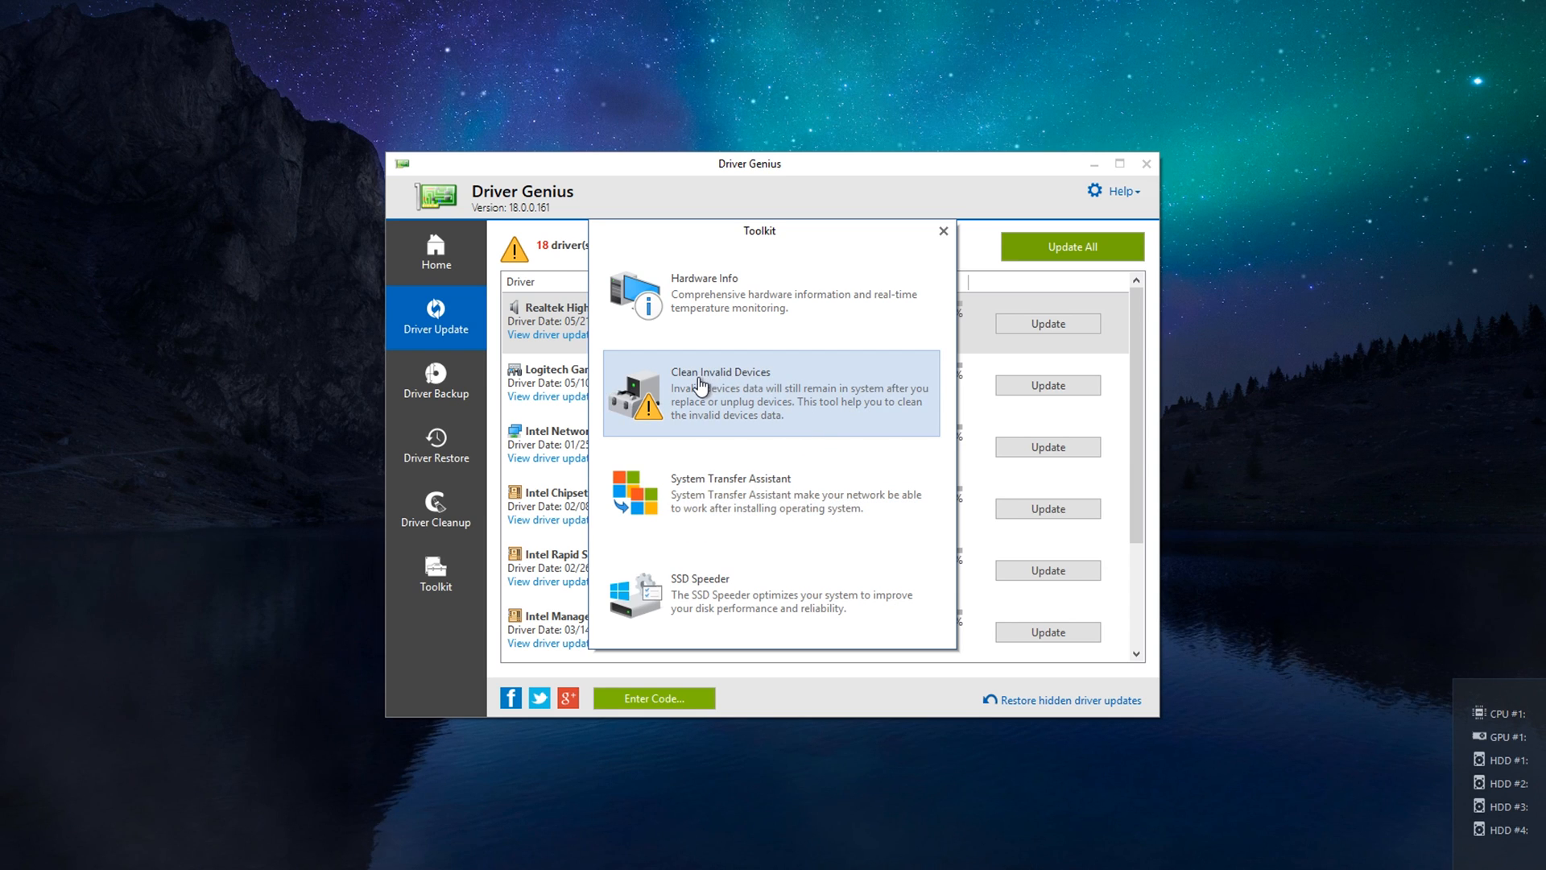
click(704, 296)
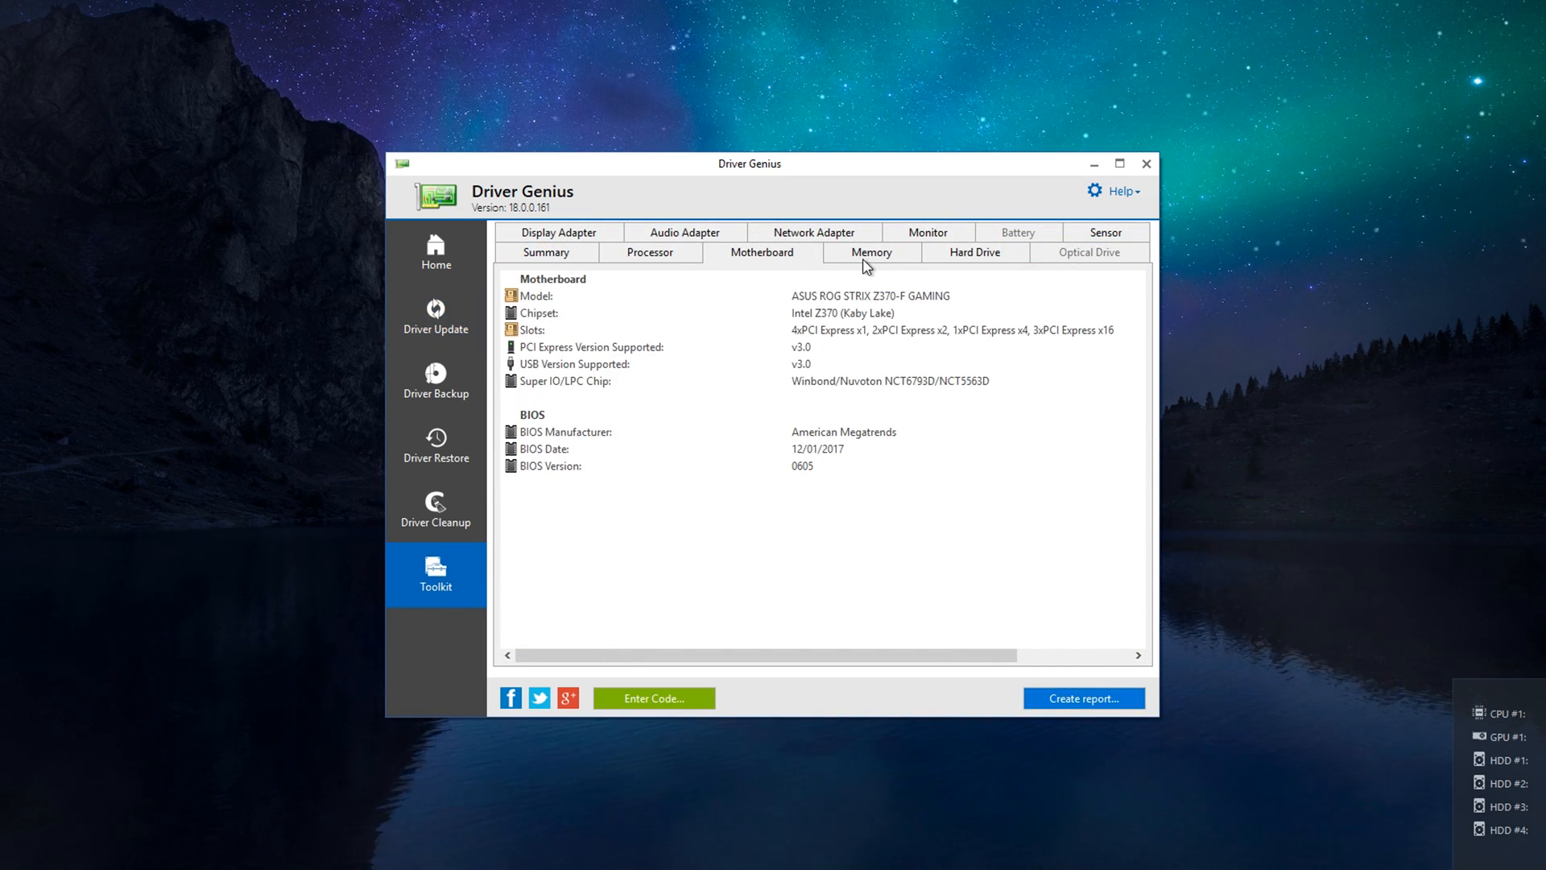
click(558, 232)
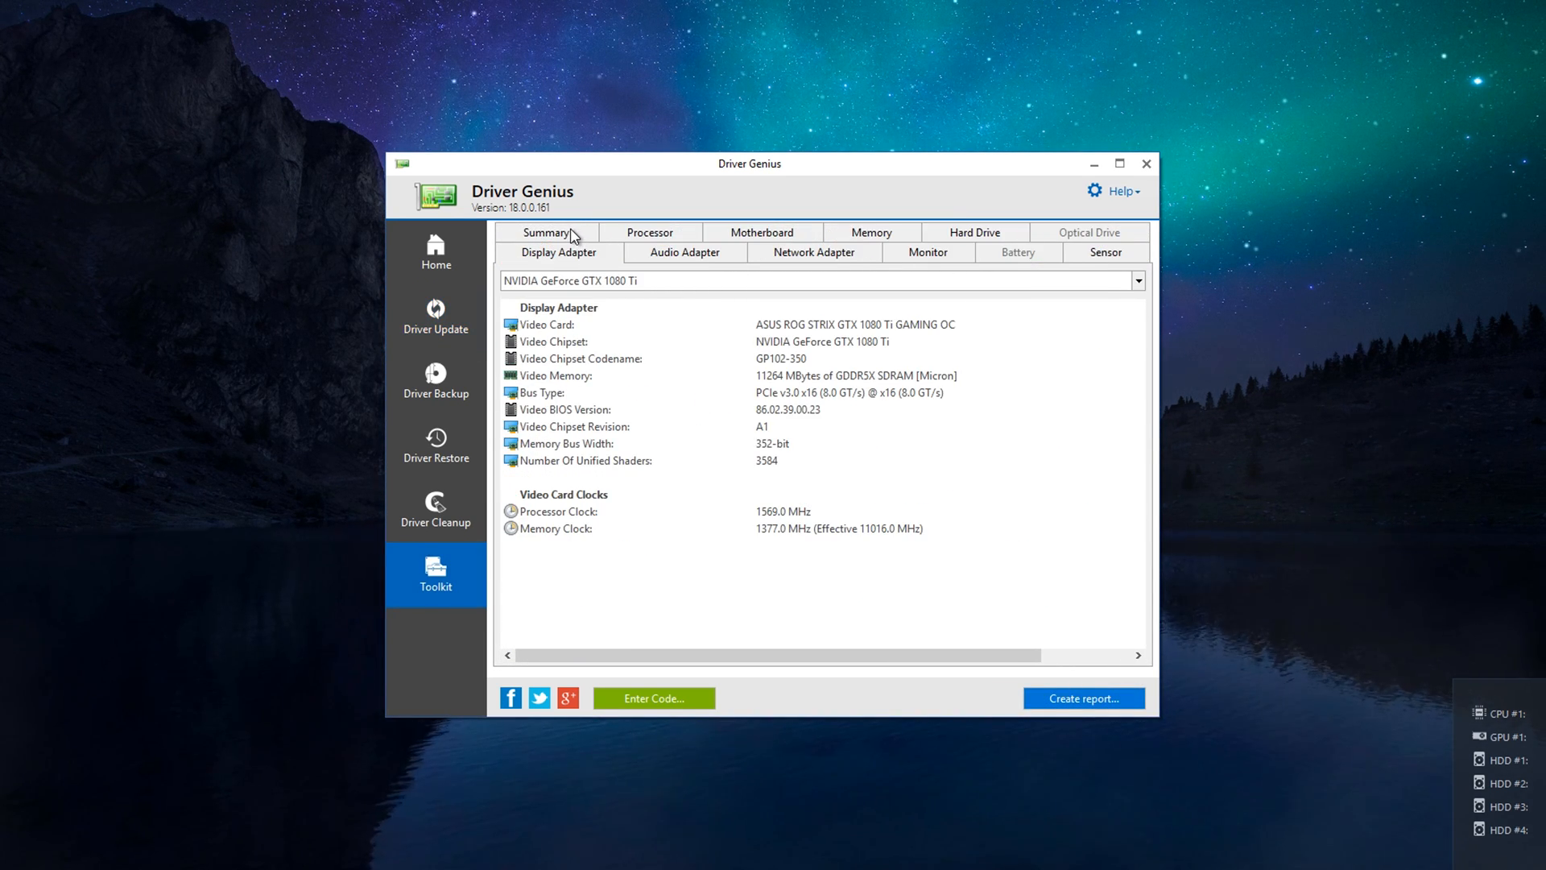
Step: Launch Clean Invalid Devices and show the SSD Speeder's drive summary for the Samsung SSD
click(435, 573)
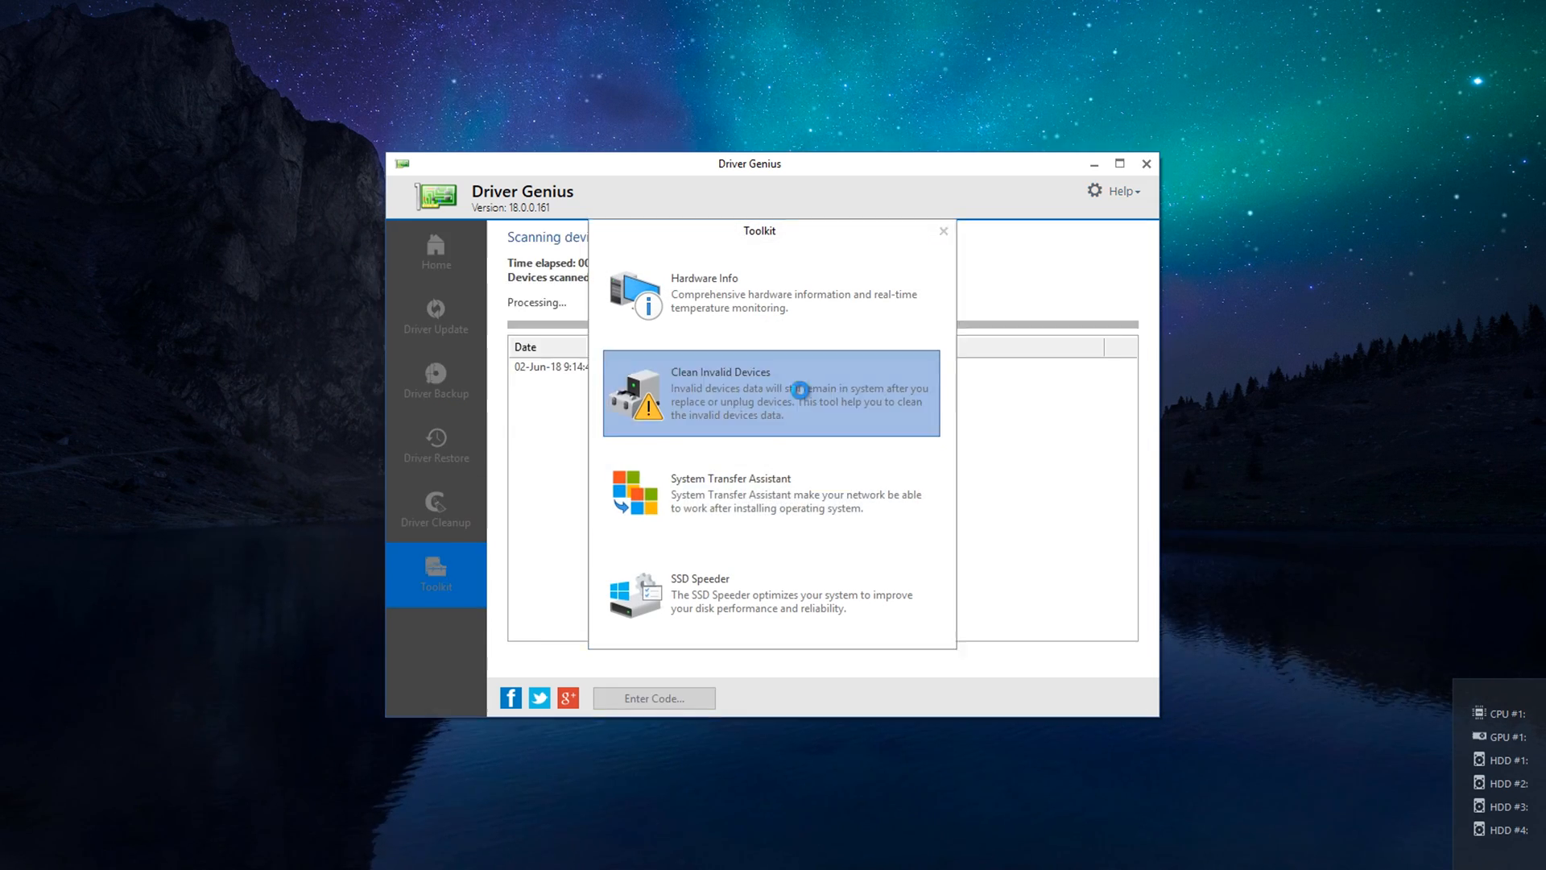
click(731, 487)
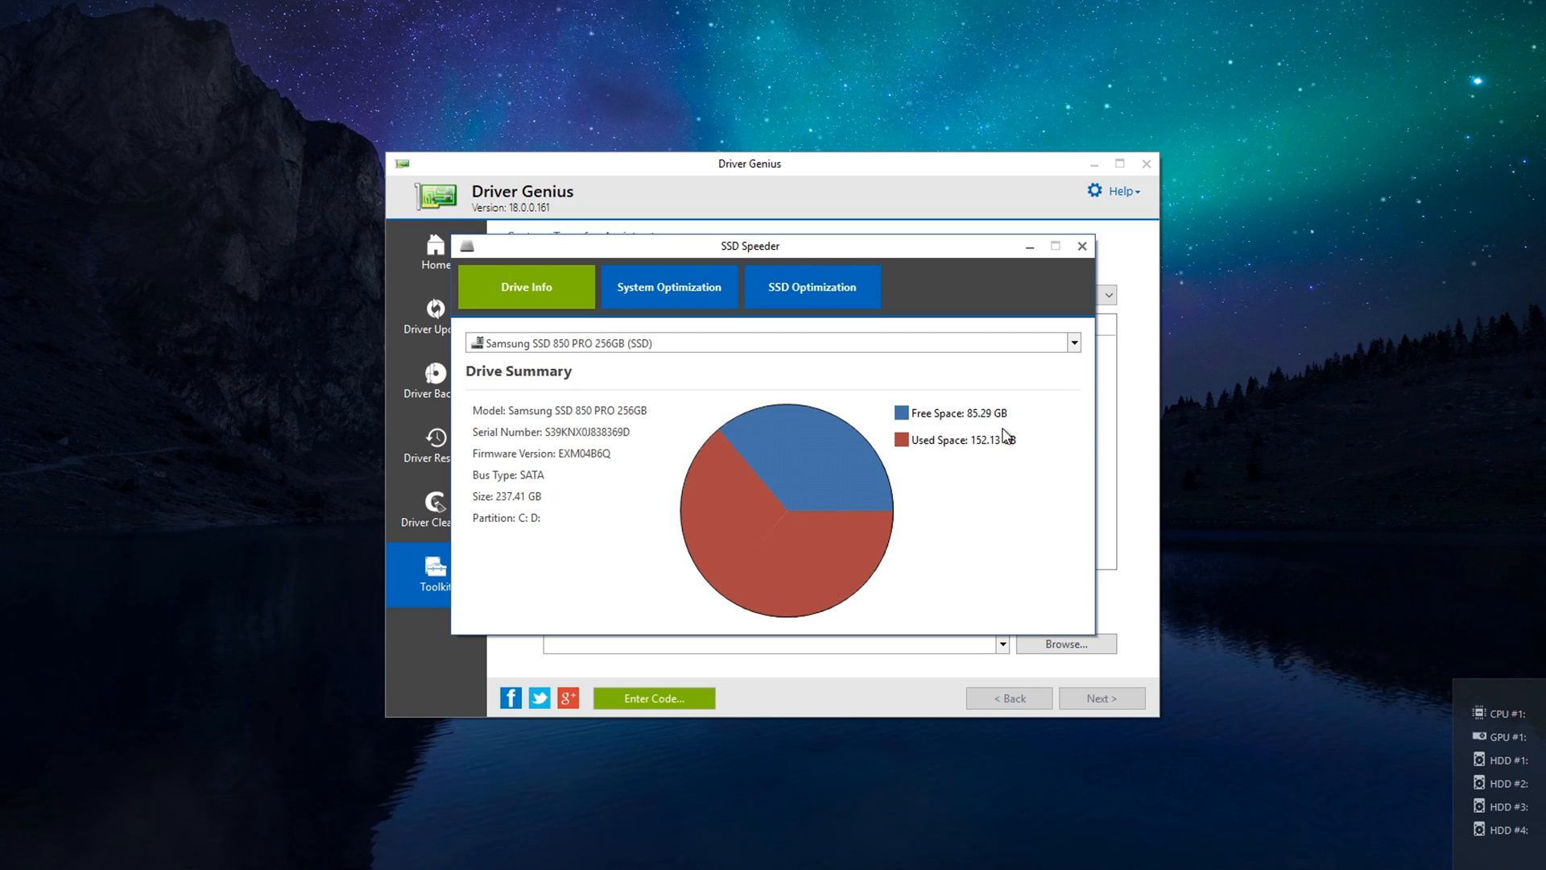
click(668, 287)
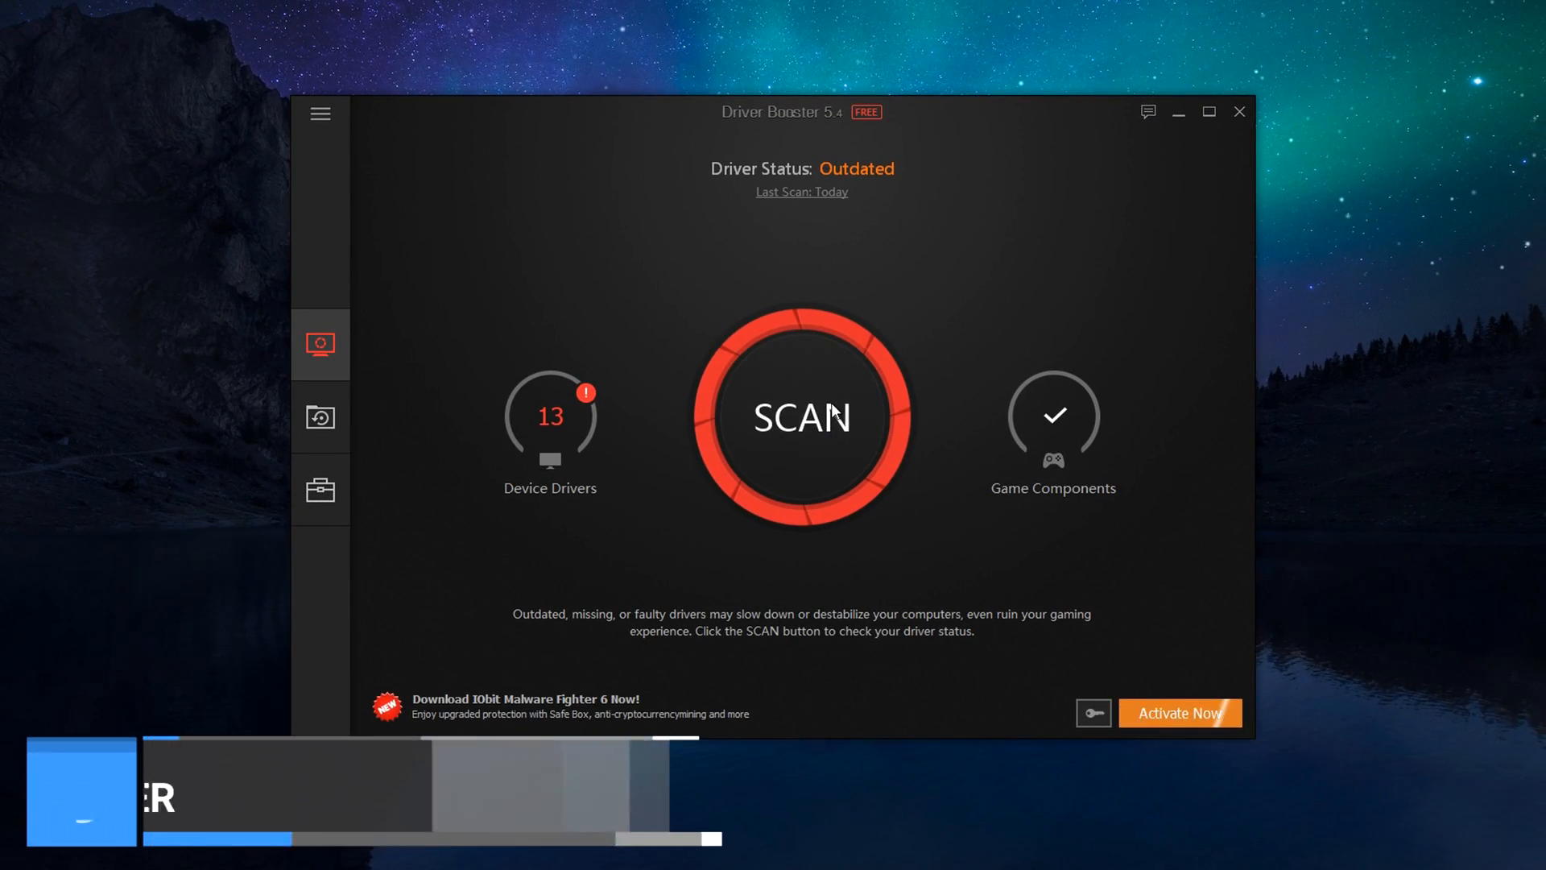
Step: Scan for outdated drivers in Driver Booster, review the 13 found, then show the Action Center programs
click(803, 415)
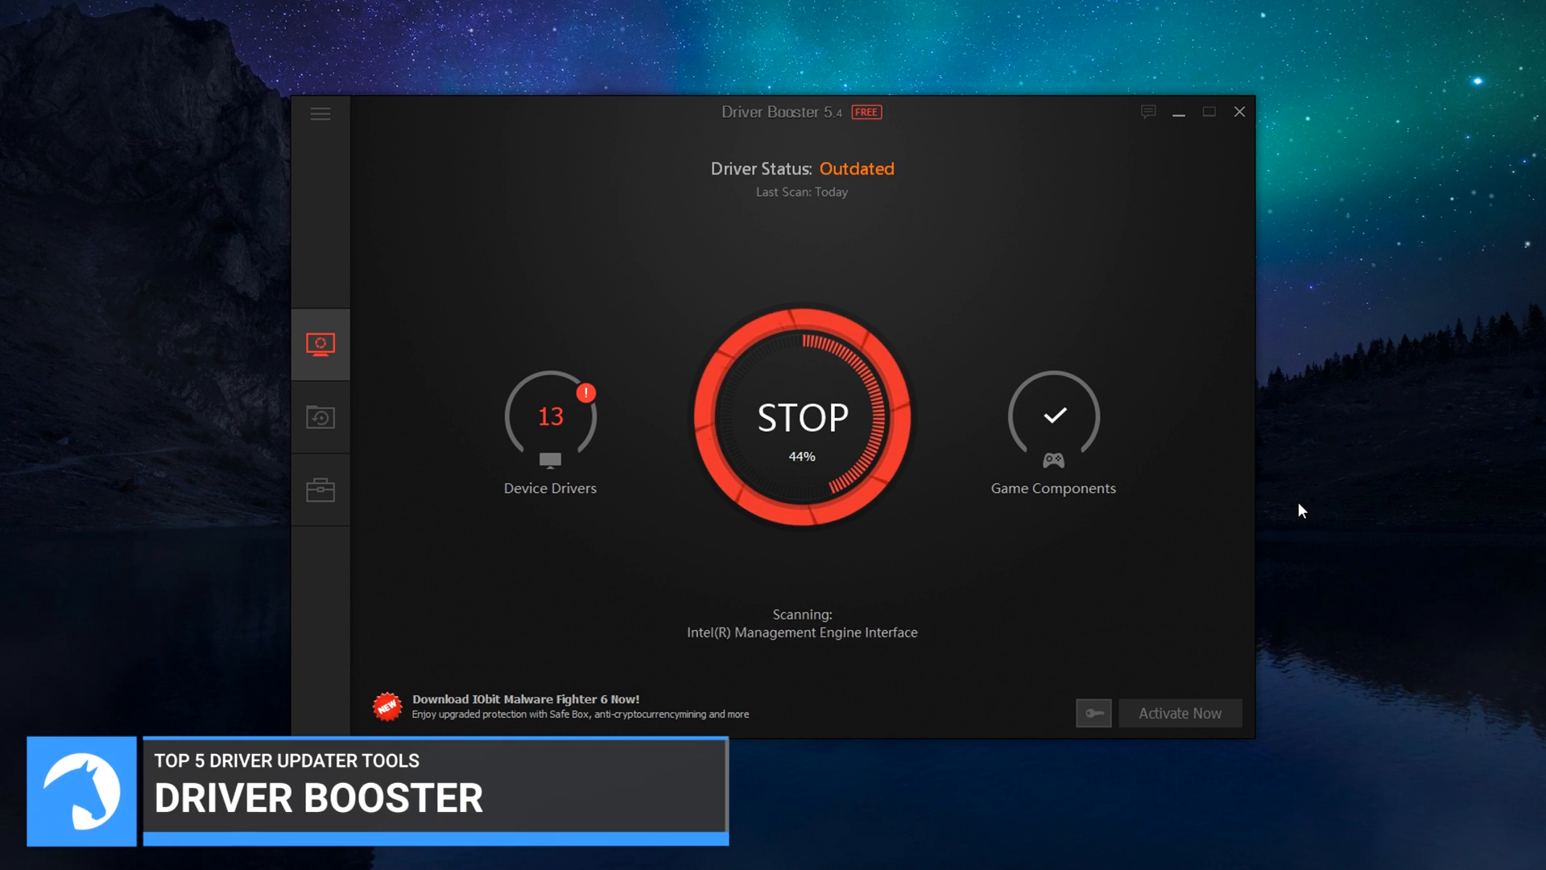
click(549, 416)
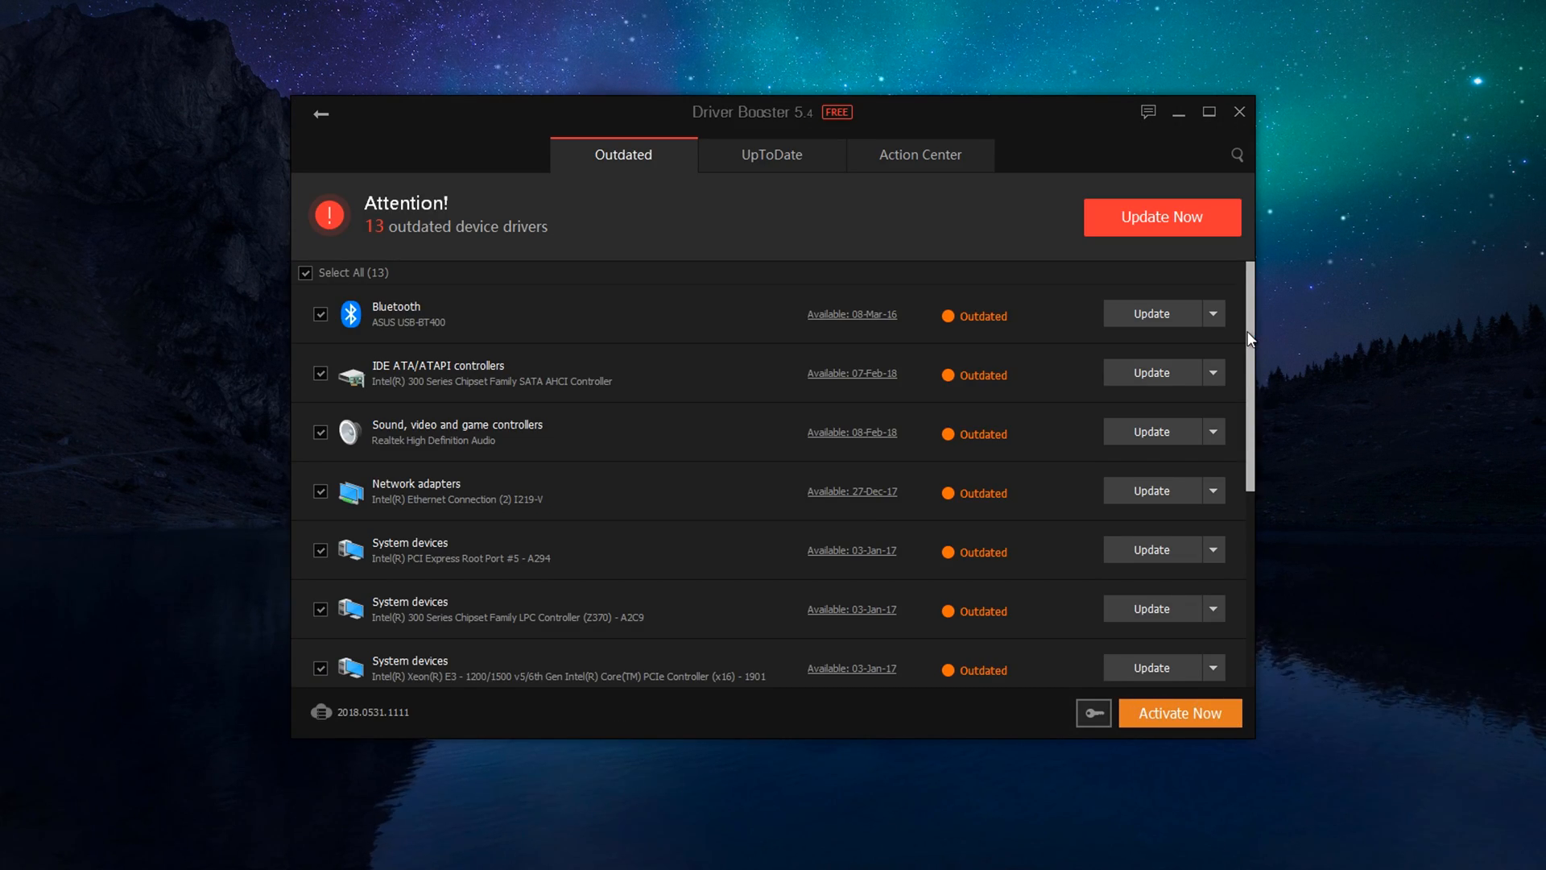
scroll(down, 3)
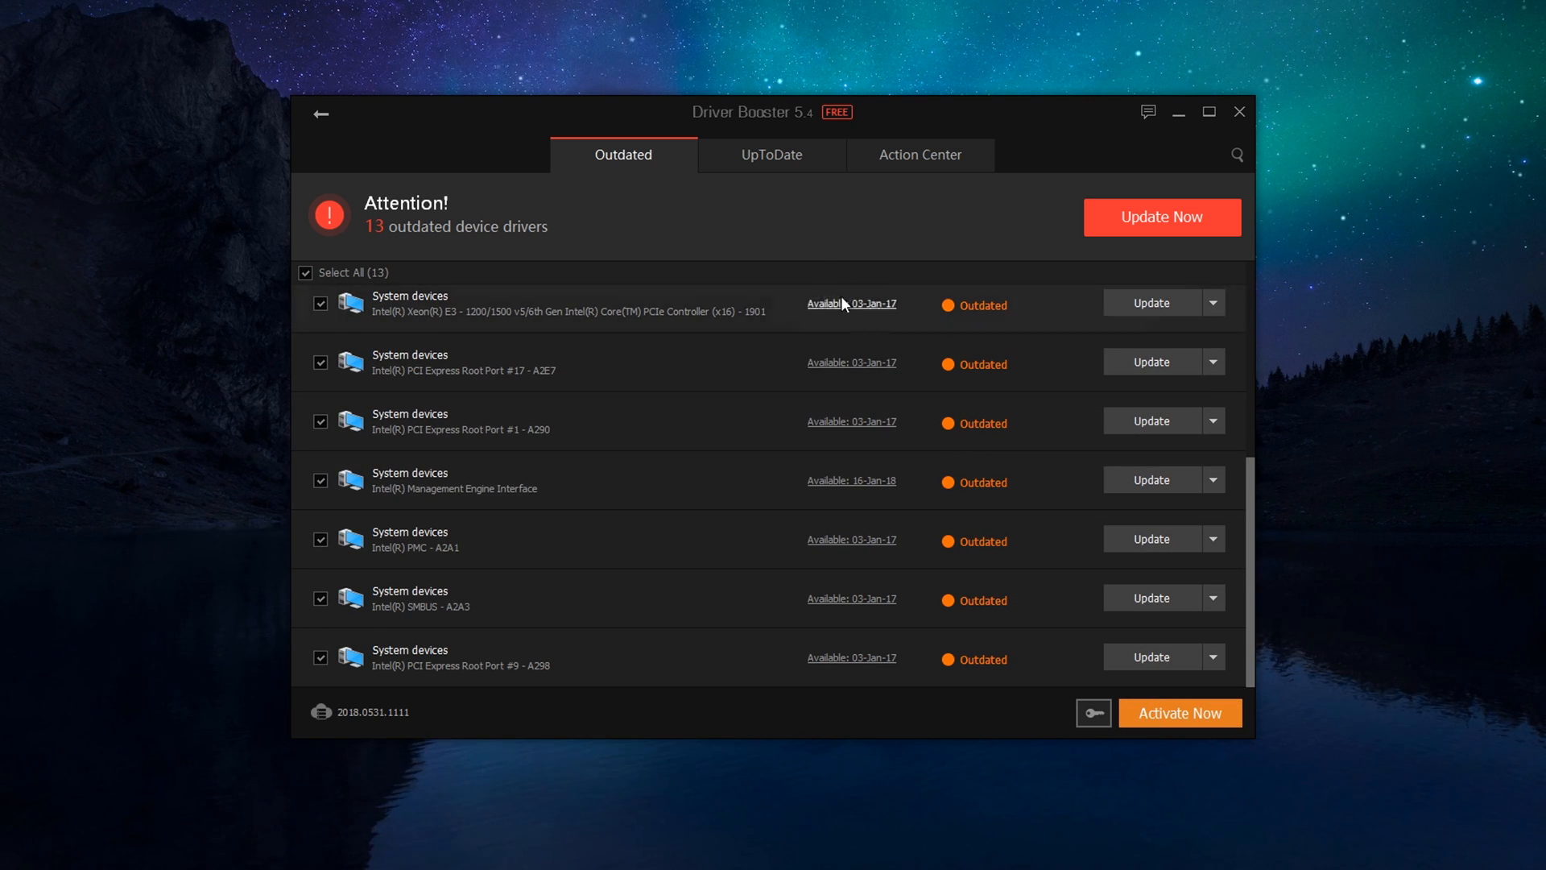
click(919, 155)
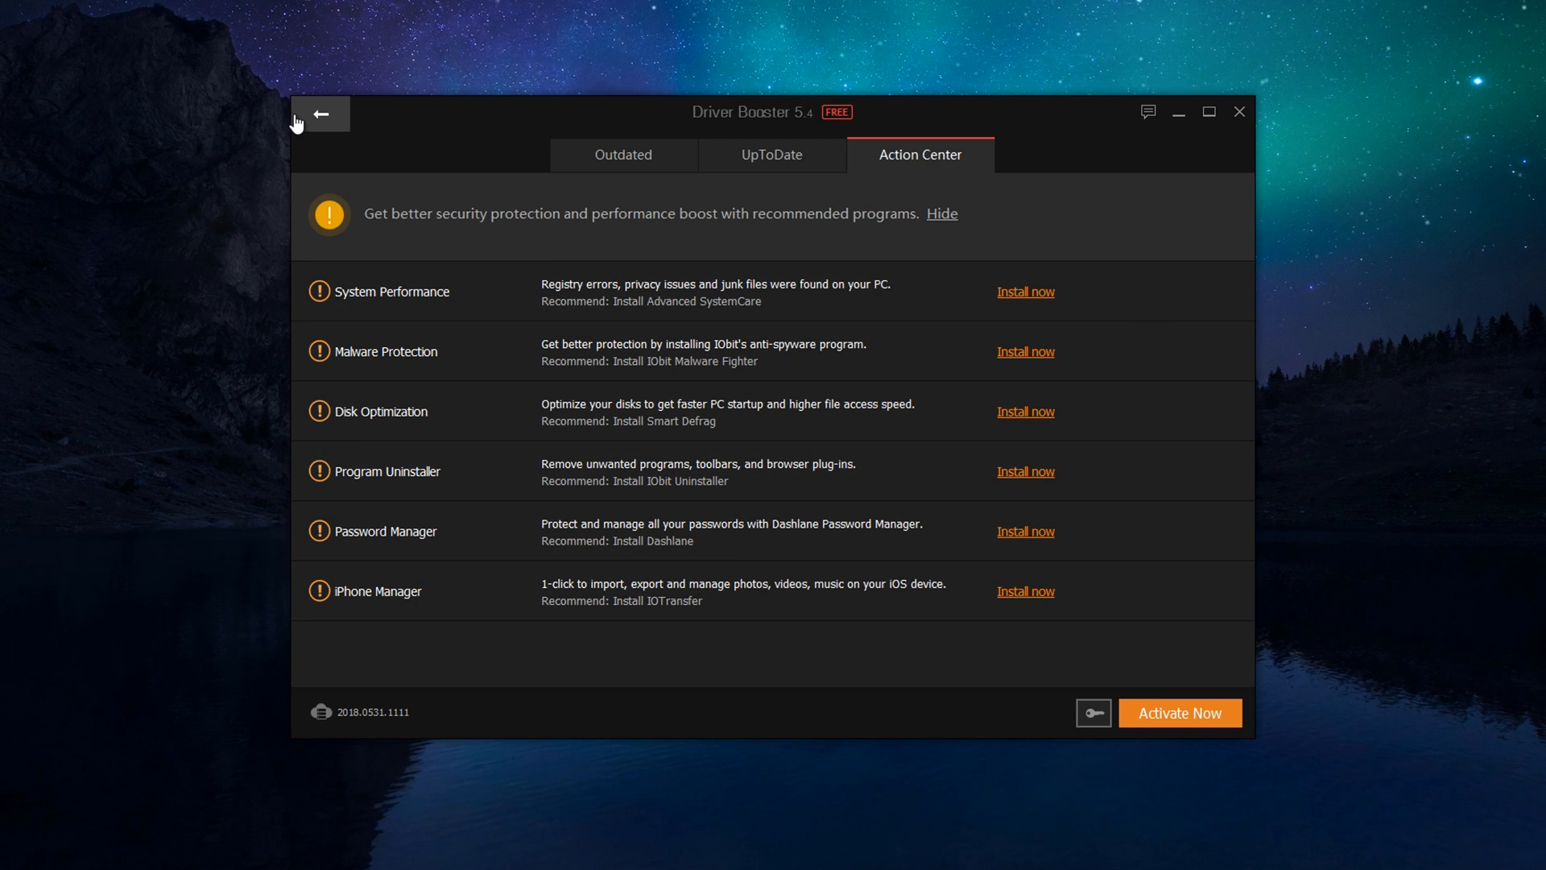
Step: View the Rescue Center's driver backup and restore pages and the troubleshooting Tools
click(320, 417)
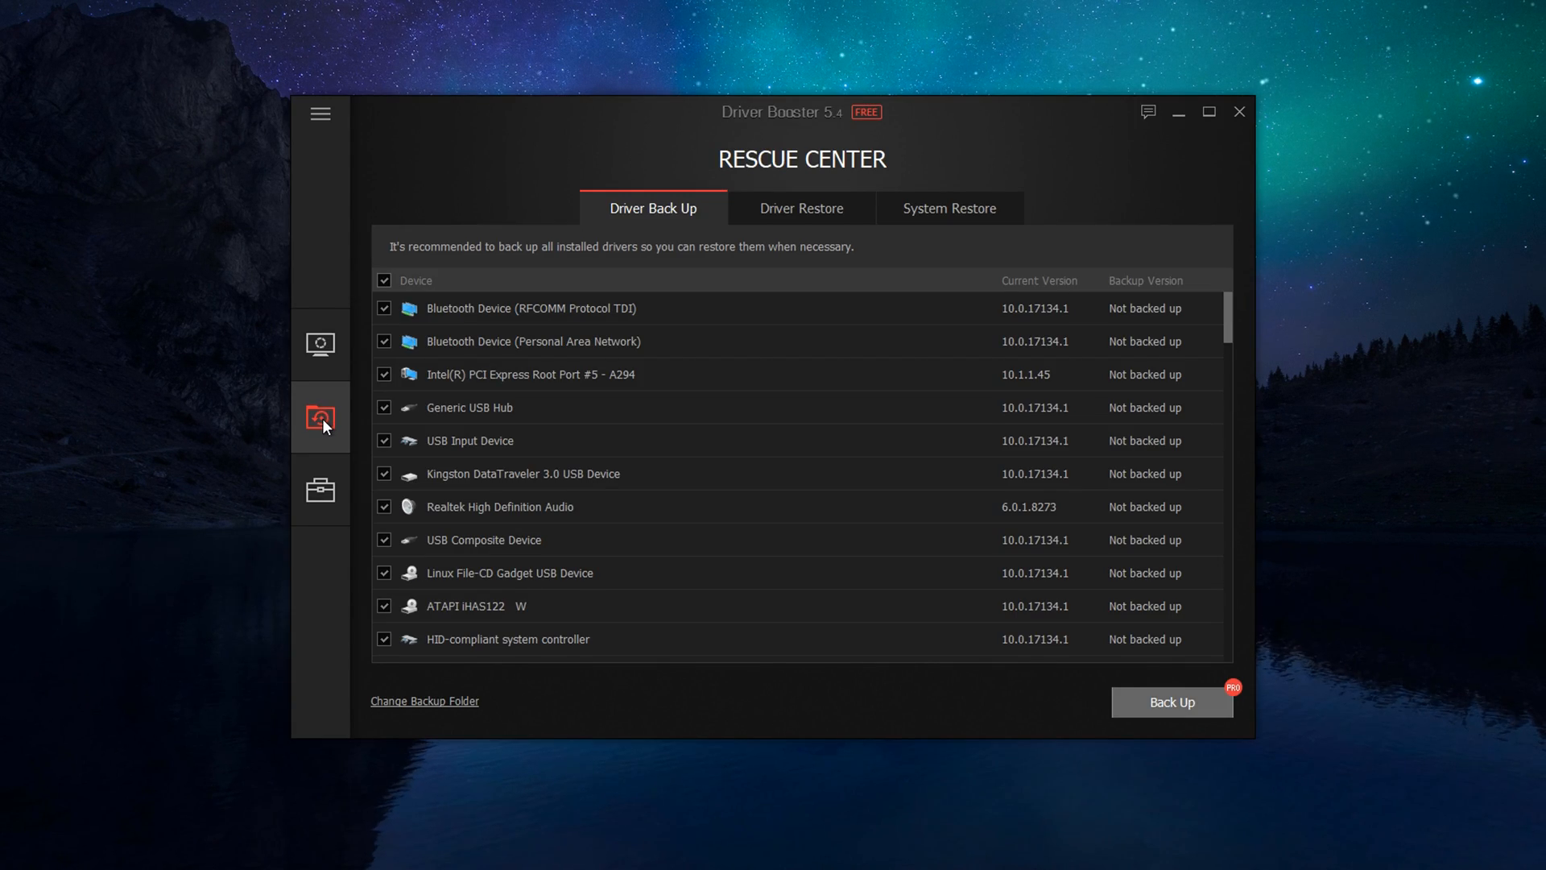
click(800, 207)
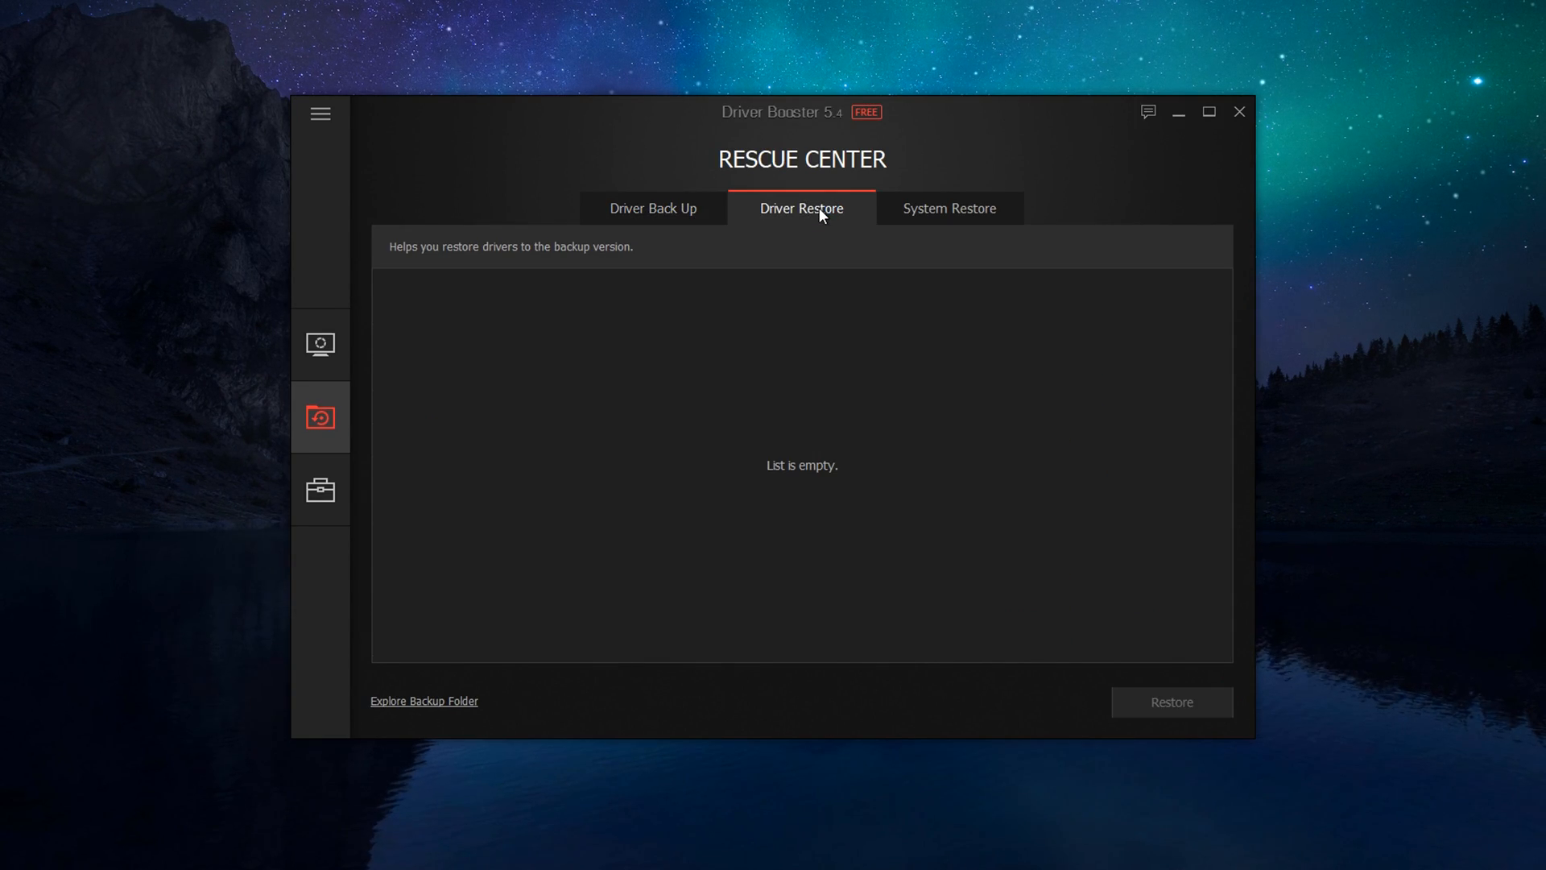
click(947, 208)
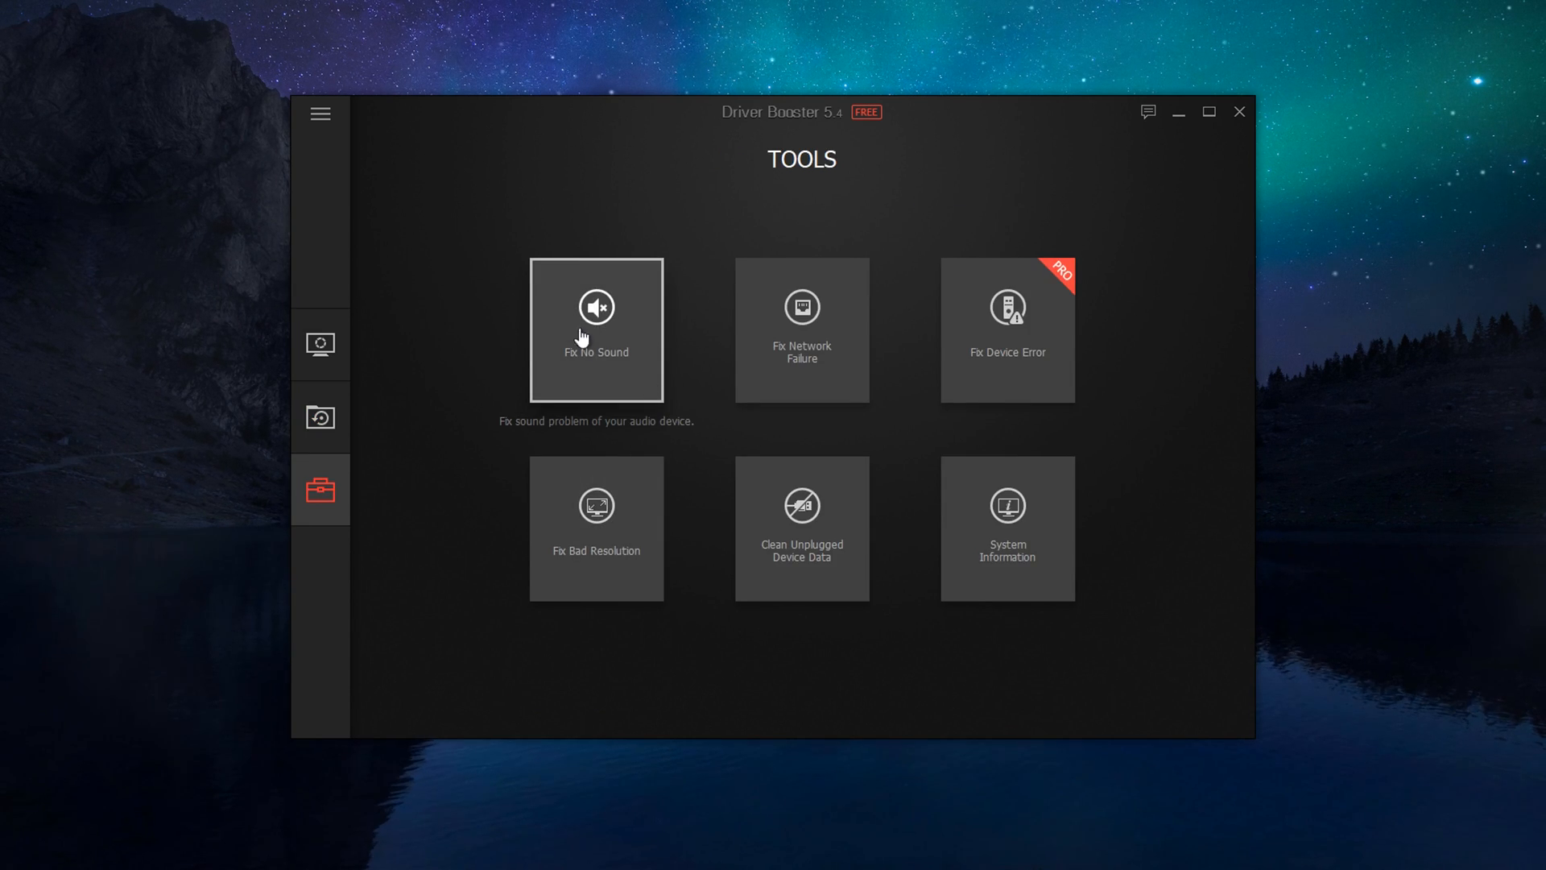
mouse_move(704, 422)
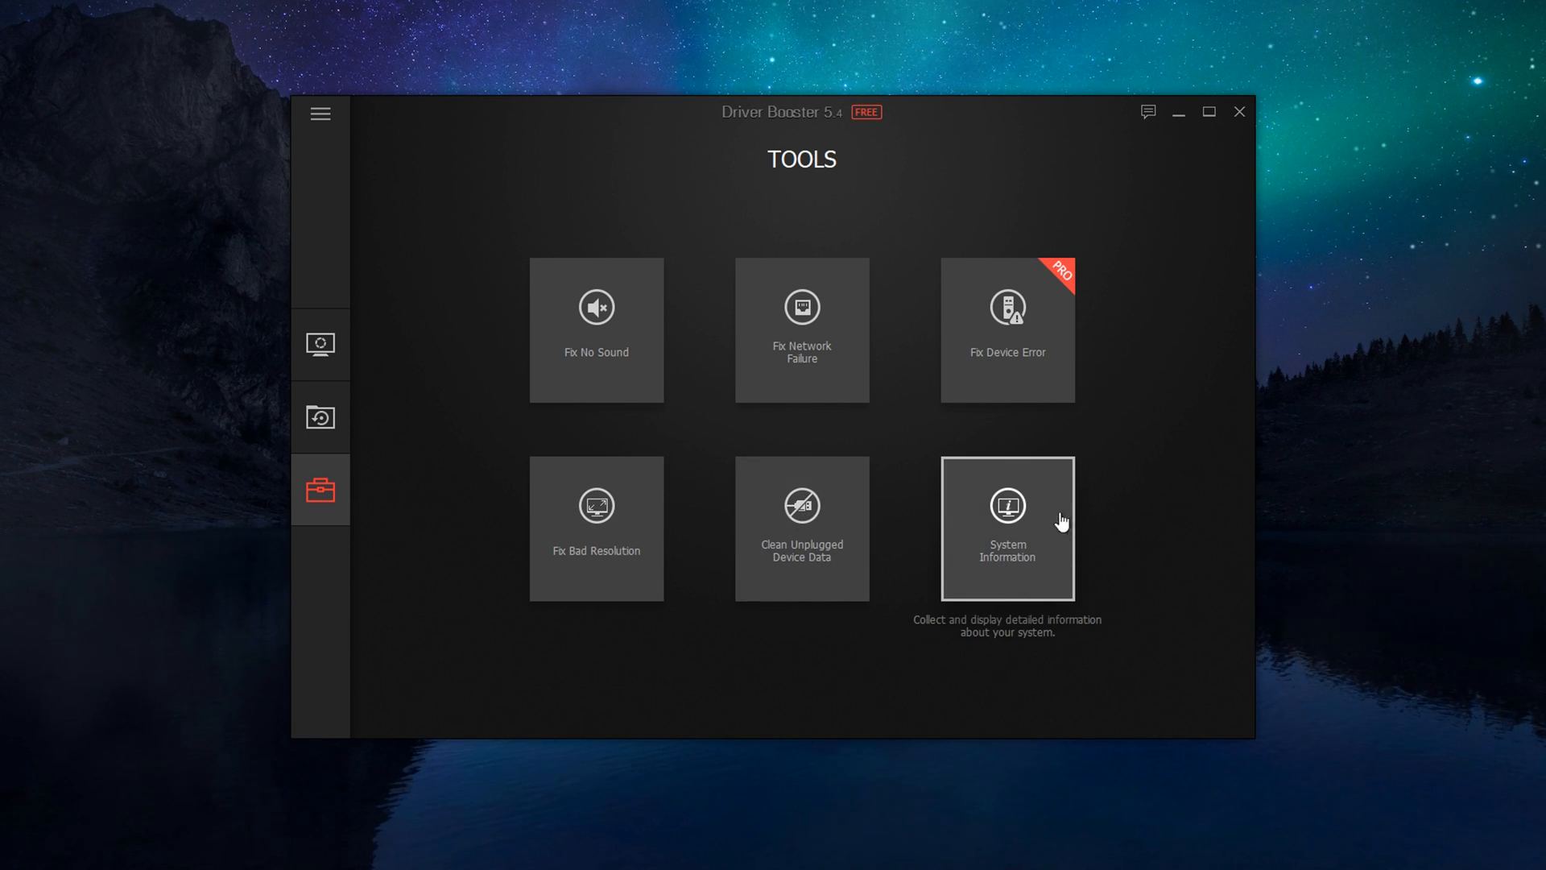
Step: Browse the System Information report's operating system, video and other-device categories
click(1007, 528)
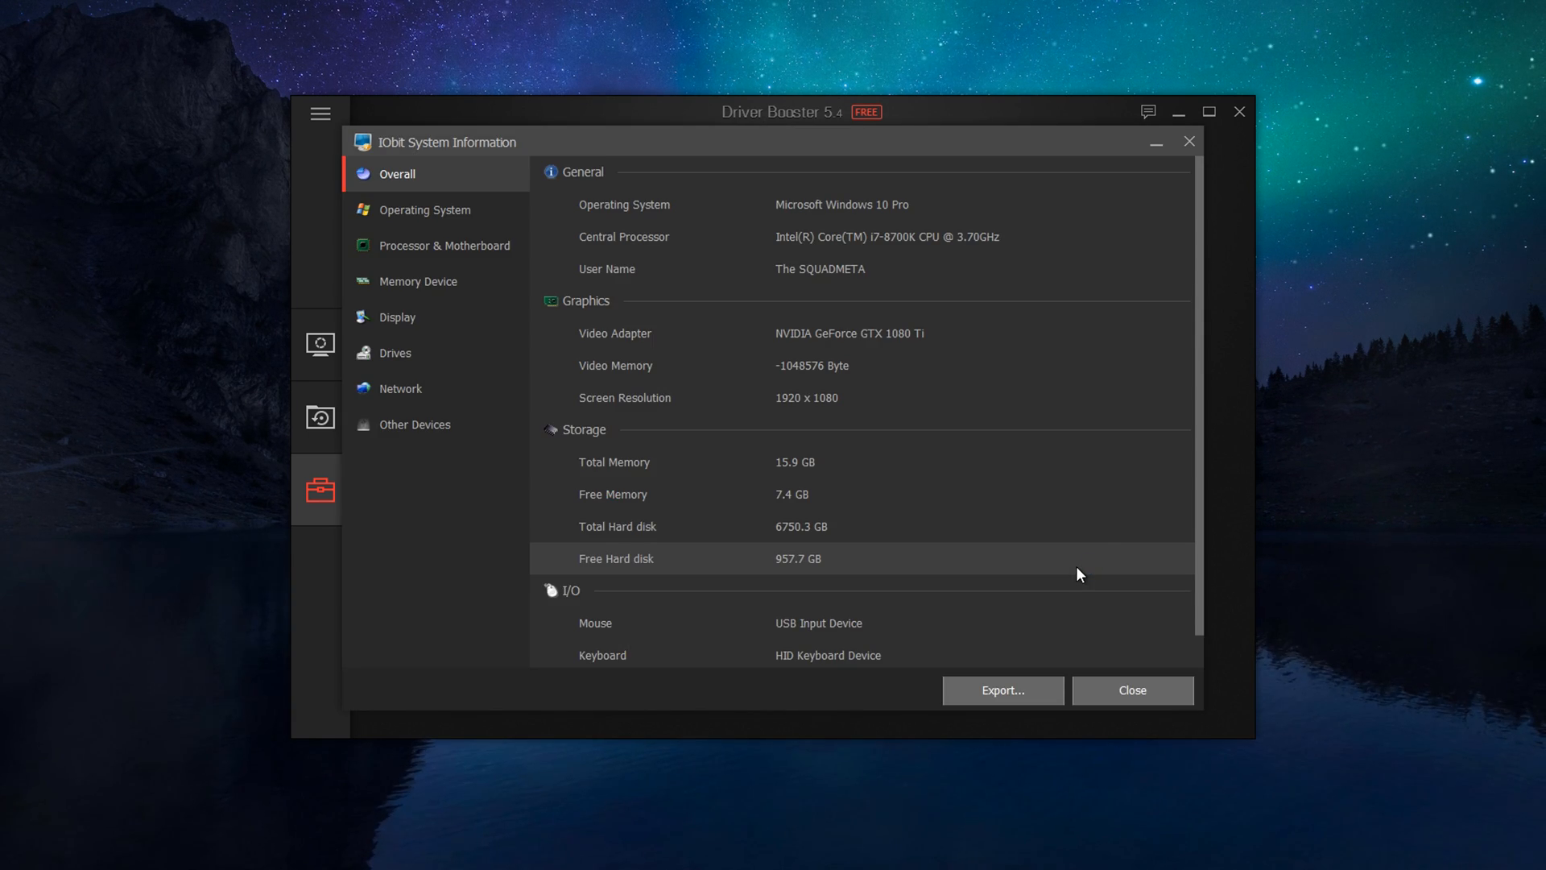
click(424, 209)
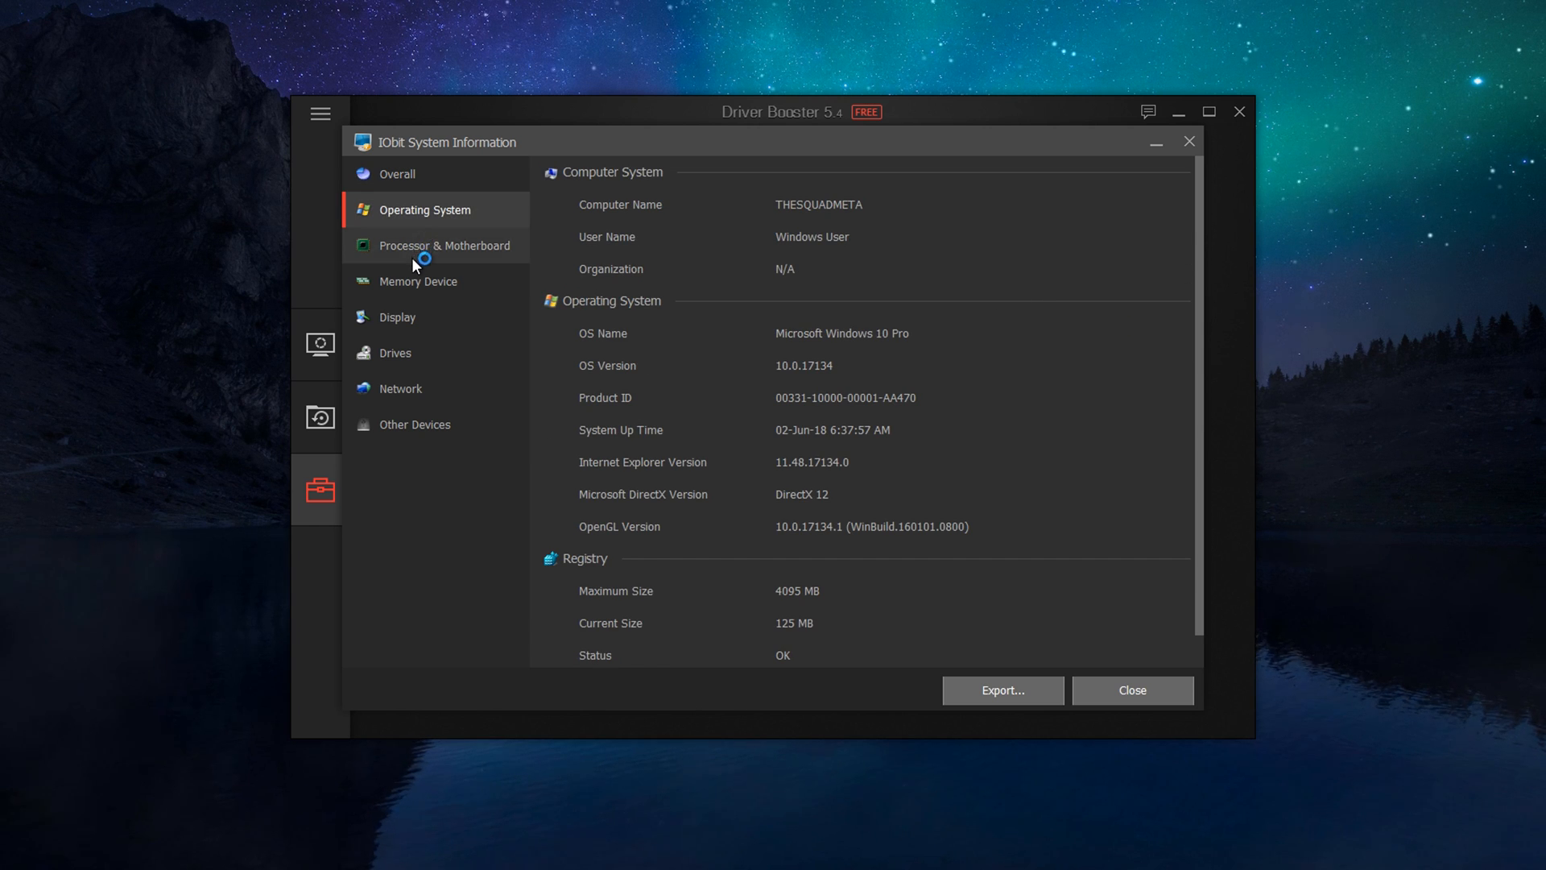
click(398, 317)
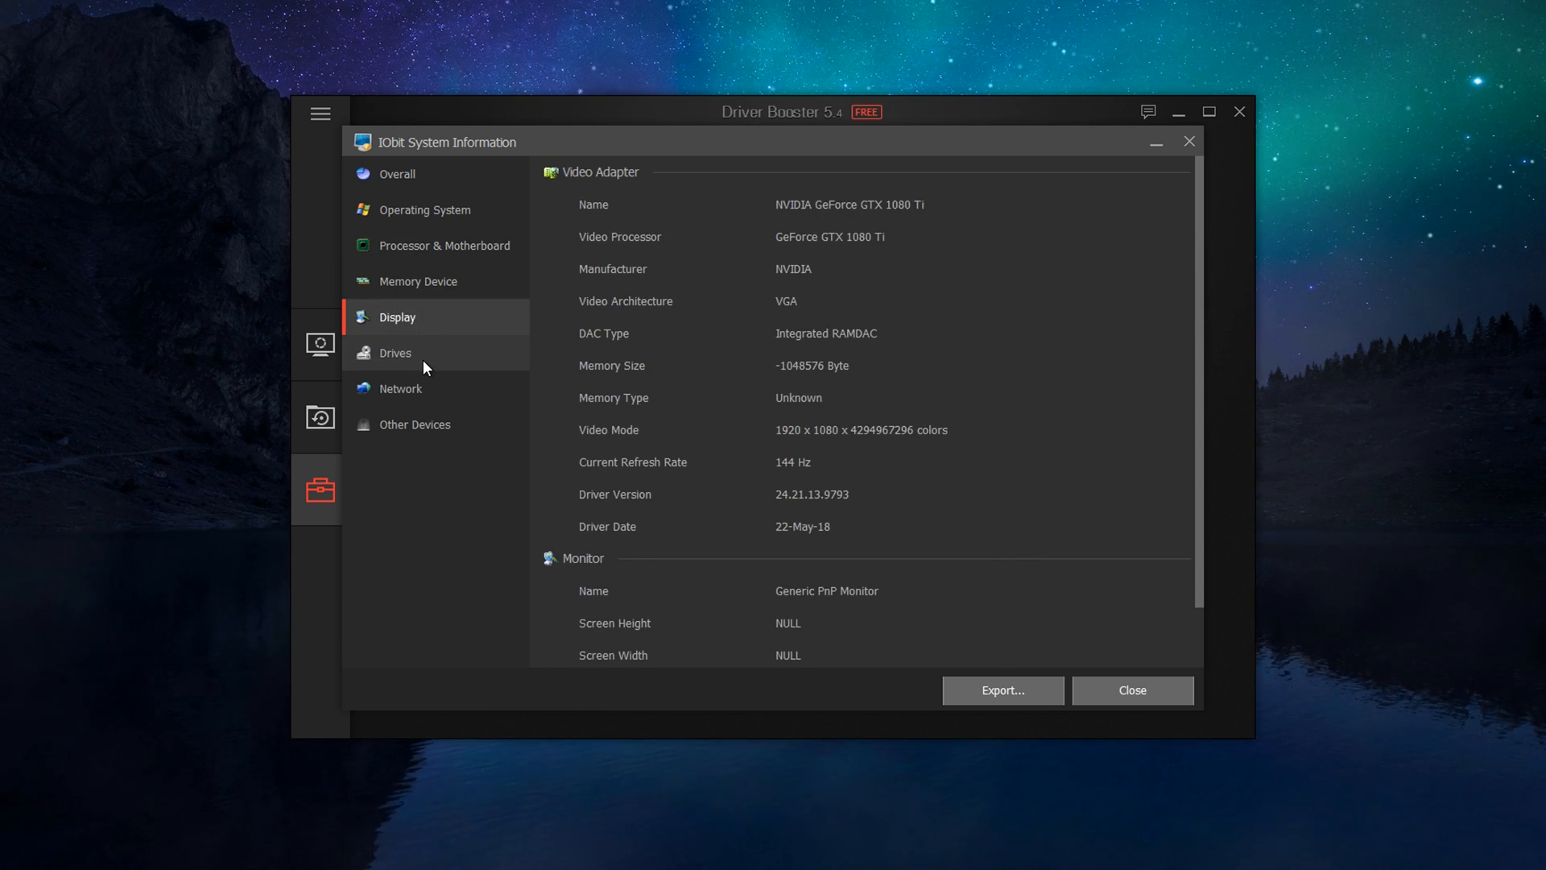
click(414, 423)
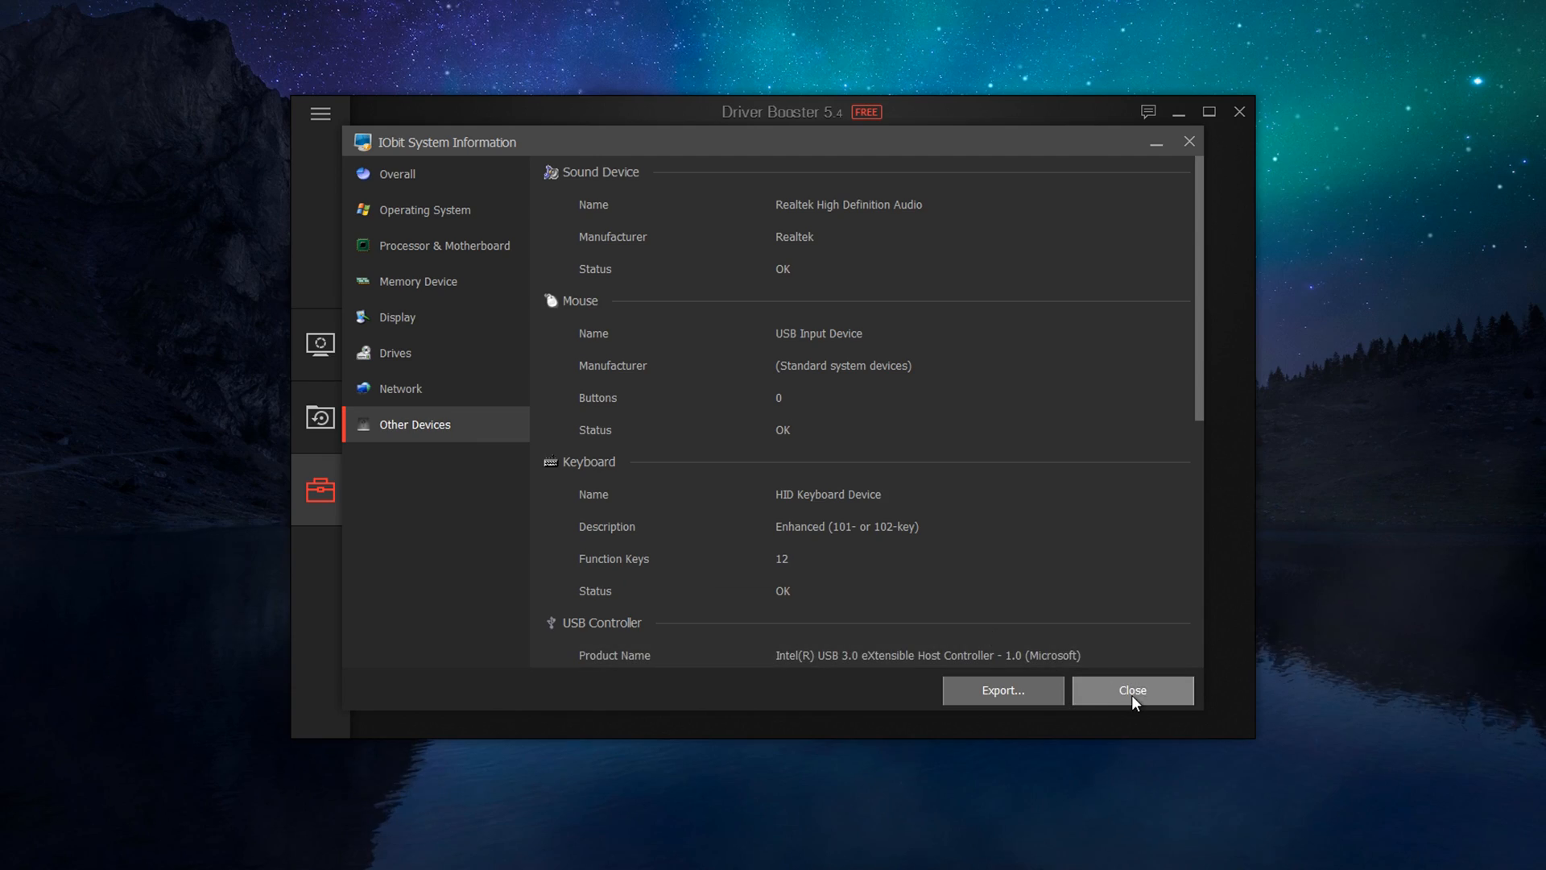